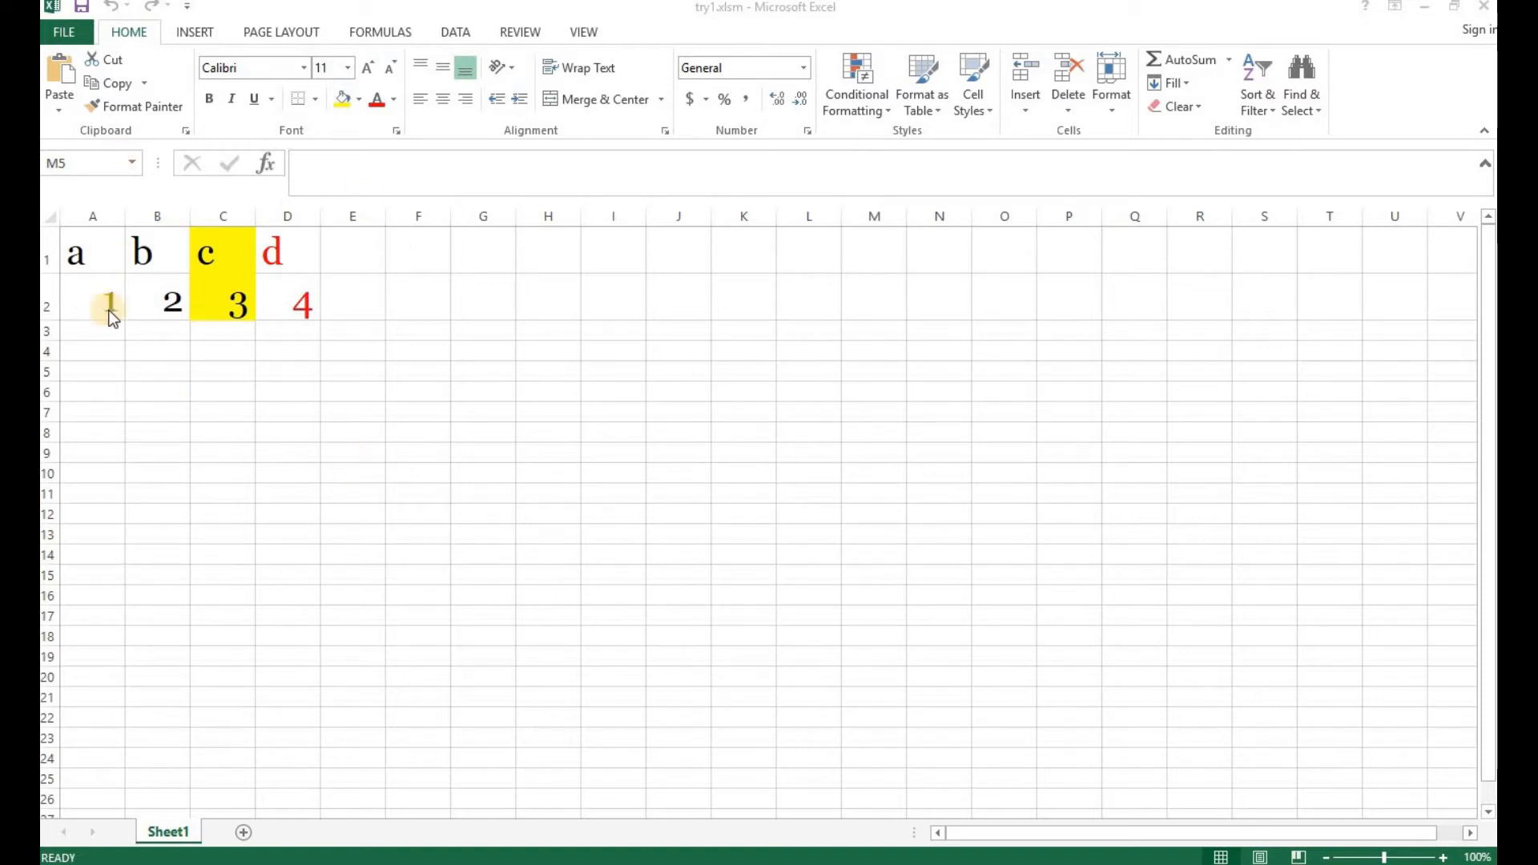
{"action": "mouse_move", "coordinate": [279, 737]}
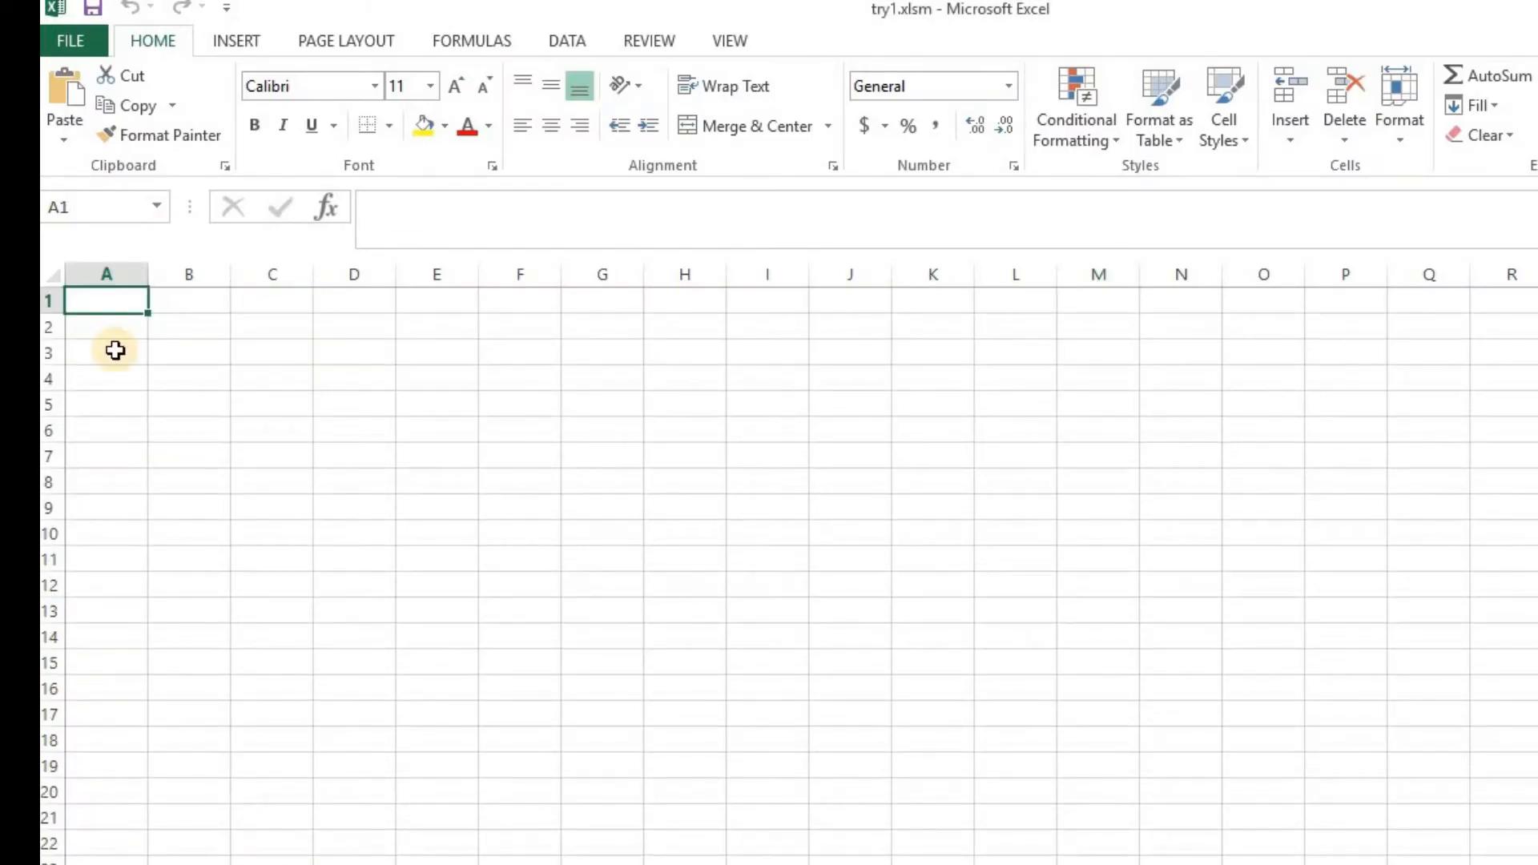
Run the work12 macro from the Macro dialog to refill headers a–d over values 1–4.
{"action": "left_click", "coordinate": [730, 40]}
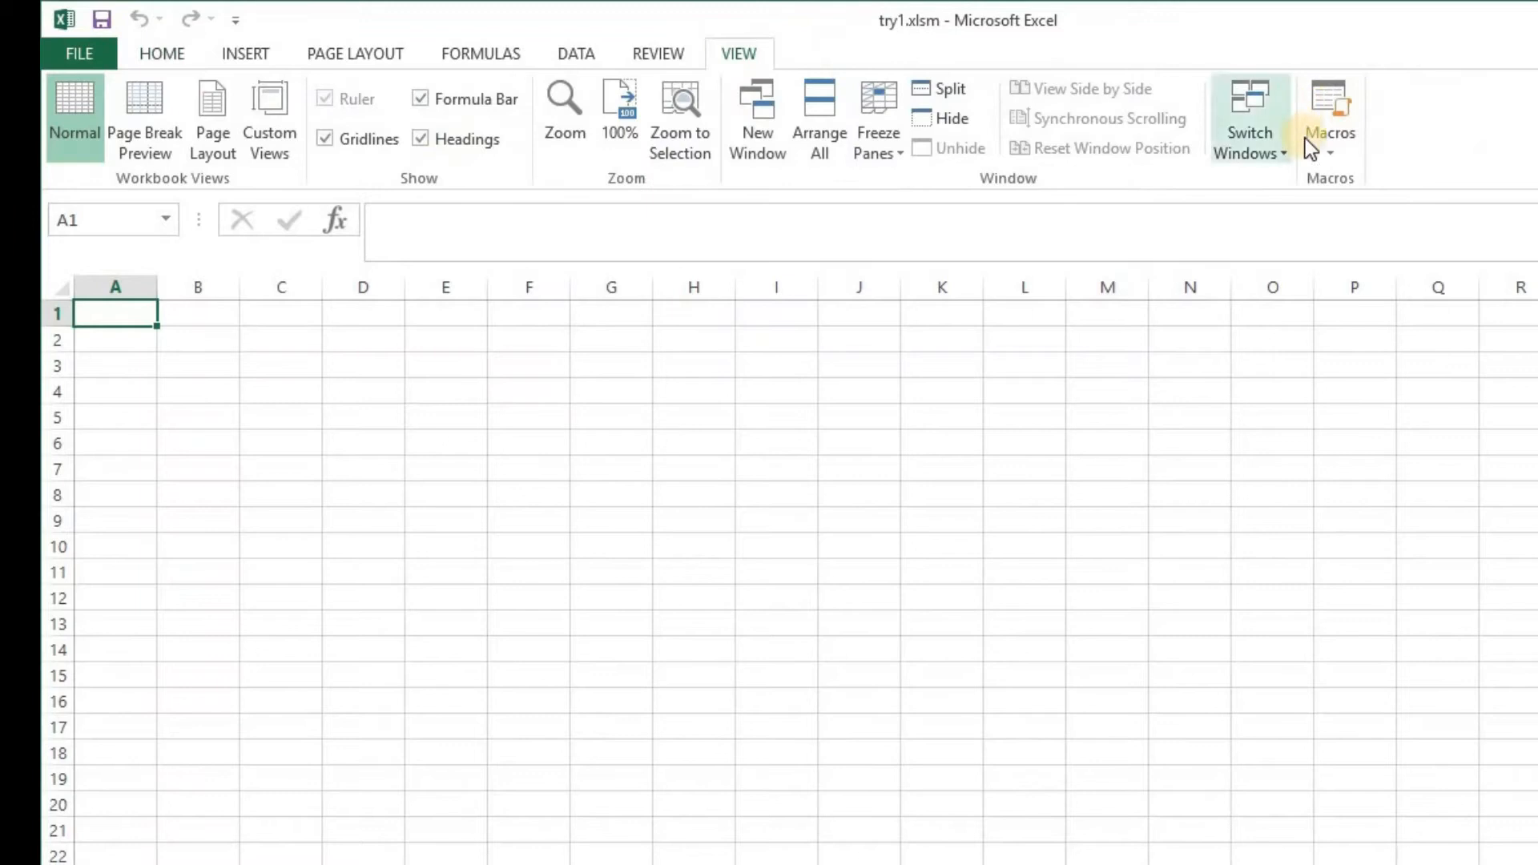
{"action": "left_click", "coordinate": [1330, 117]}
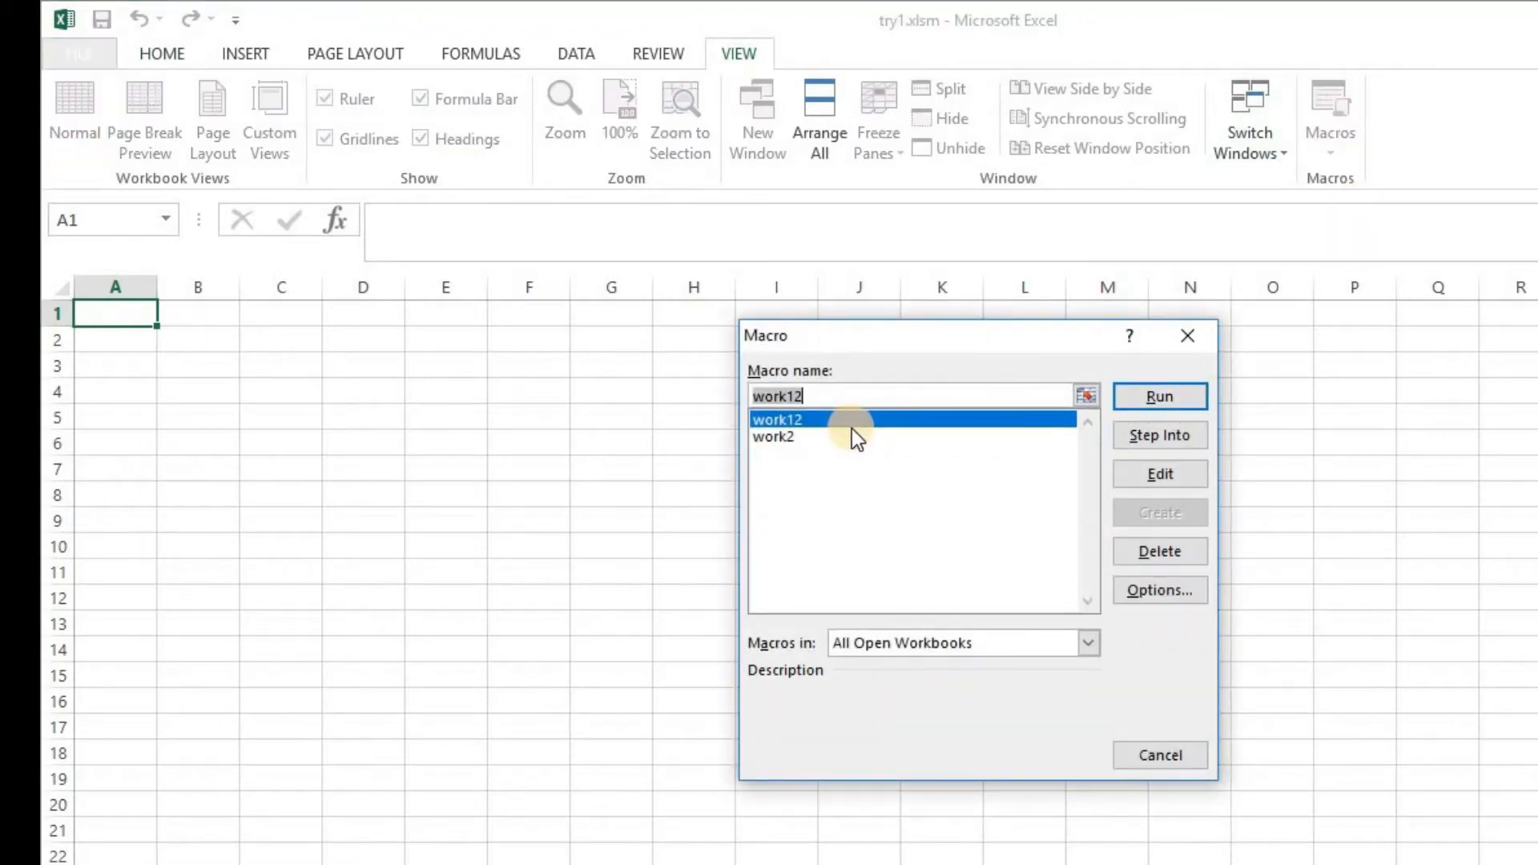
{"action": "left_click", "coordinate": [1158, 396]}
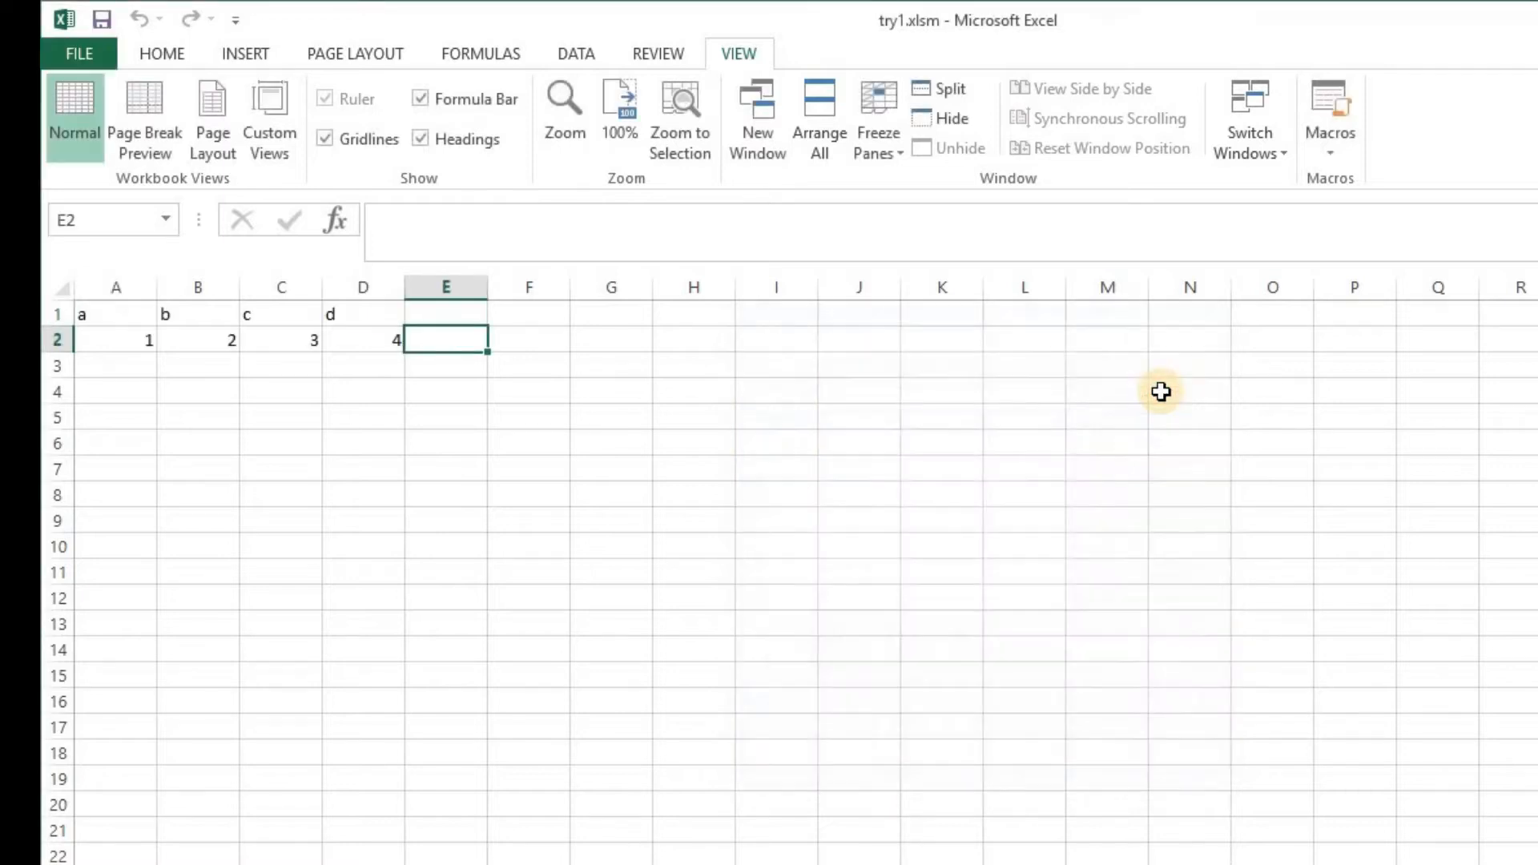
{"action": "mouse_move", "coordinate": [117, 309]}
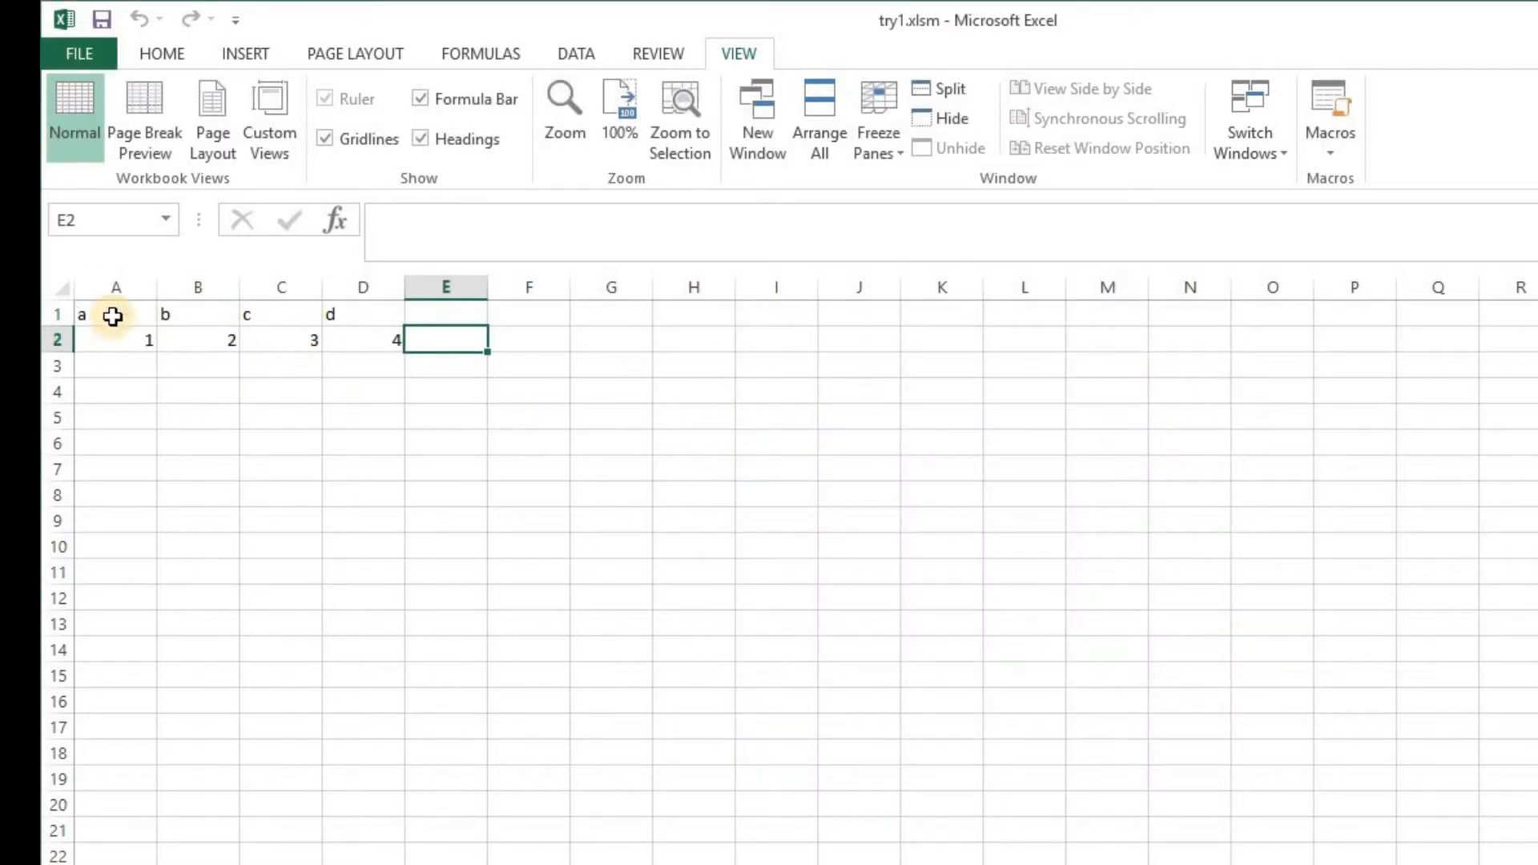
{"action": "mouse_move", "coordinate": [110, 348]}
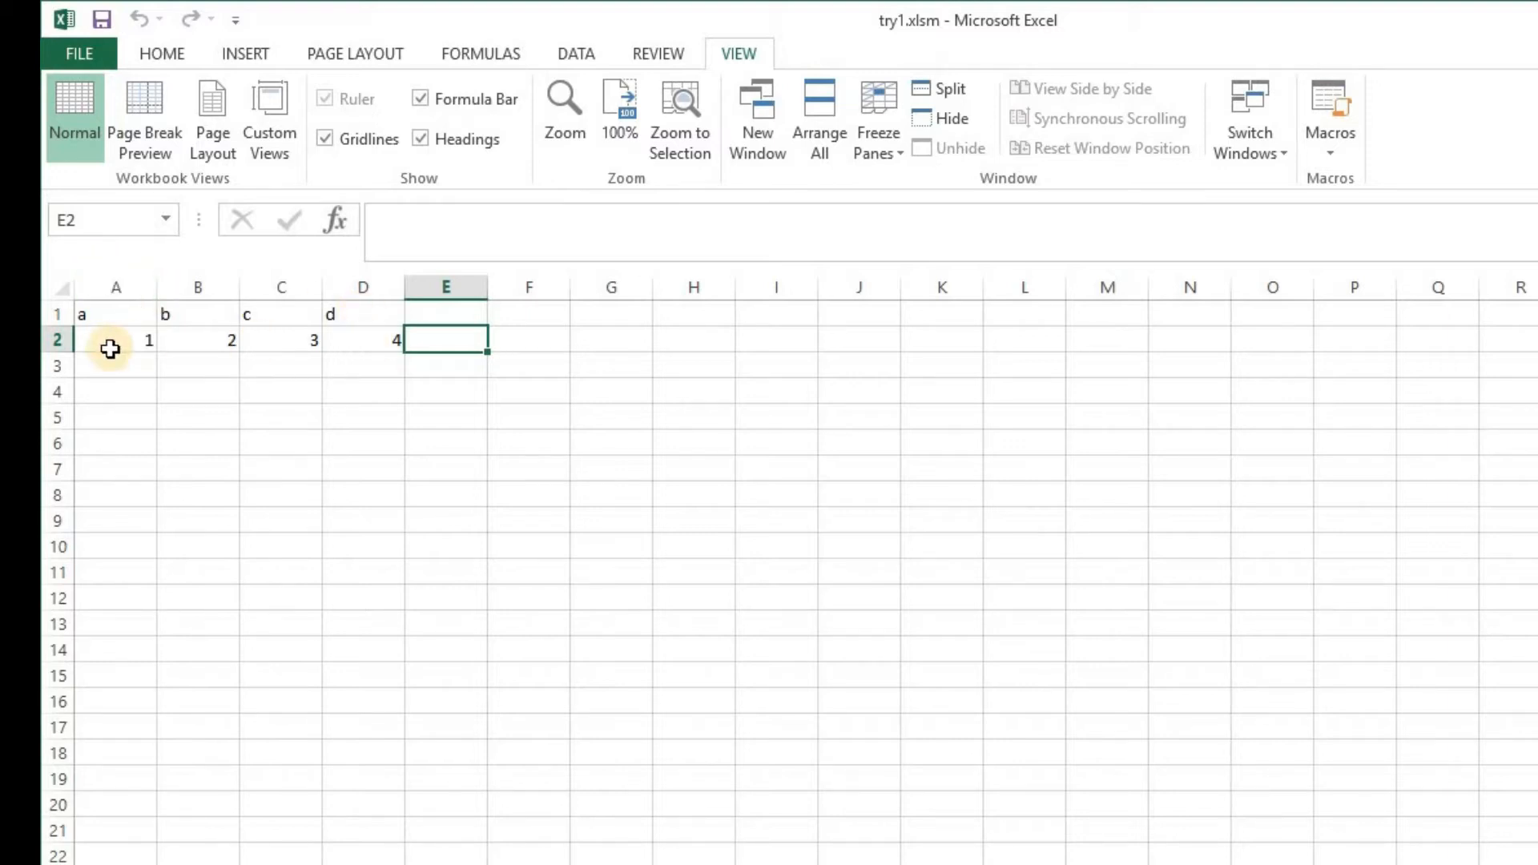
{"action": "mouse_move", "coordinate": [535, 416]}
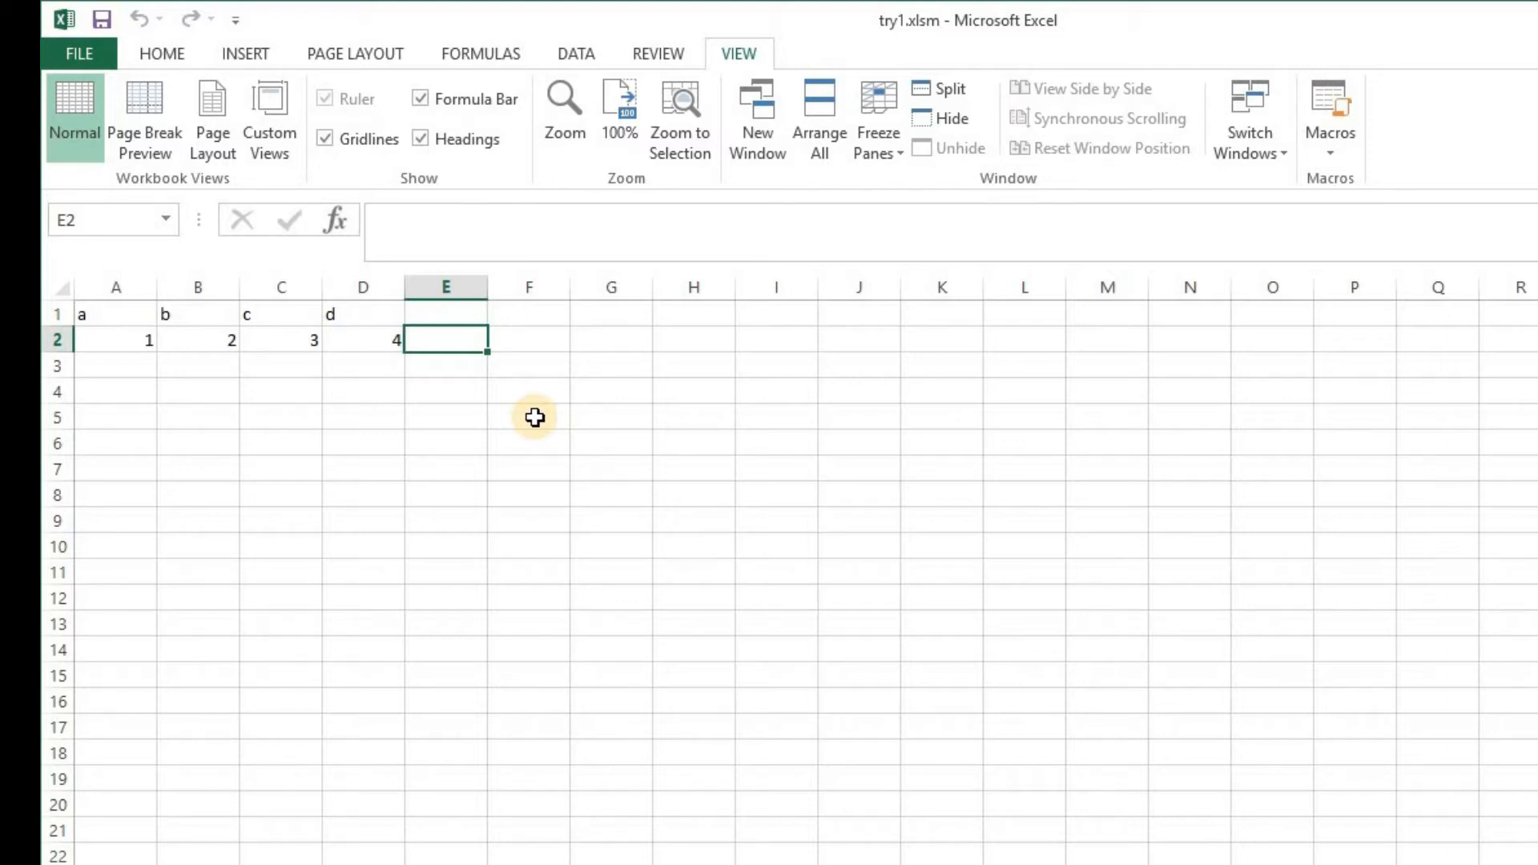
Create a new blank workbook, Book1, from the File menu.
{"action": "left_click", "coordinate": [77, 53]}
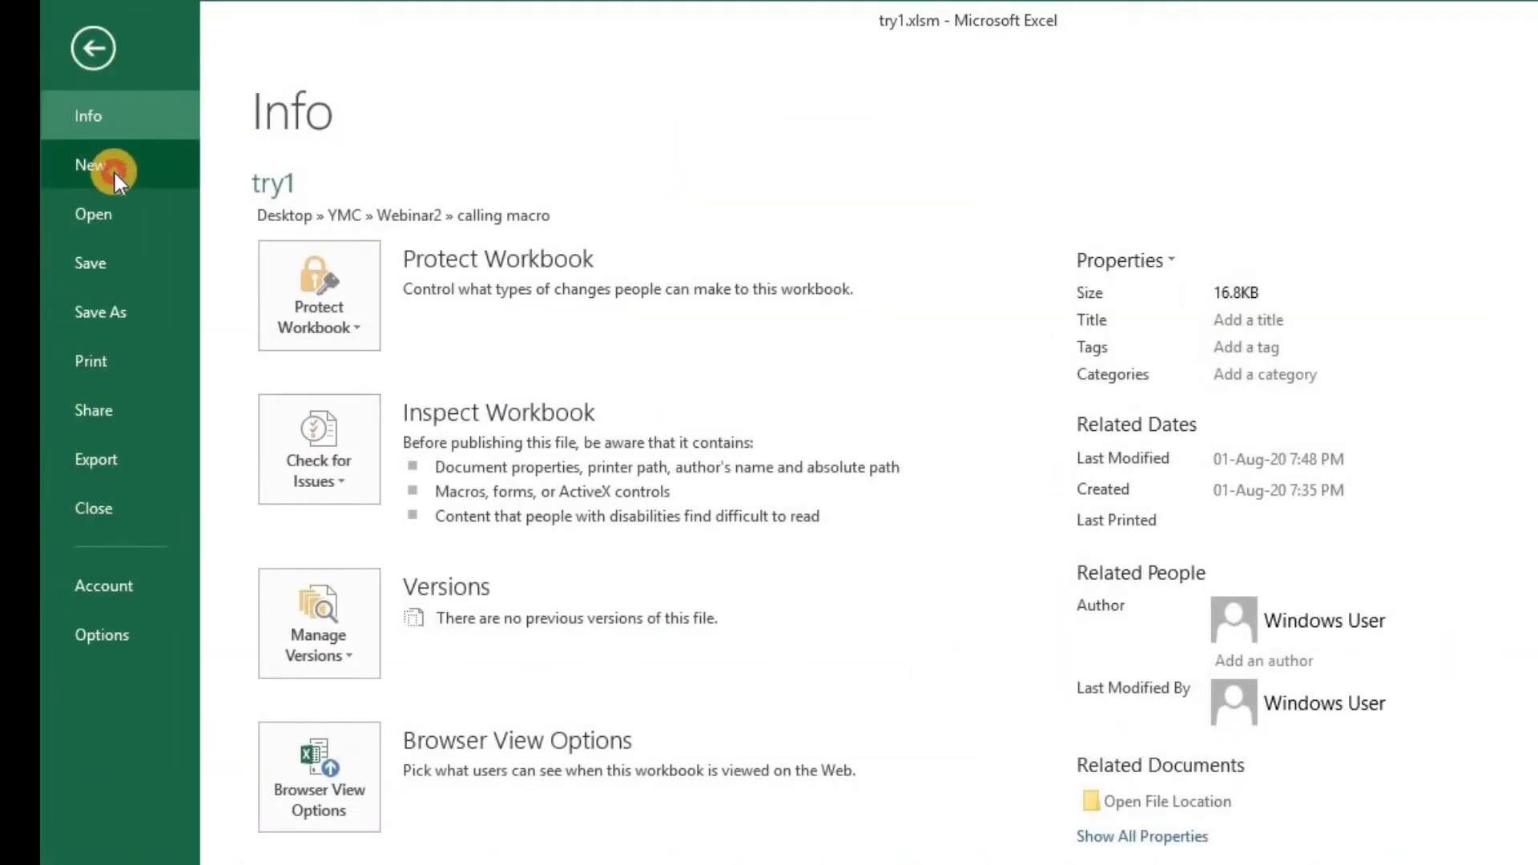
{"action": "left_click", "coordinate": [90, 165]}
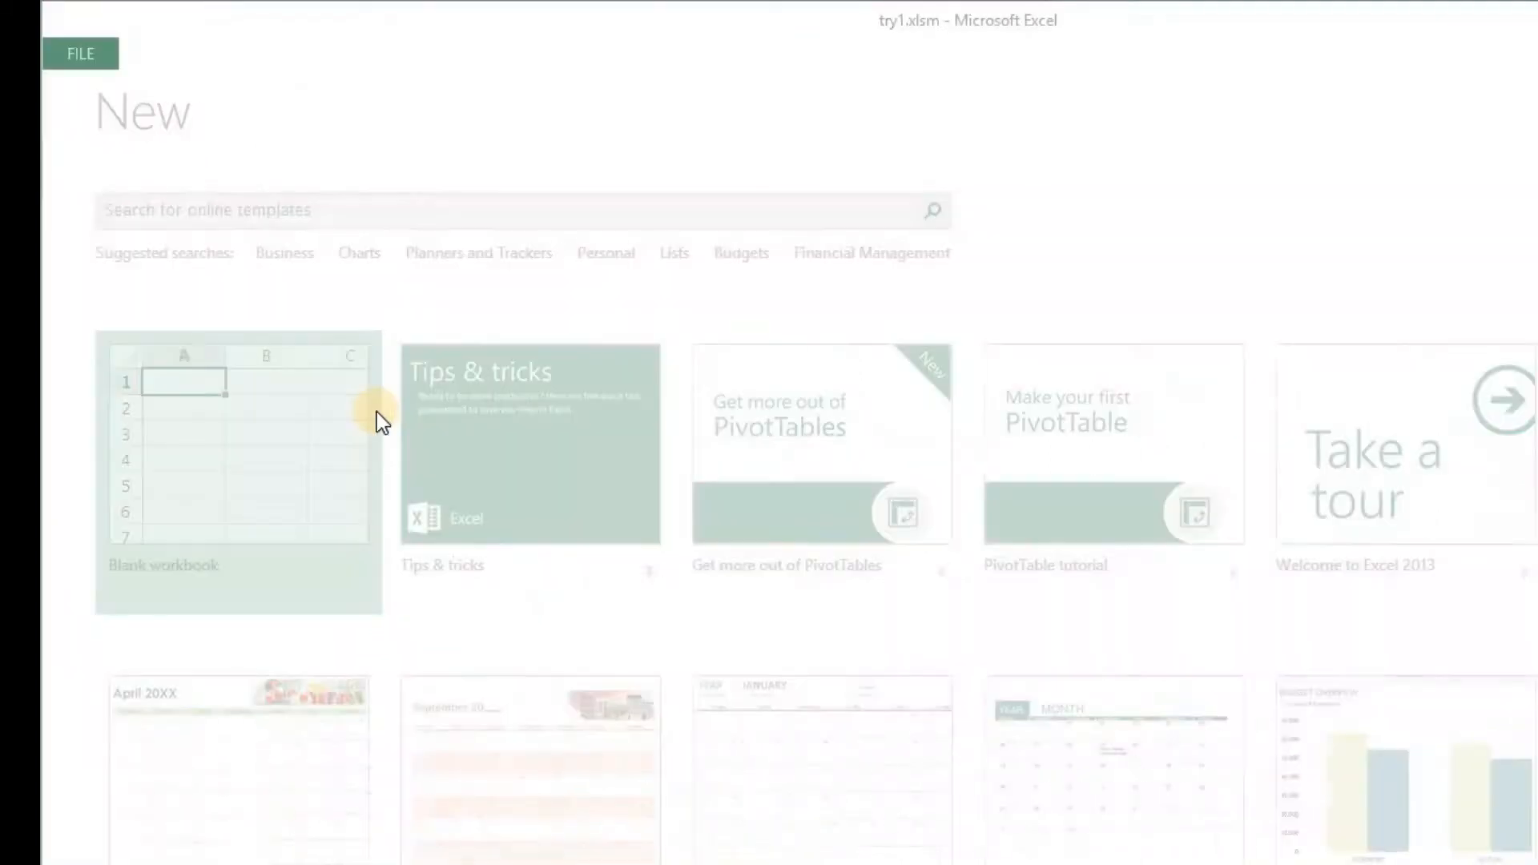
{"action": "left_click", "coordinate": [237, 466]}
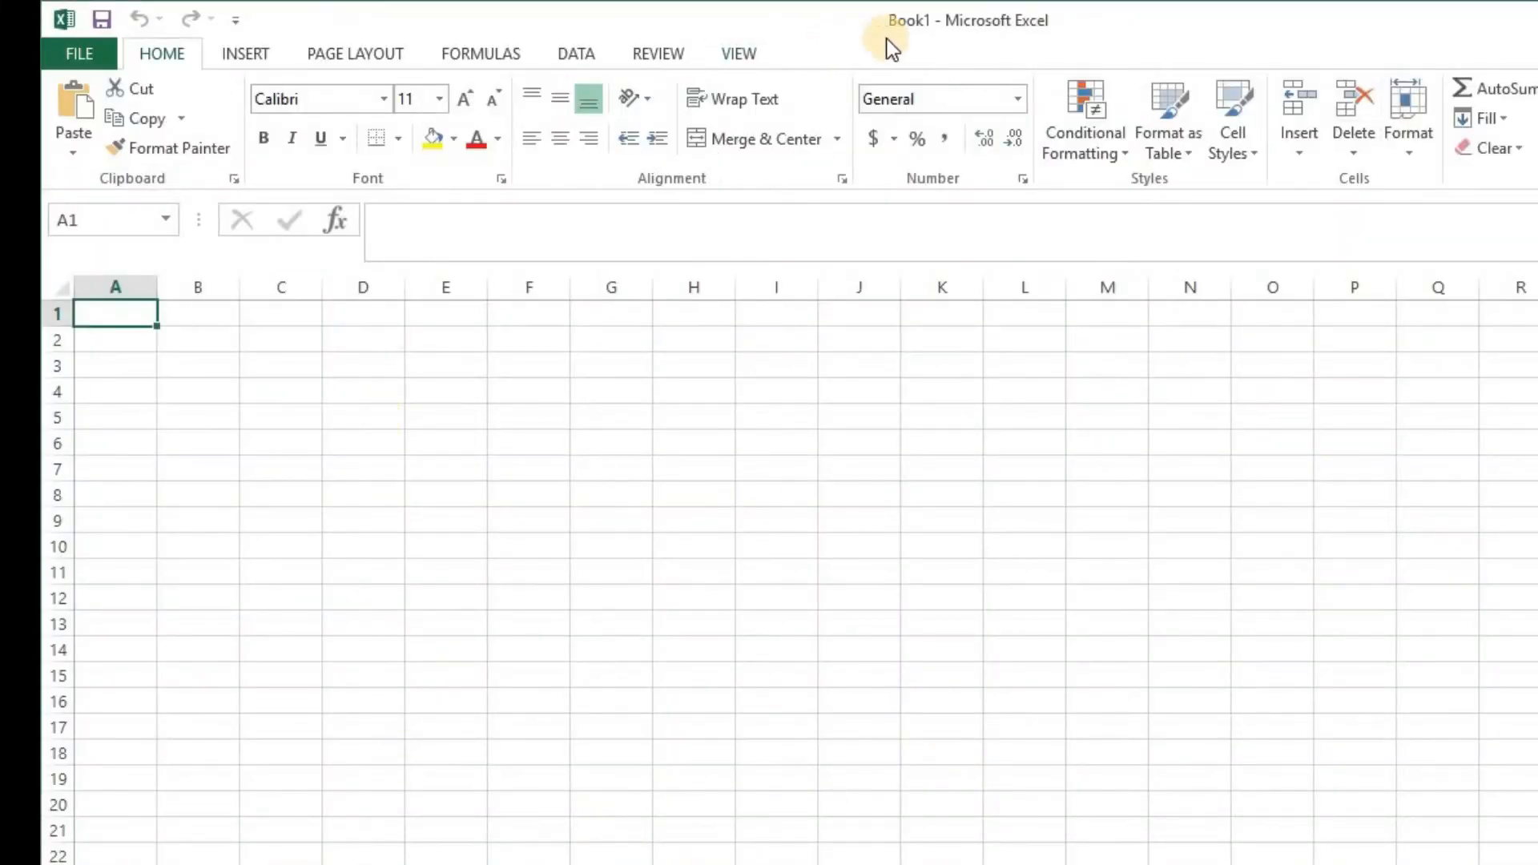
{"action": "mouse_move", "coordinate": [952, 50]}
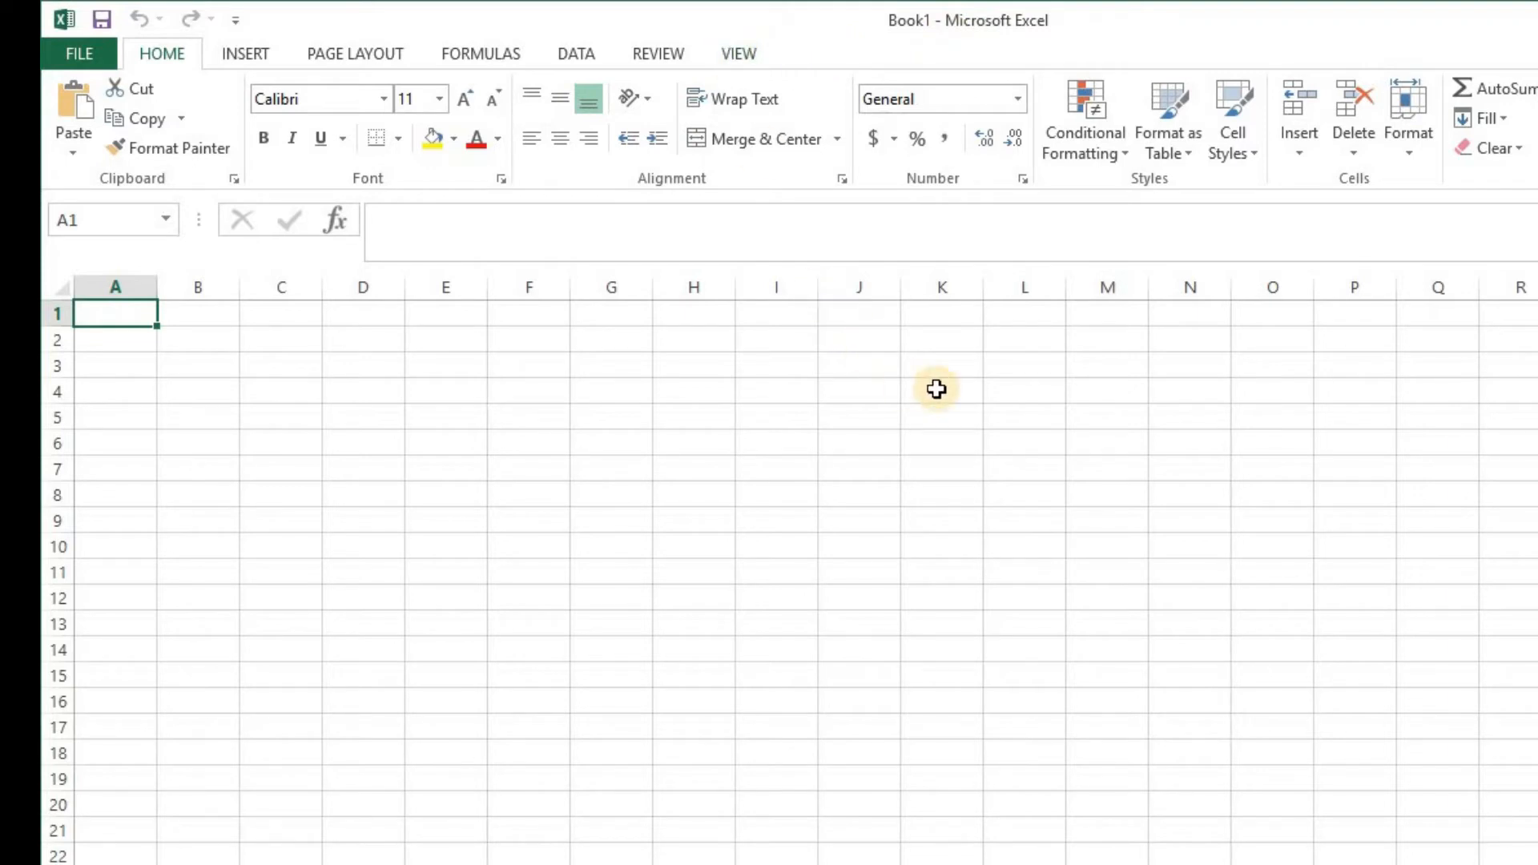
In the VBA editor (Alt+F11), open Book1's empty ThisWorkbook code module.
{"action": "key", "text": "alt+f11"}
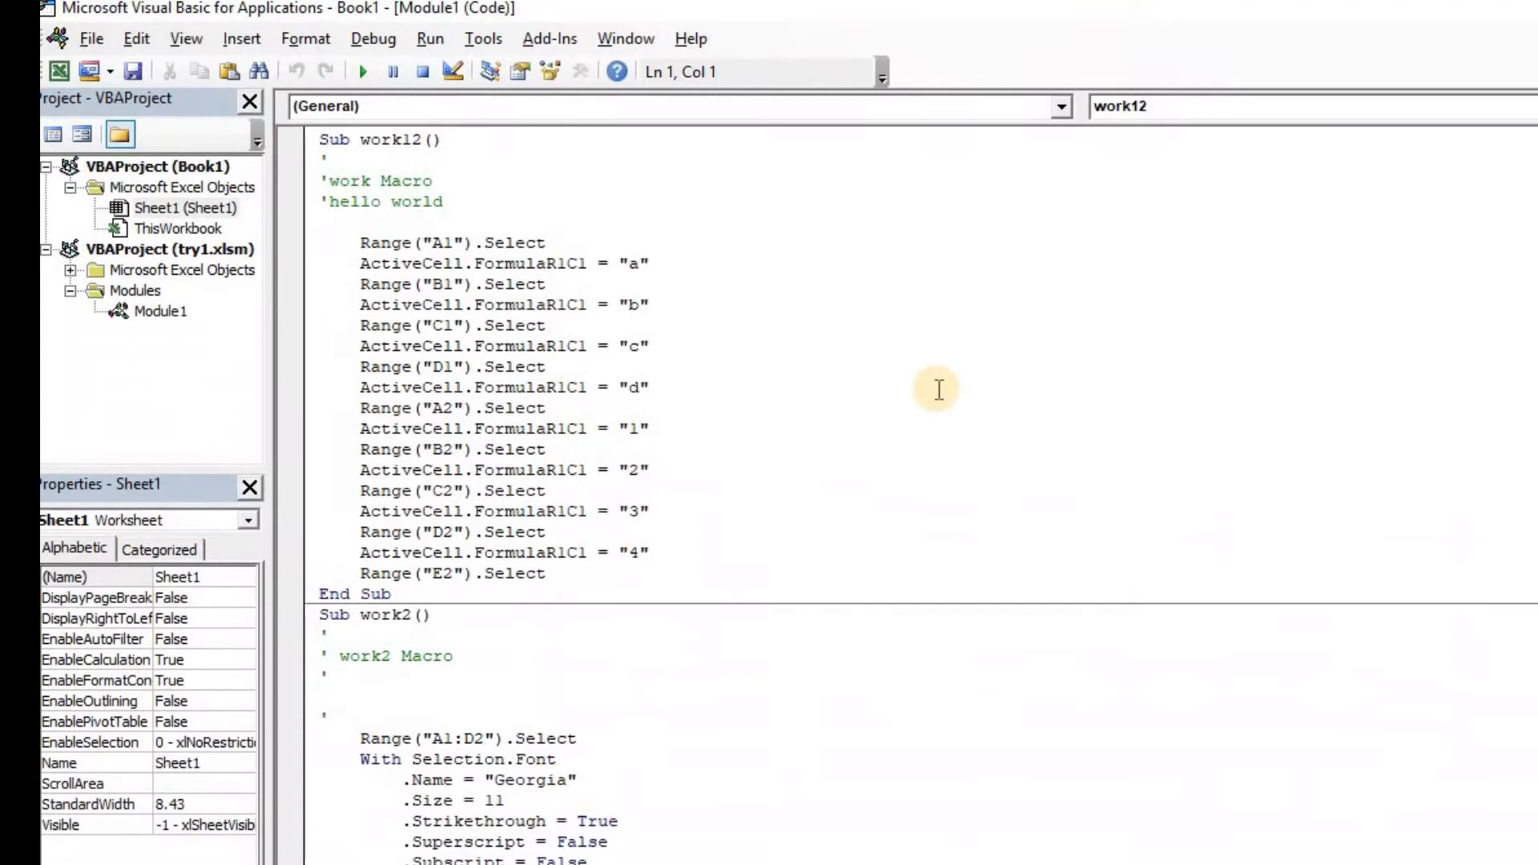
{"action": "left_click", "coordinate": [241, 38]}
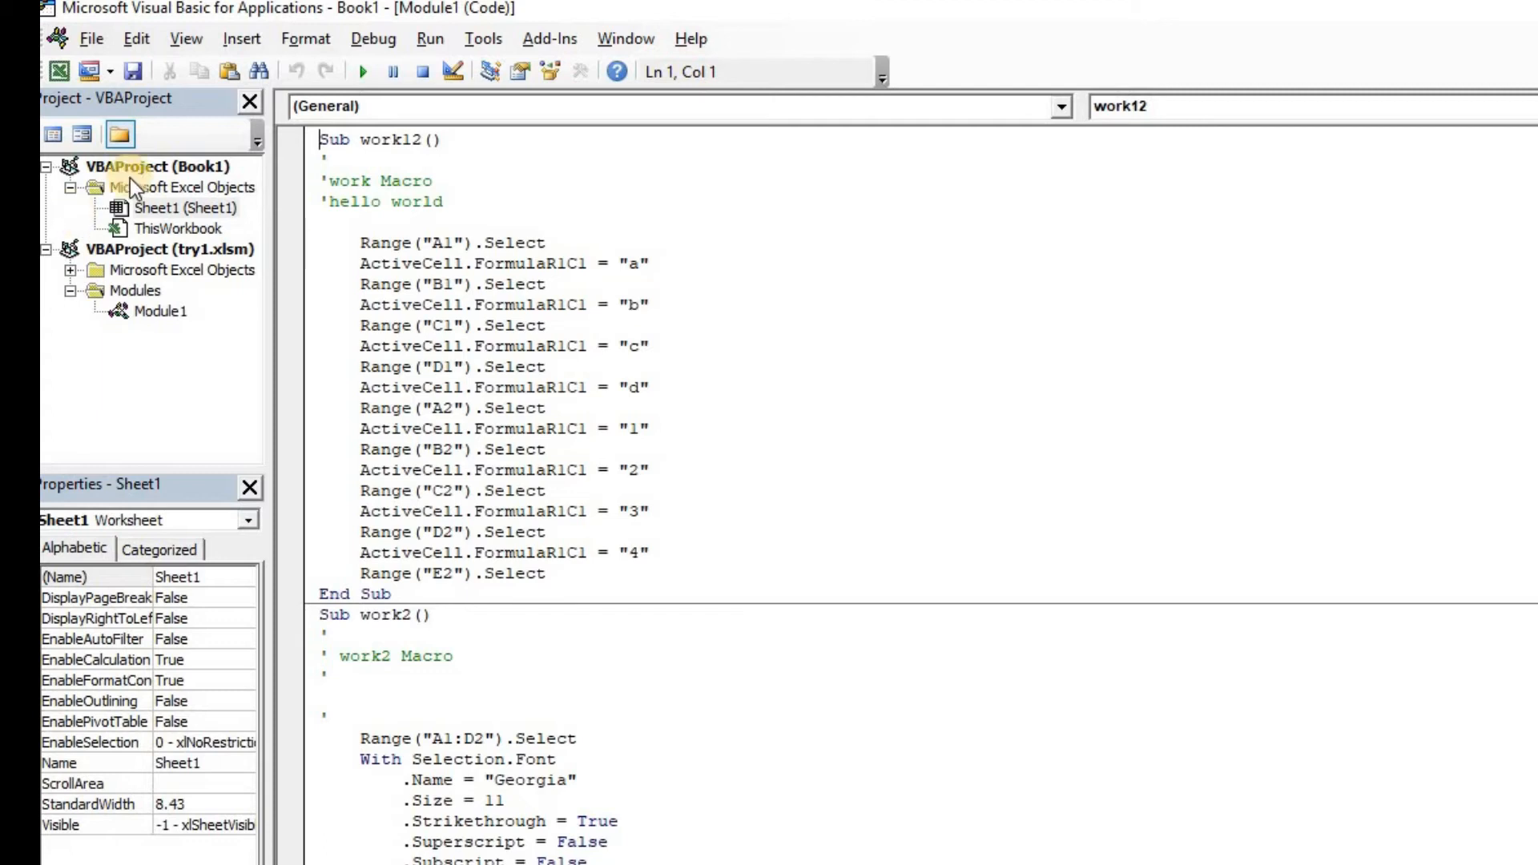
{"action": "left_click", "coordinate": [181, 227]}
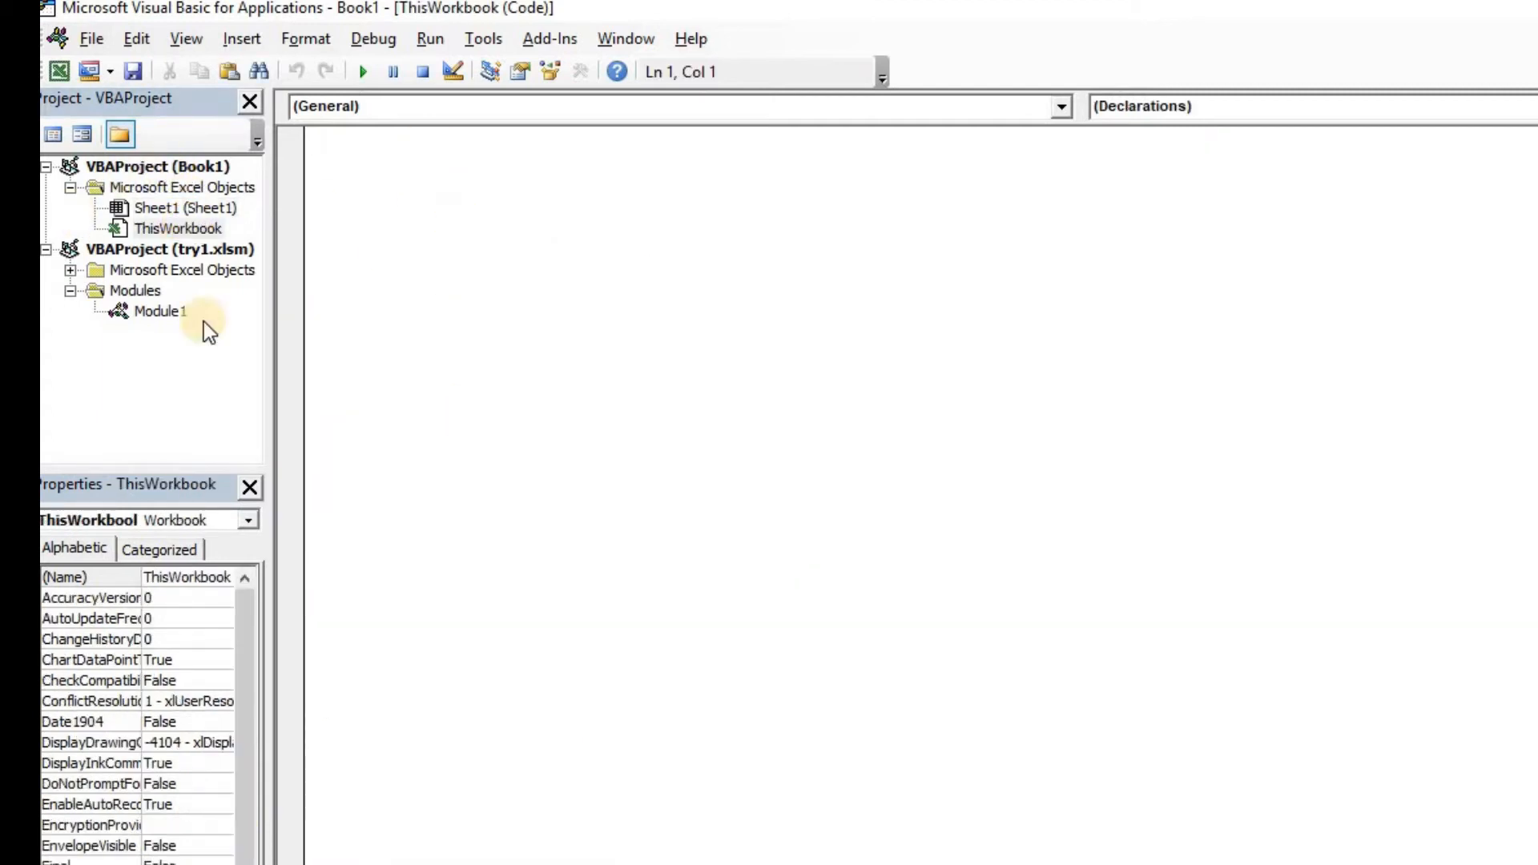
{"action": "double_click", "coordinate": [160, 311]}
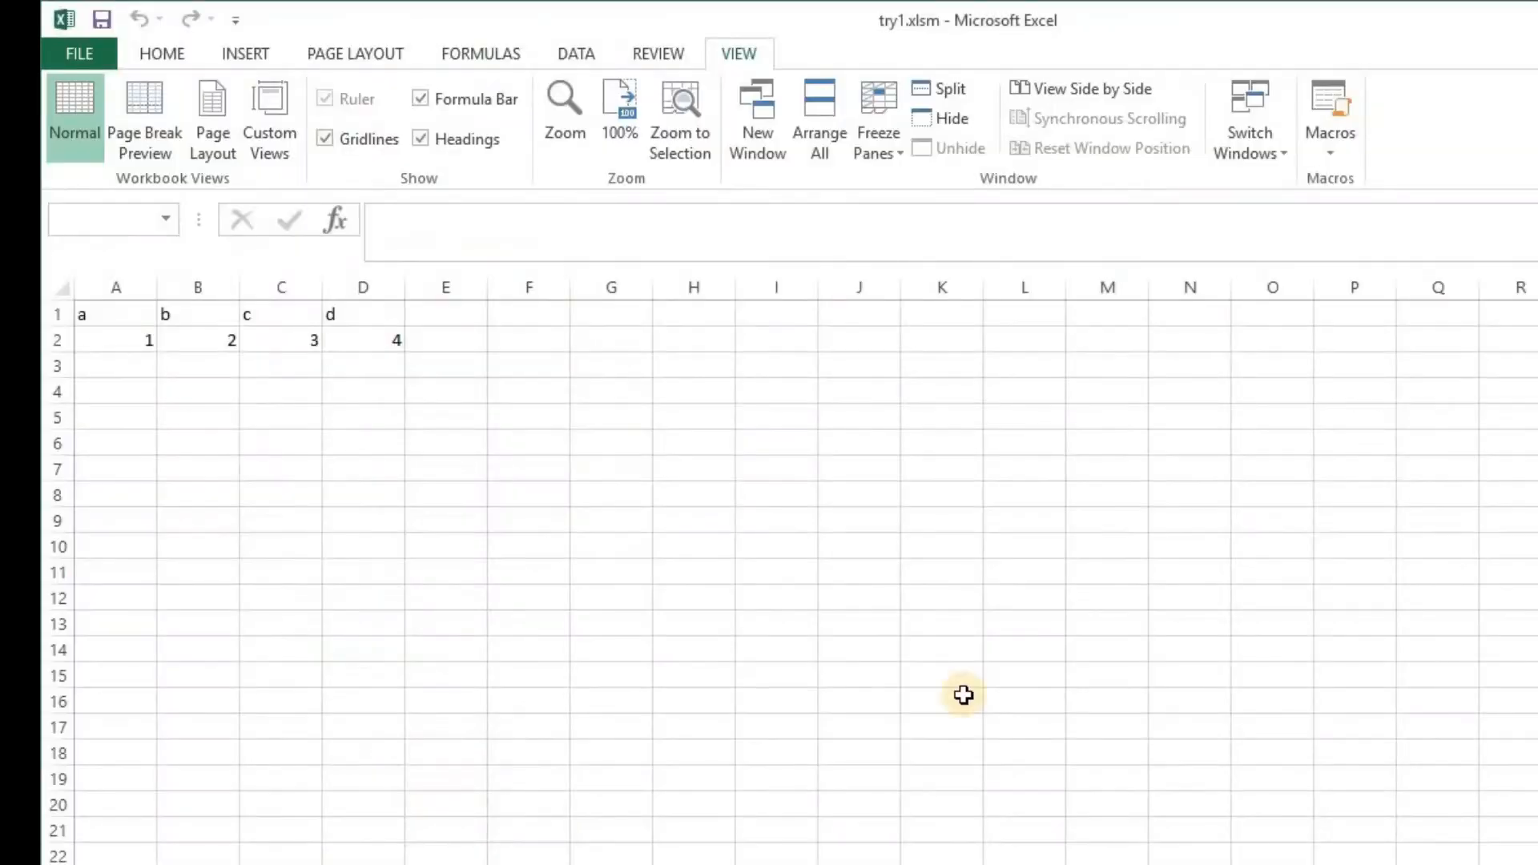
{"action": "left_click", "coordinate": [445, 340]}
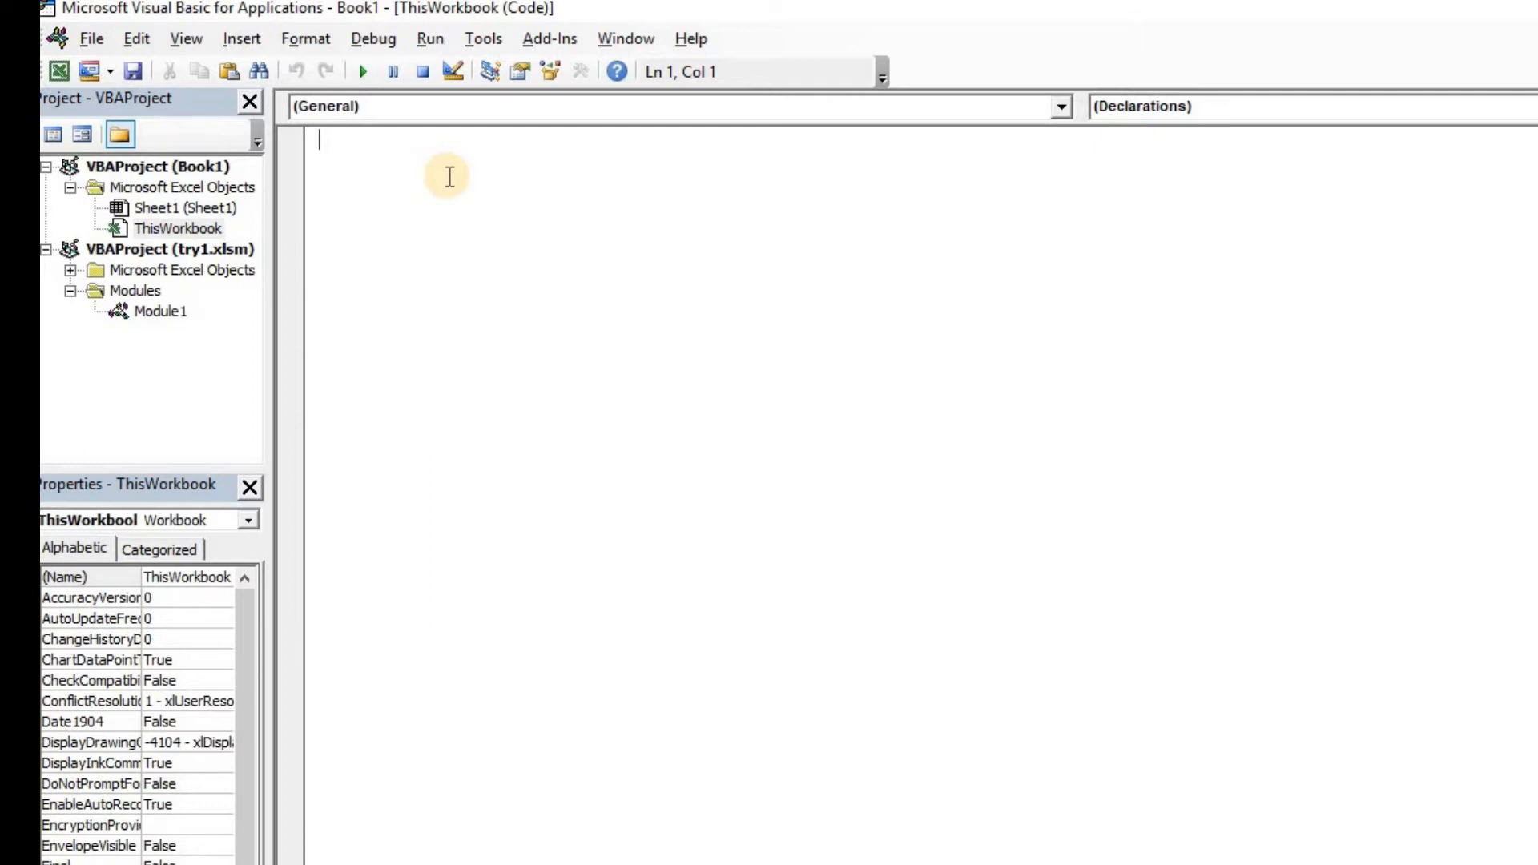
Declare an empty Sub Calling_a_Macro() in ThisWorkbook and switch to the try1 window.
{"action": "type", "text": "Su"}
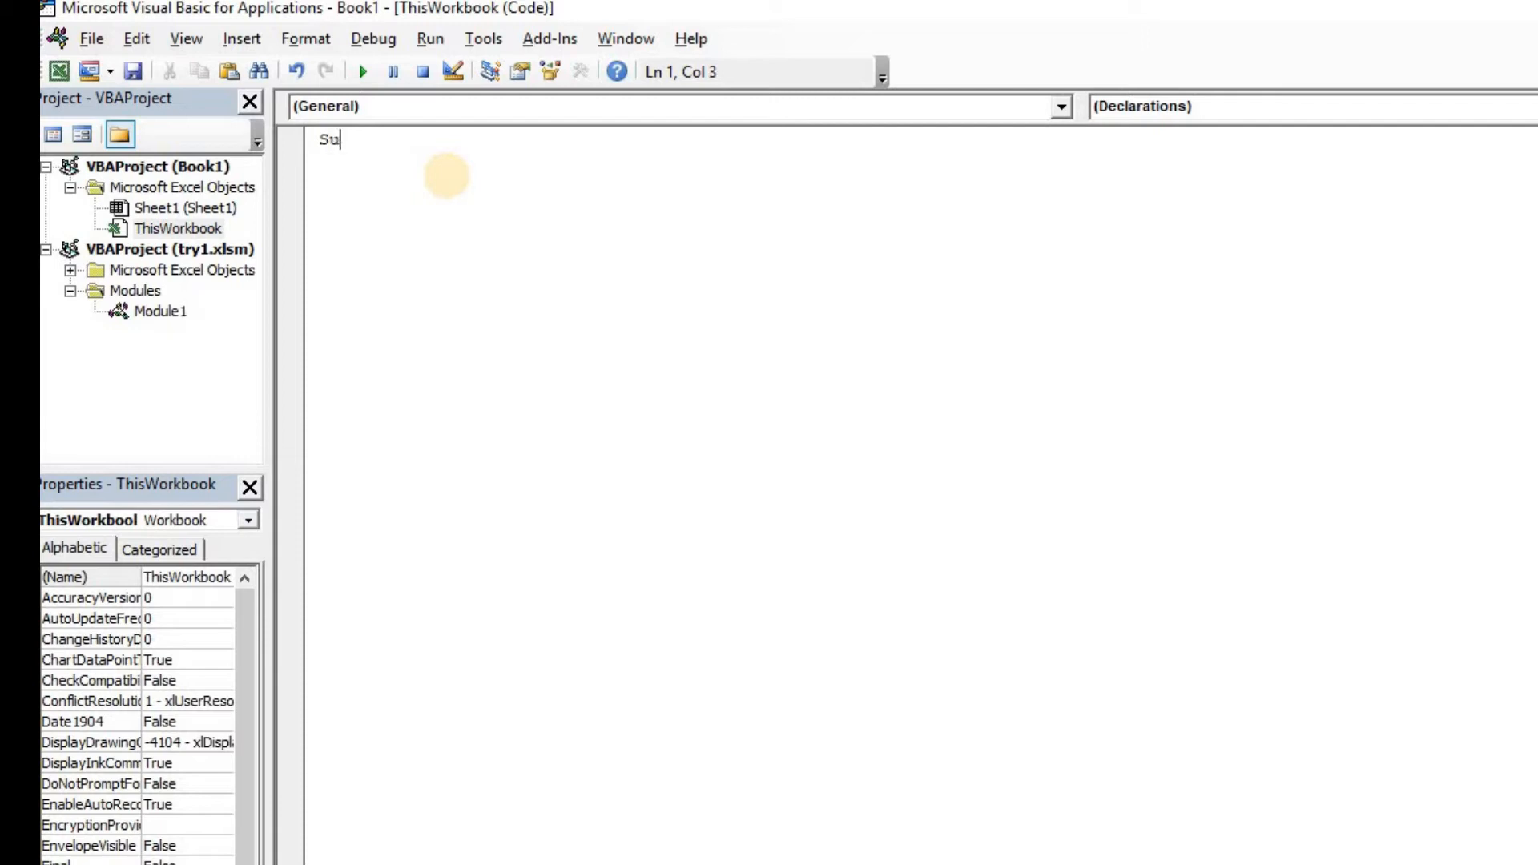
{"action": "type", "text": "b"}
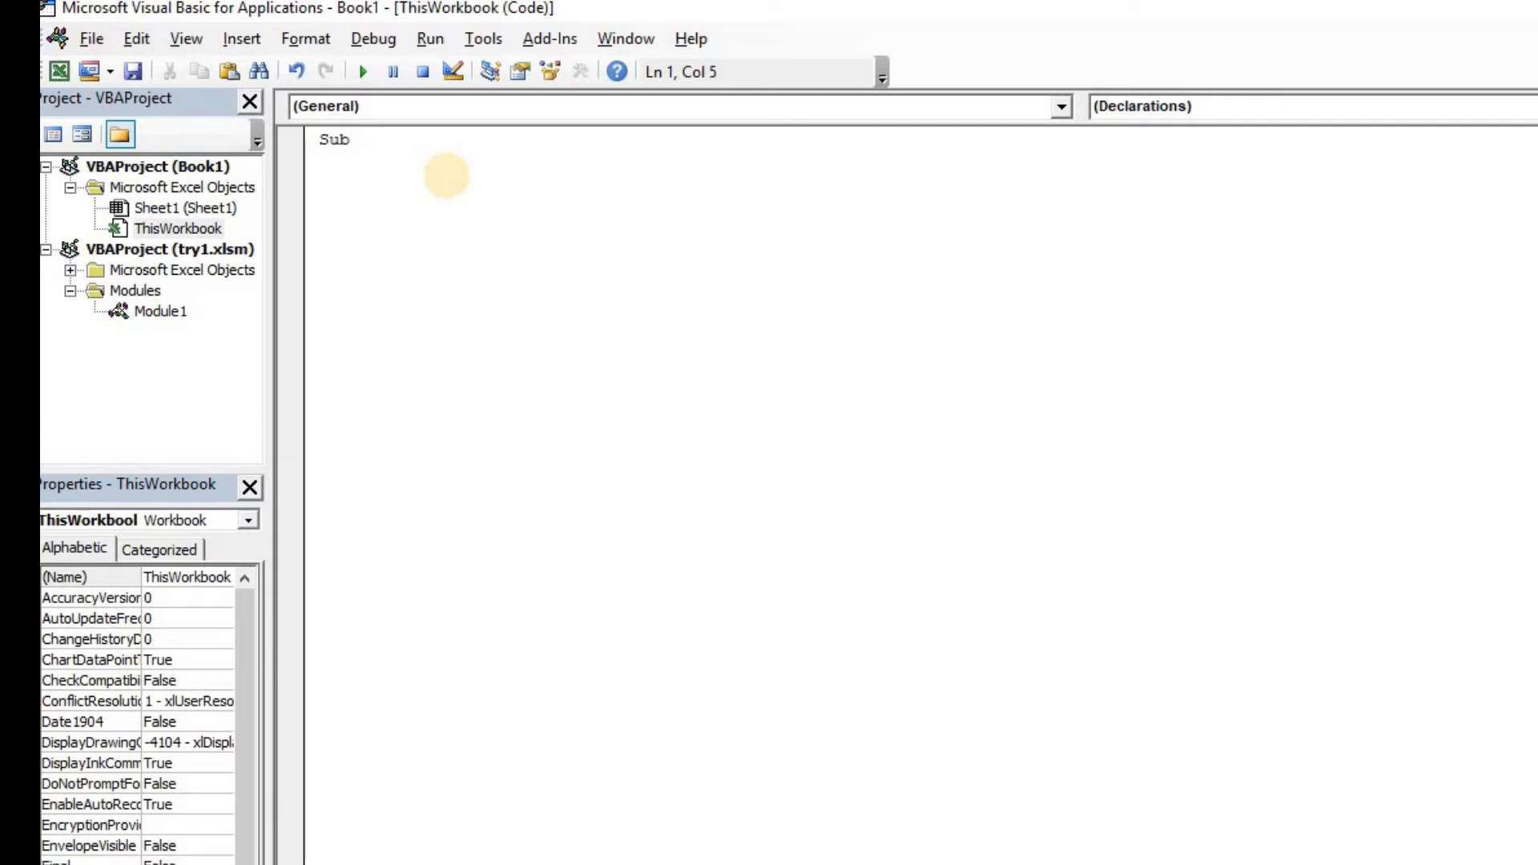
{"action": "type", "text": "Caaling_a_"}
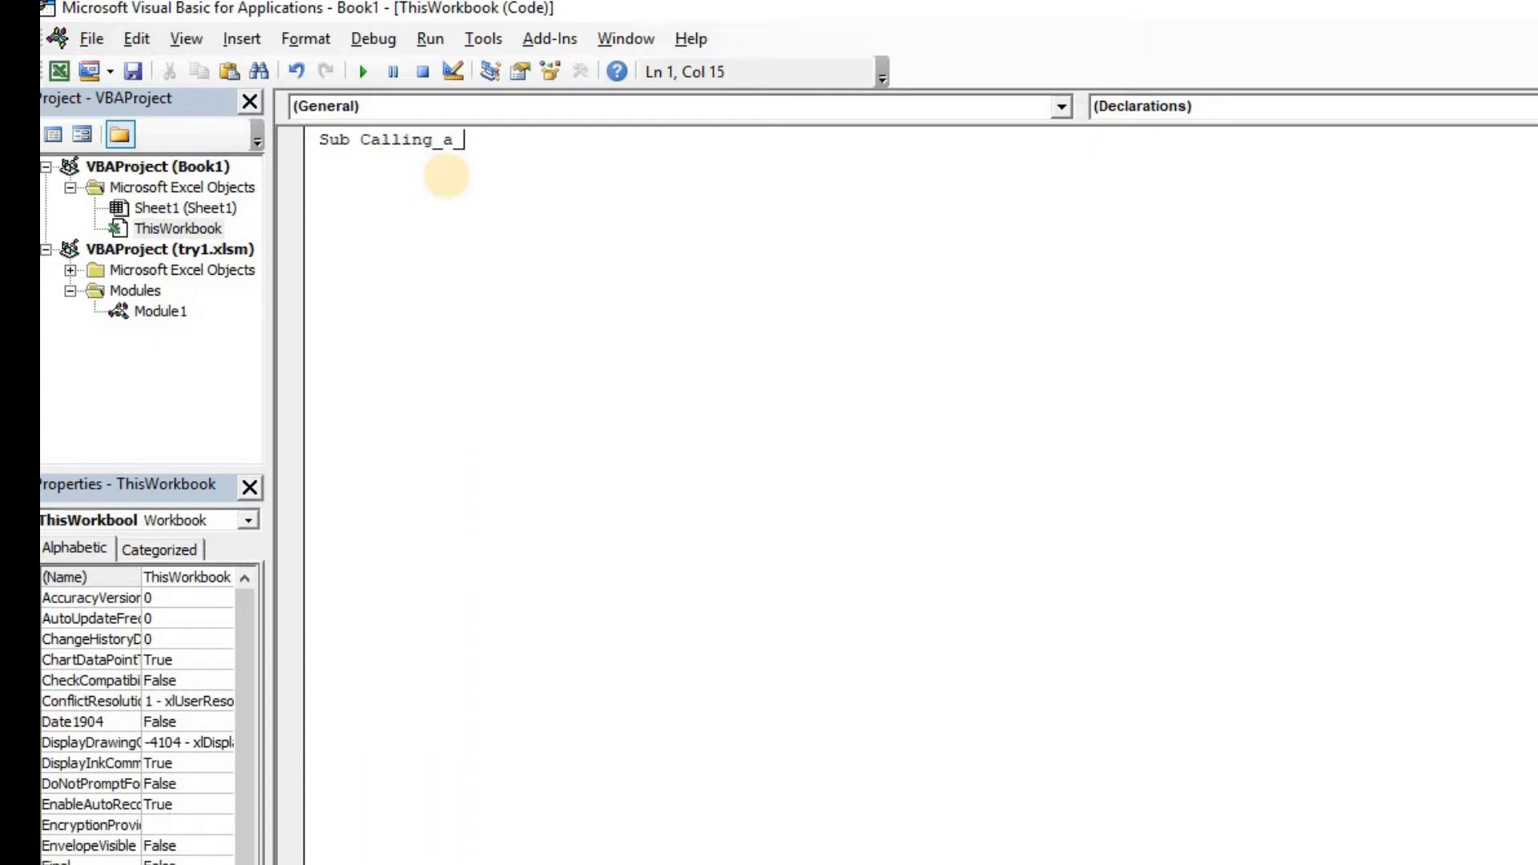
{"action": "type", "text": "Macro()"}
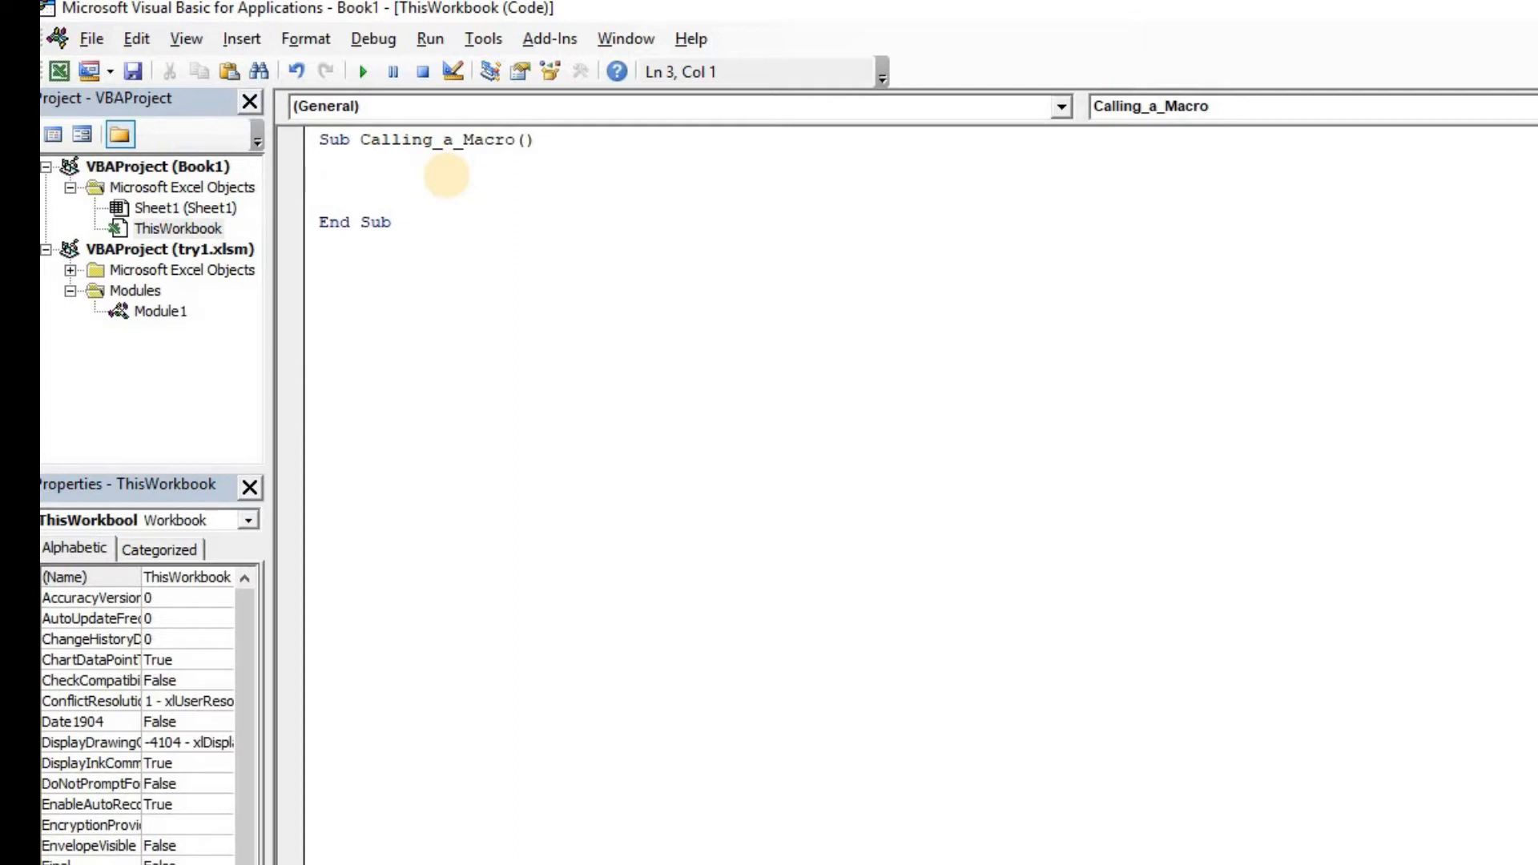
{"action": "left_click", "coordinate": [321, 181]}
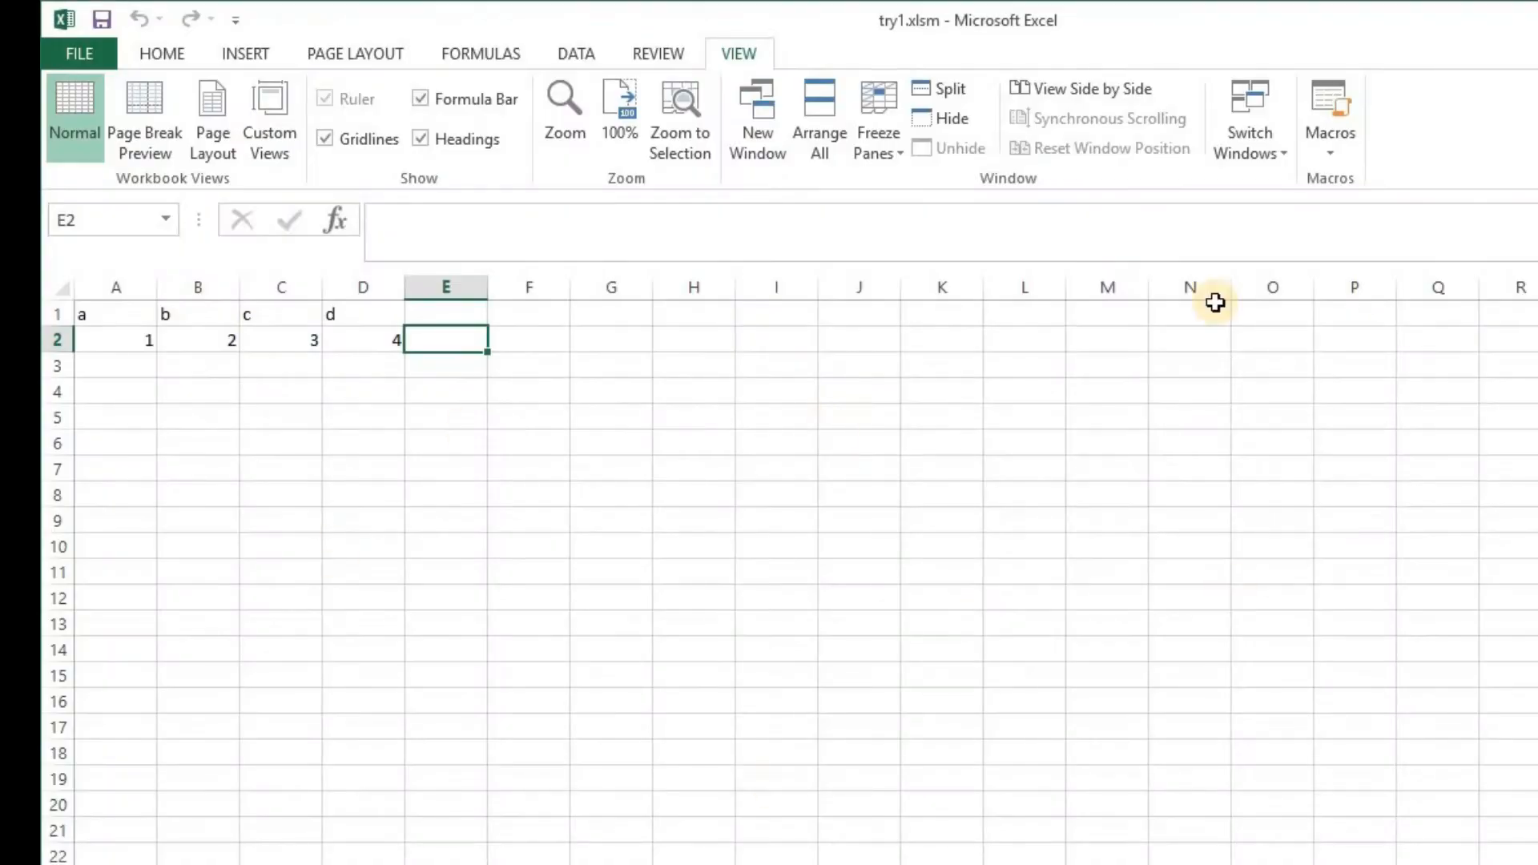
{"action": "mouse_move", "coordinate": [937, 530]}
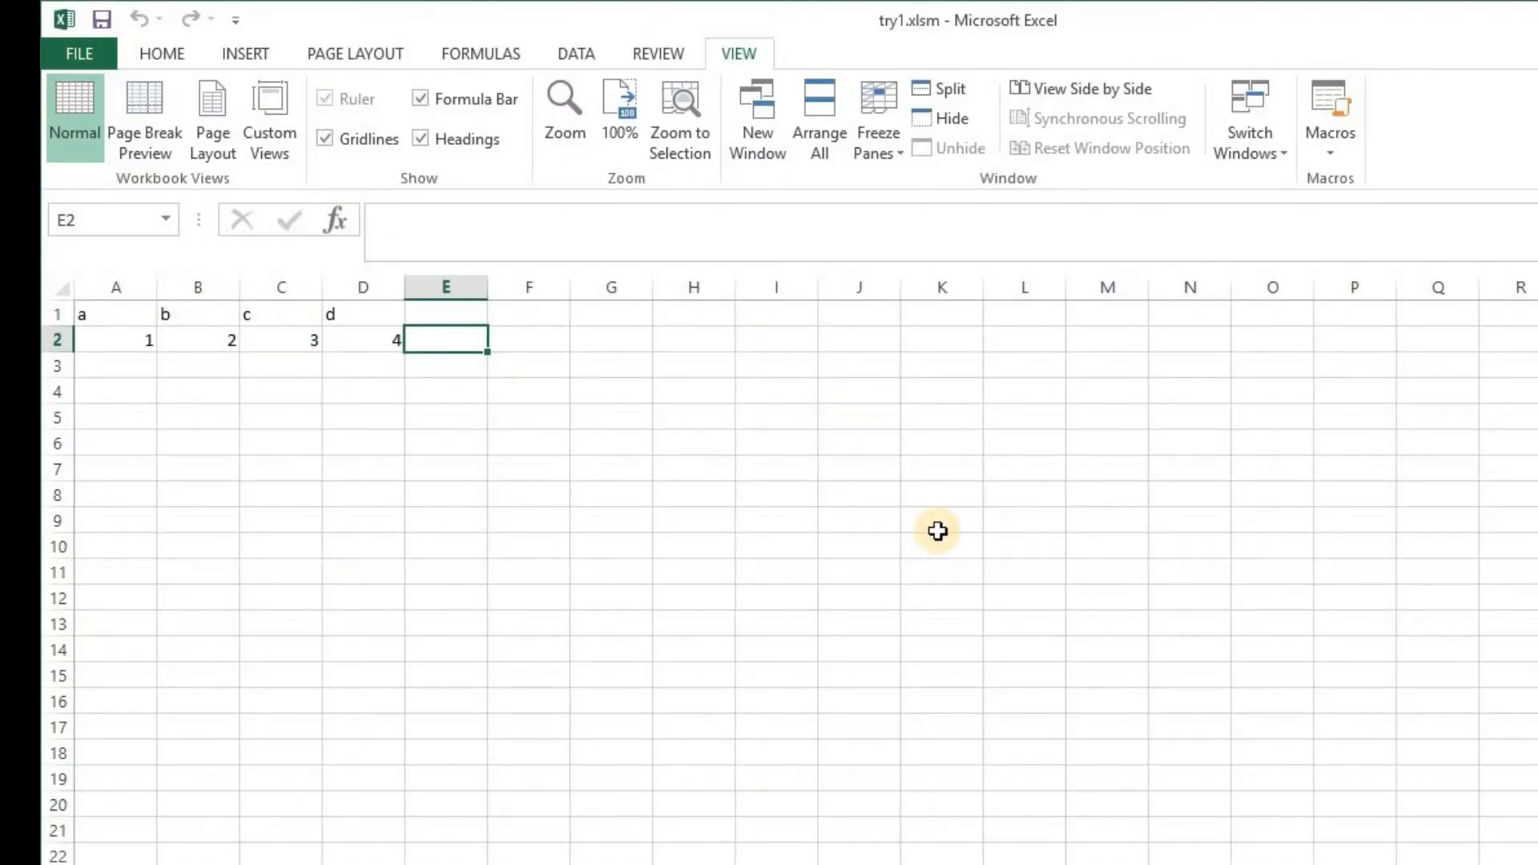
{"action": "mouse_move", "coordinate": [594, 540]}
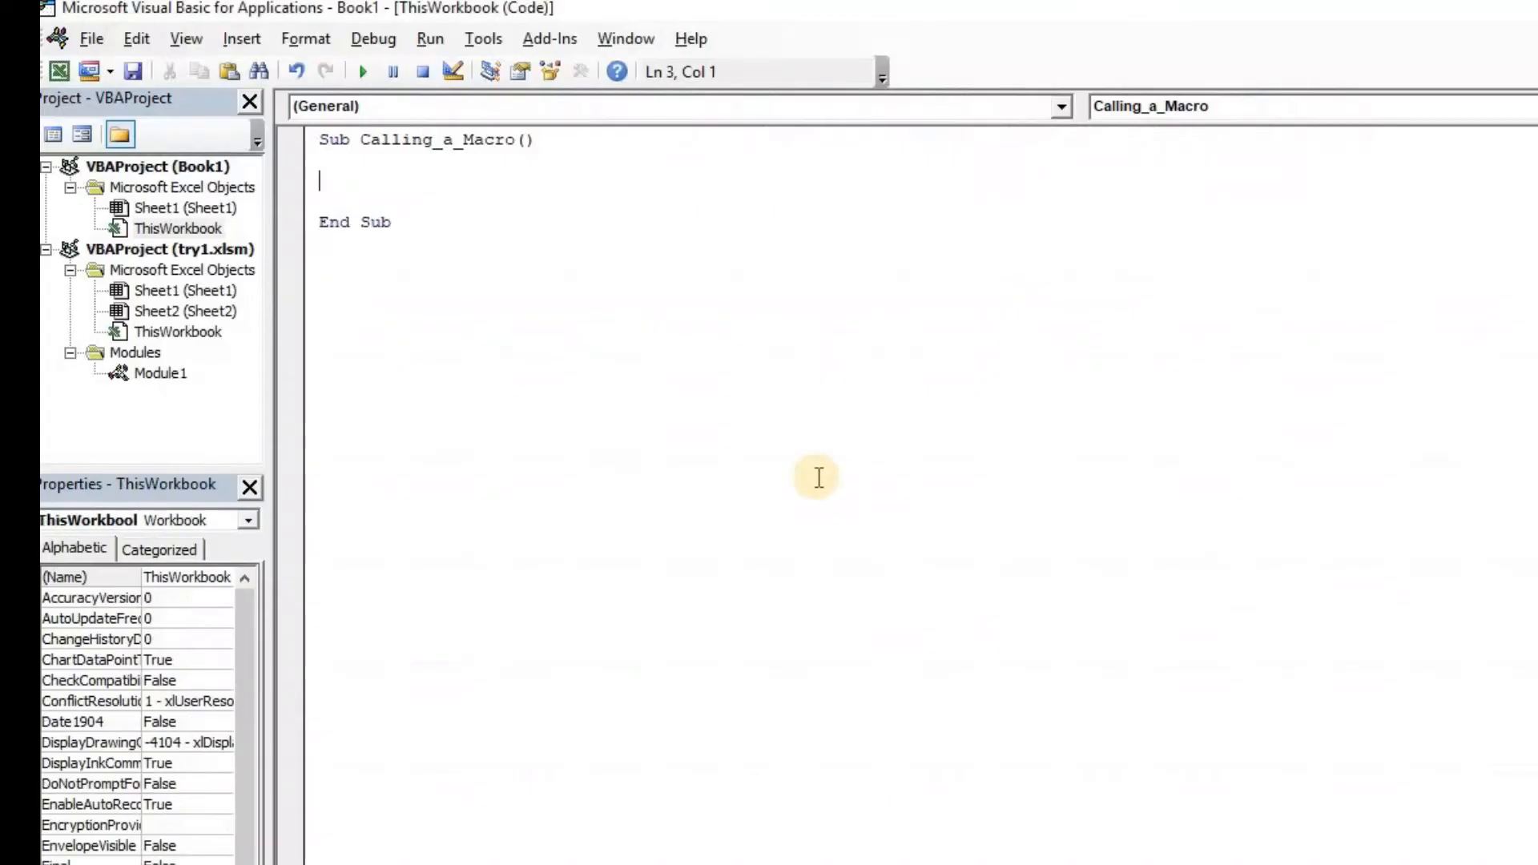
{"action": "mouse_move", "coordinate": [466, 228]}
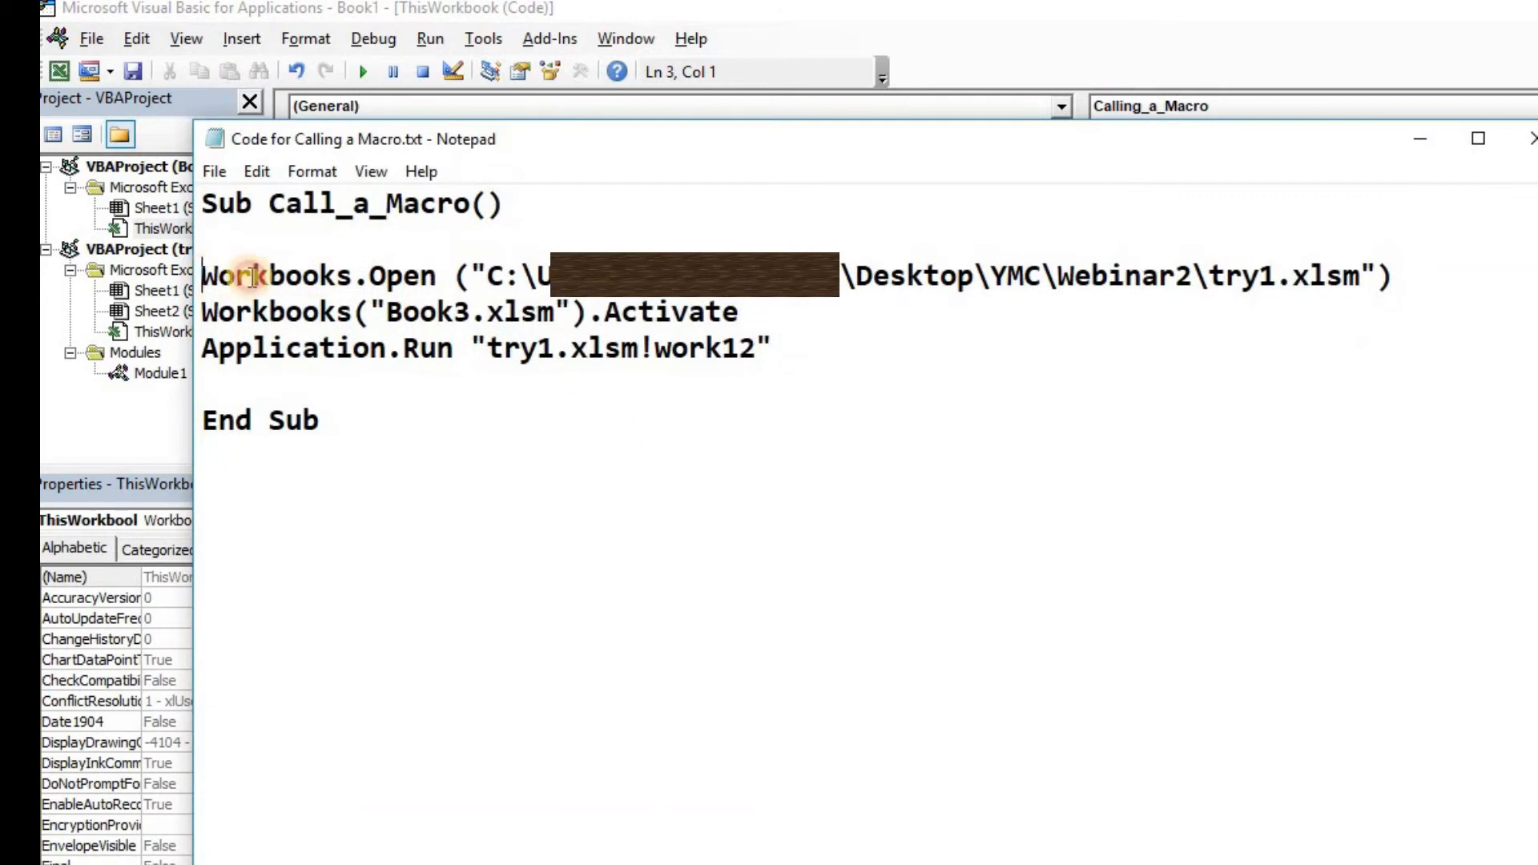
Paste the Notepad code into the sub and set Workbooks("CuurentWB.xlsm").Activate.
{"action": "right_click", "coordinate": [740, 313]}
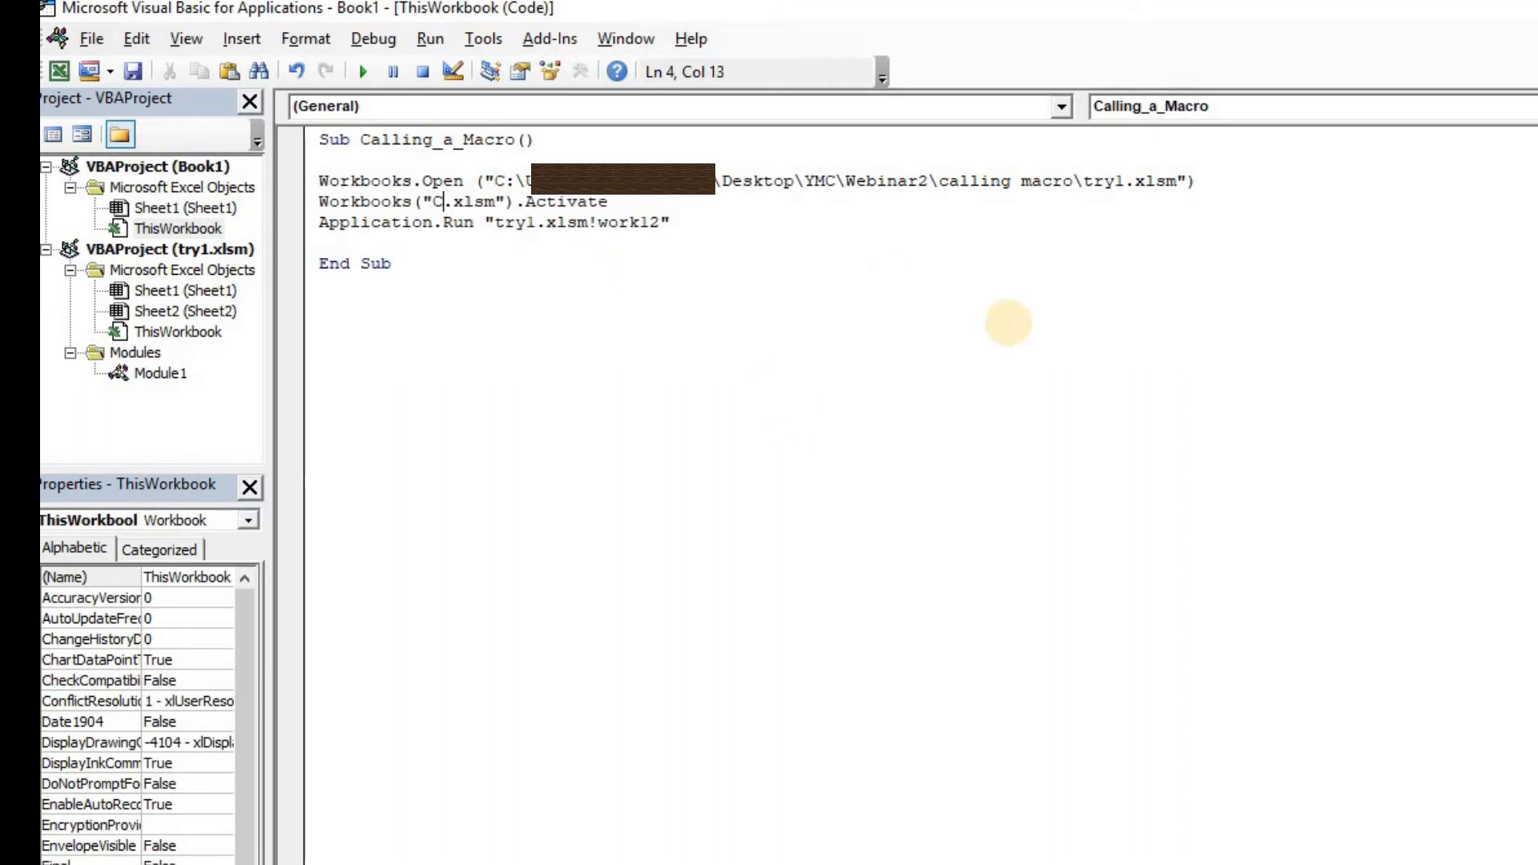
{"action": "type", "text": "uurentWB"}
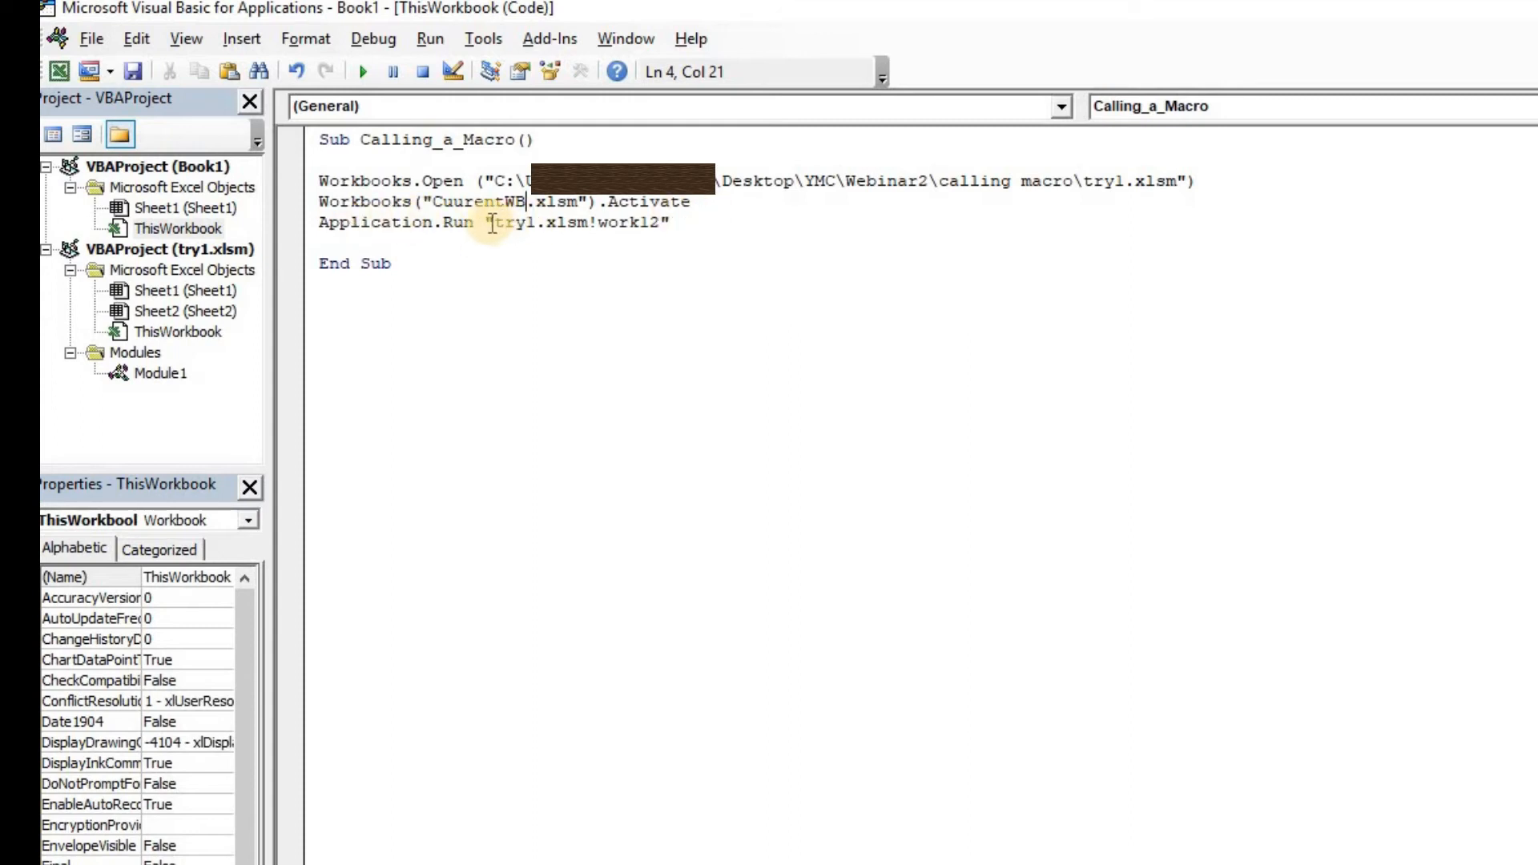
{"action": "left_click_drag", "start_coordinate": [495, 223], "coordinate": [662, 222]}
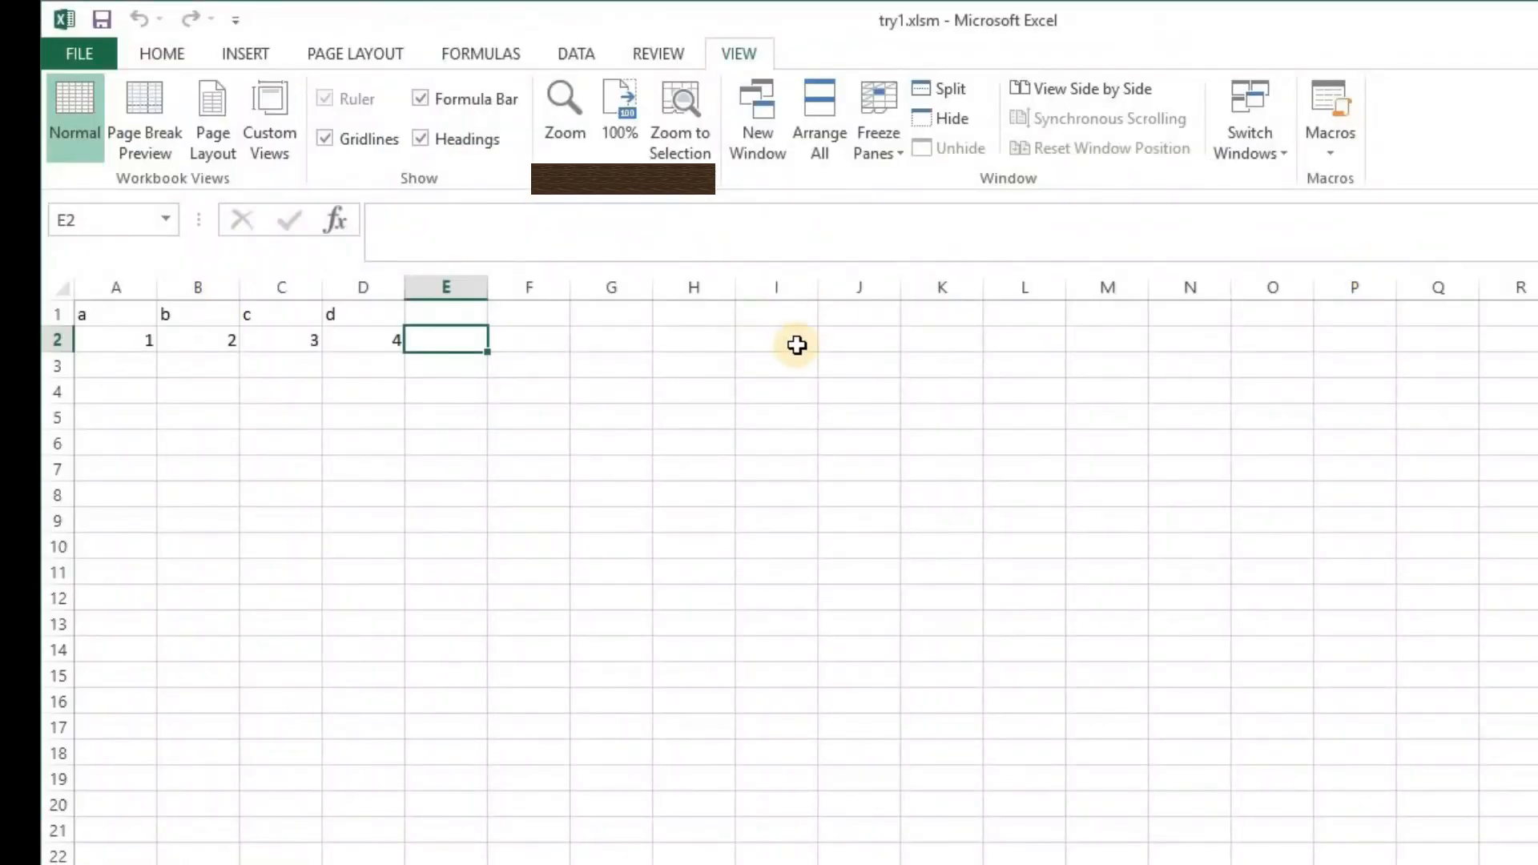
Confirm Calling_a_Macro appears in the View Macros list, then cancel without running.
{"action": "left_click", "coordinate": [1329, 116]}
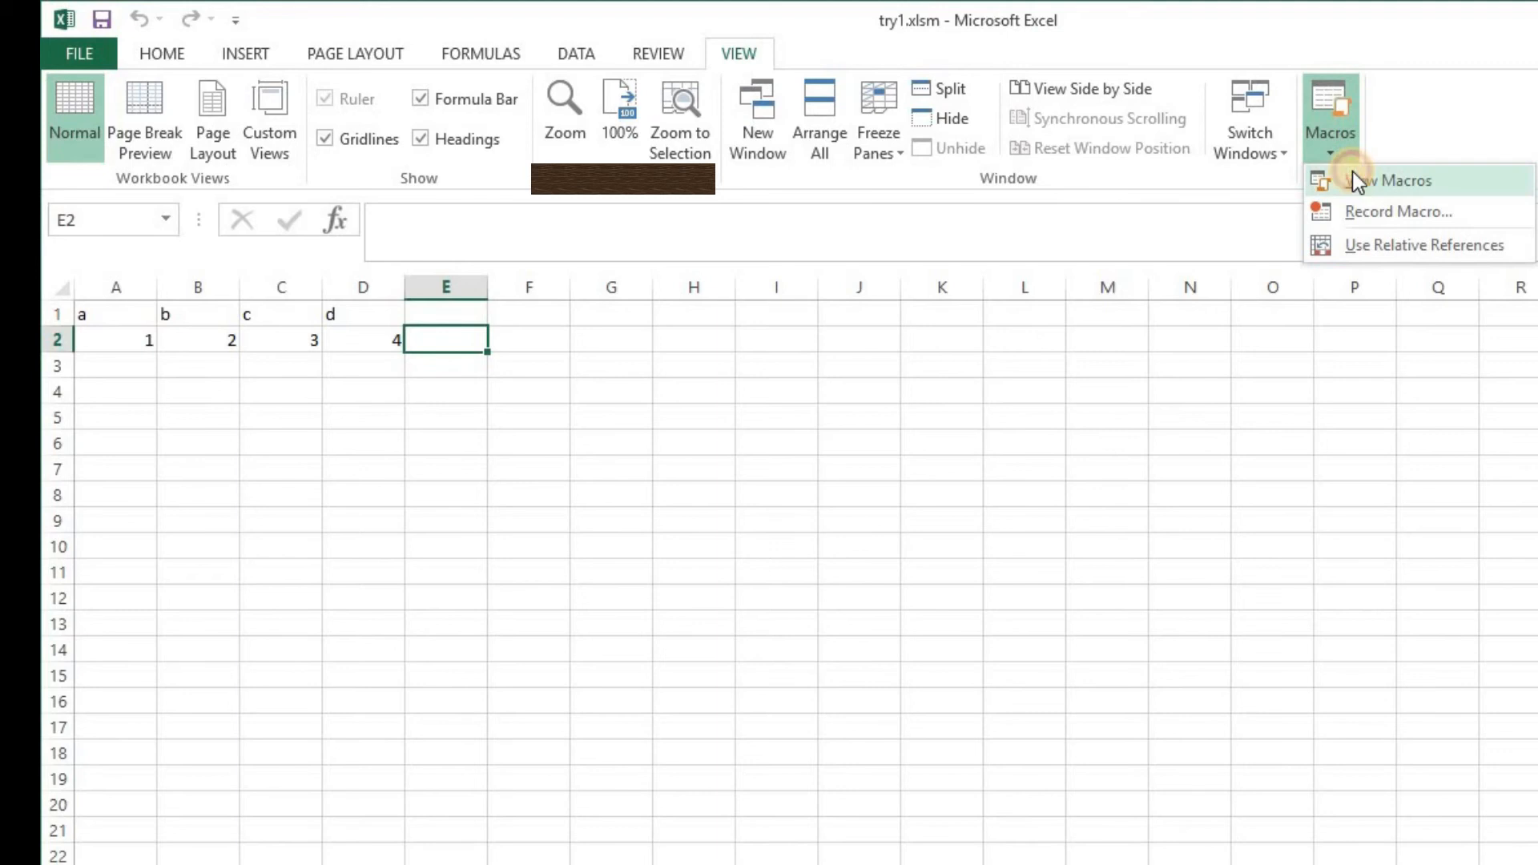
{"action": "left_click", "coordinate": [1390, 181]}
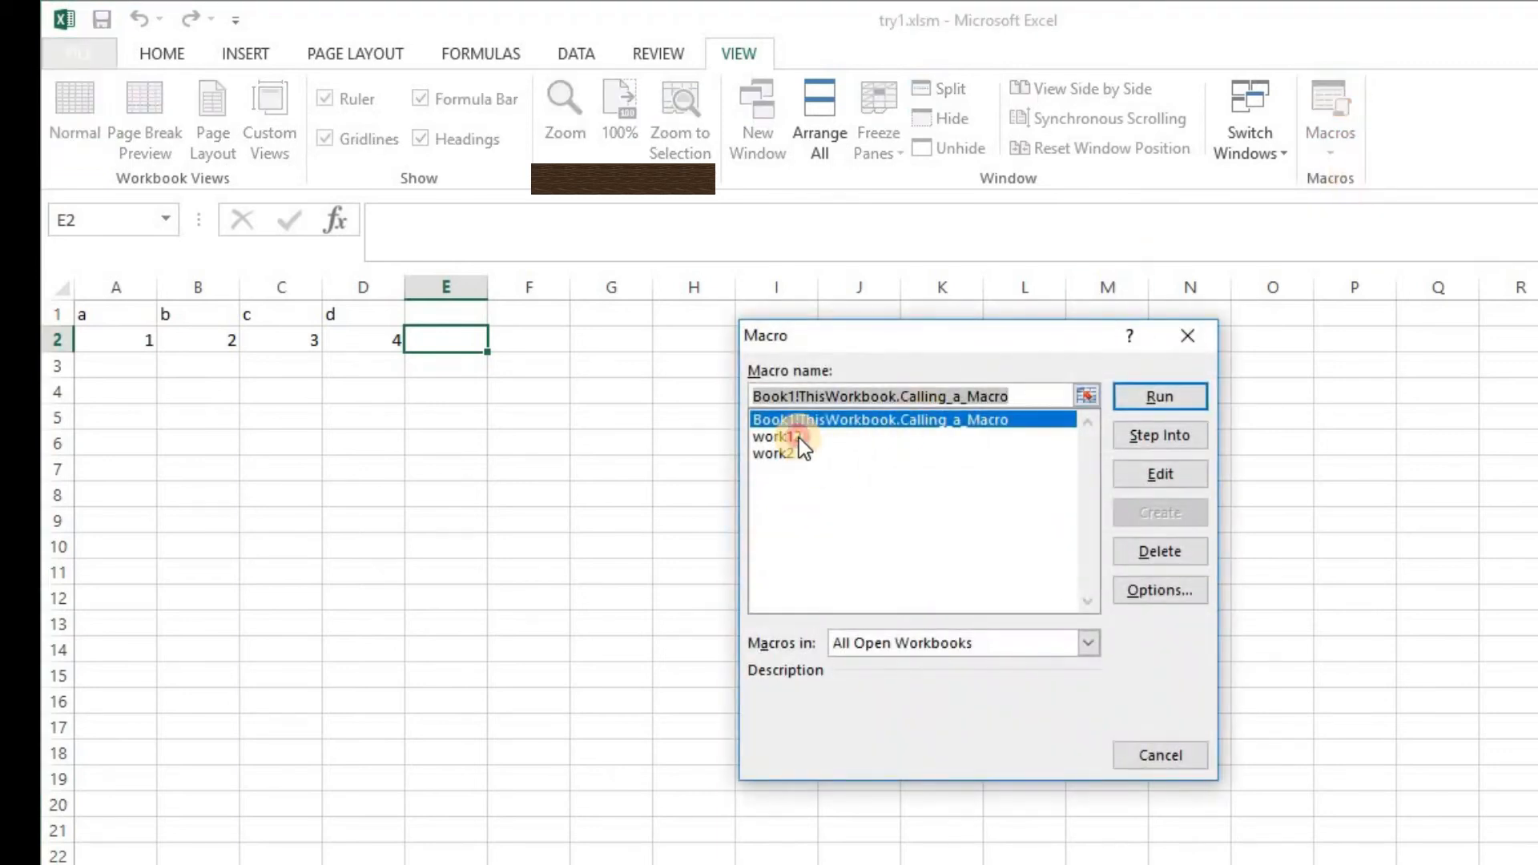
{"action": "left_click", "coordinate": [780, 435]}
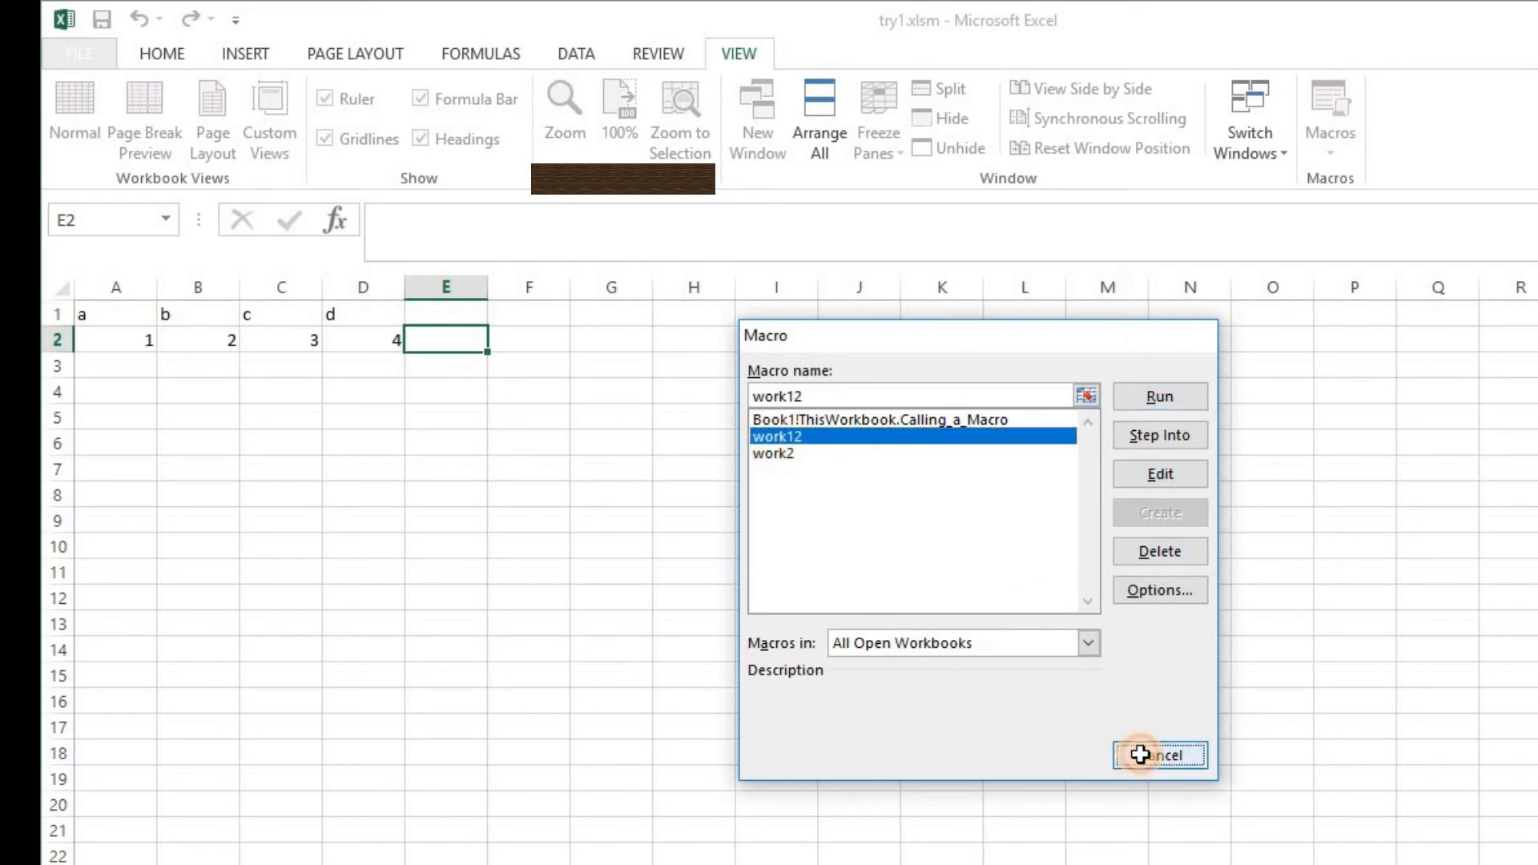
{"action": "left_click", "coordinate": [1159, 754]}
{"action": "type", "text": "C"}
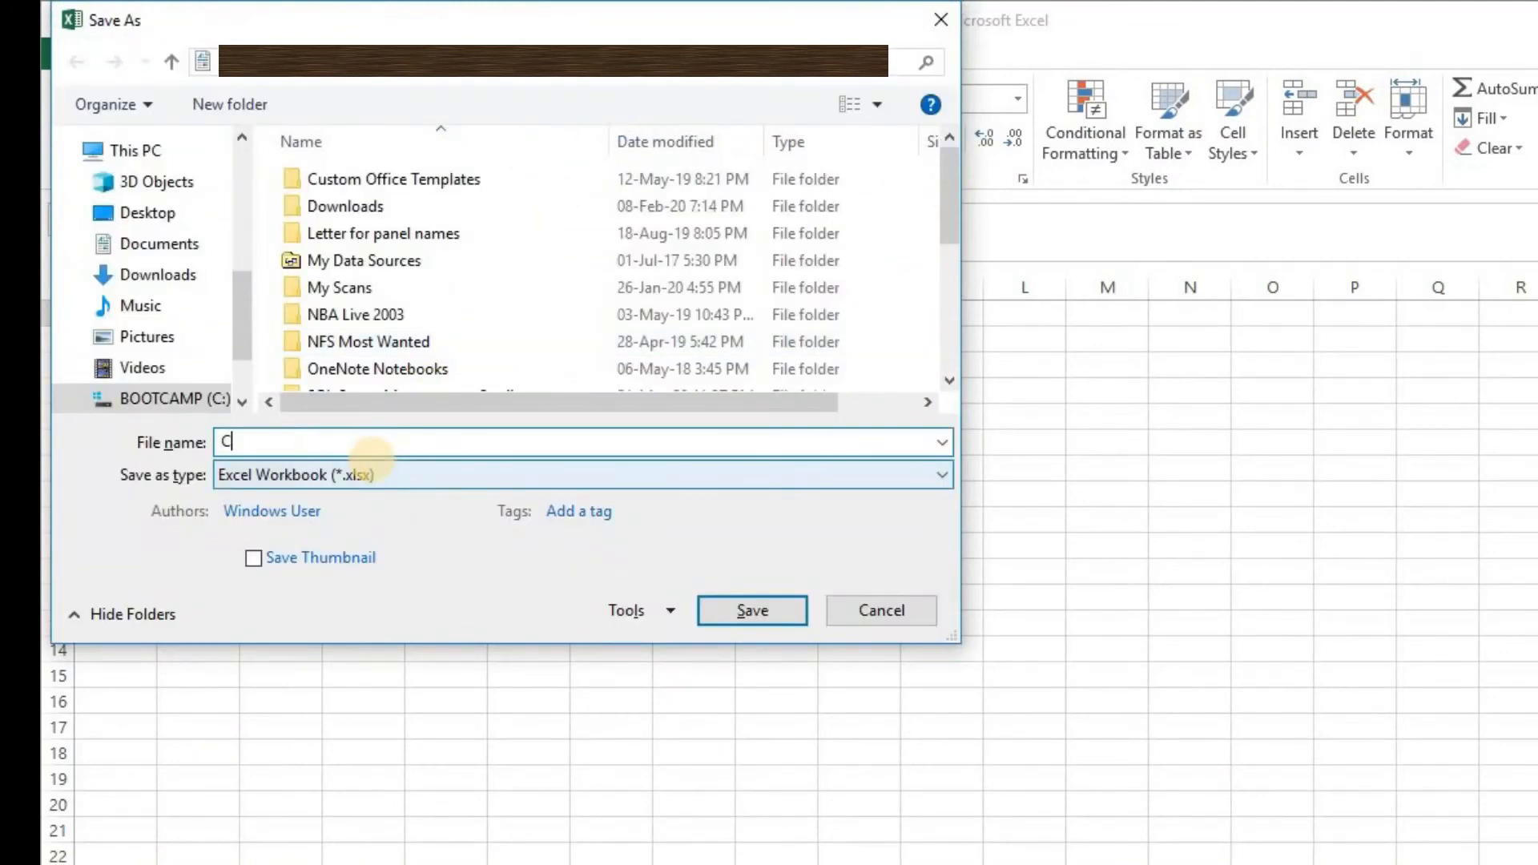
Save the workbook as Excel Macro-Enabled CurrentWB.xlsm in the try1 folder.
{"action": "type", "text": "urrentWB"}
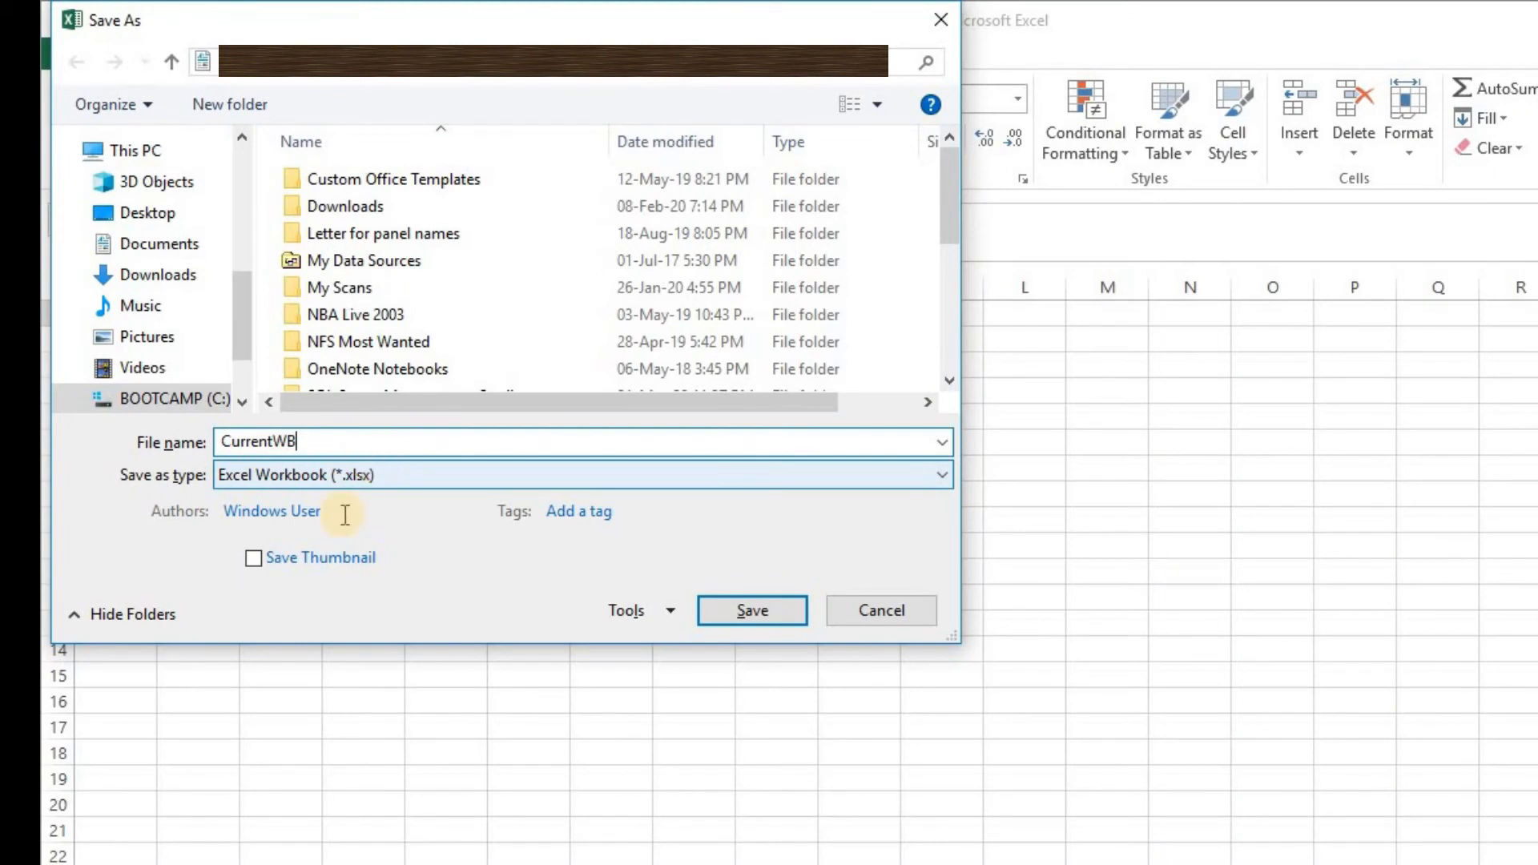
{"action": "left_click", "coordinate": [580, 474]}
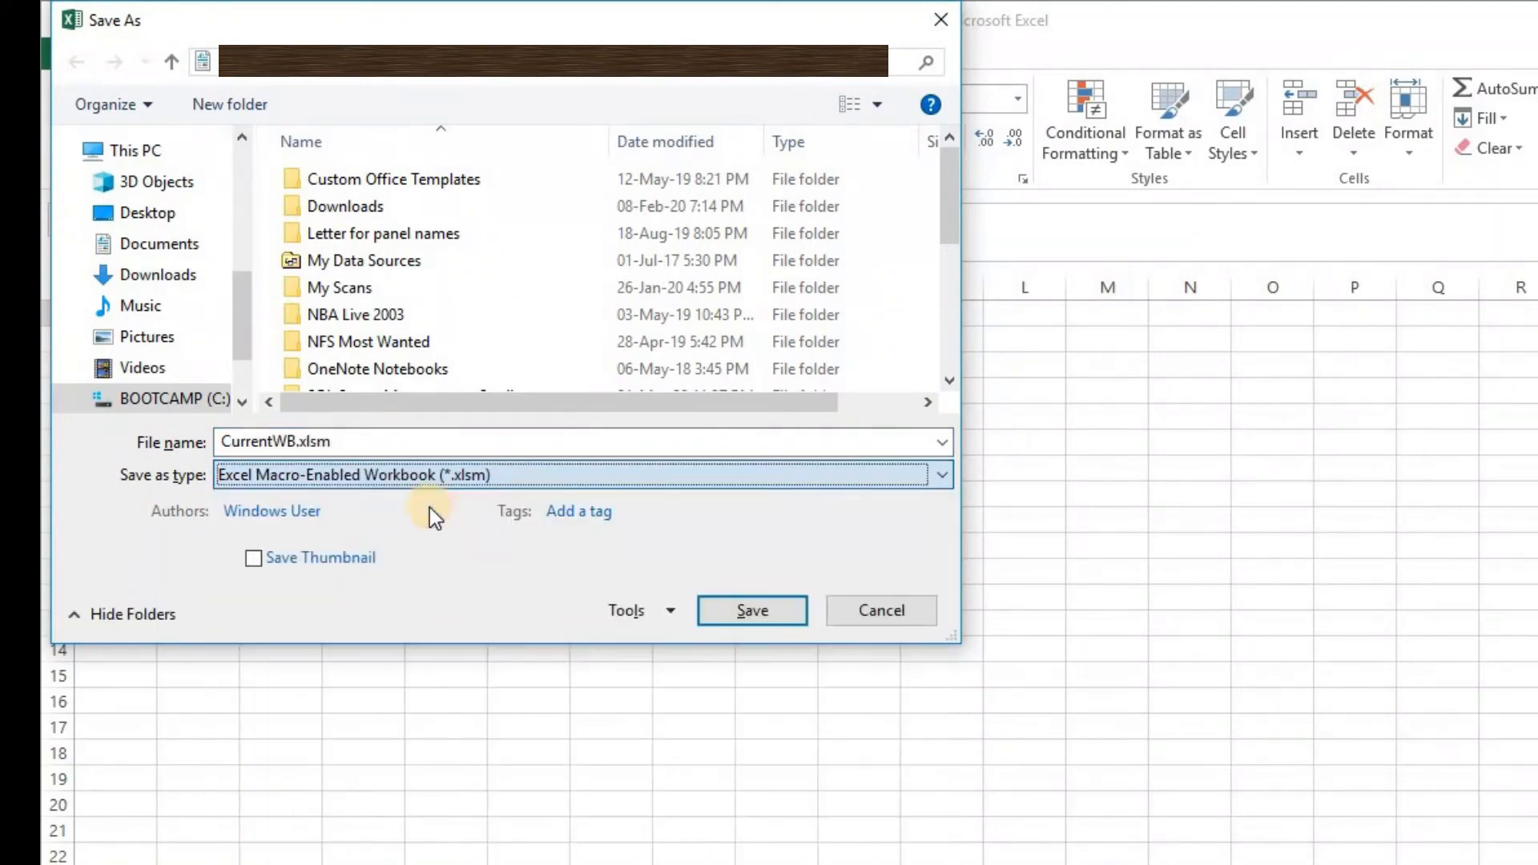
{"action": "scroll", "scroll_direction": "down", "scroll_amount": 3}
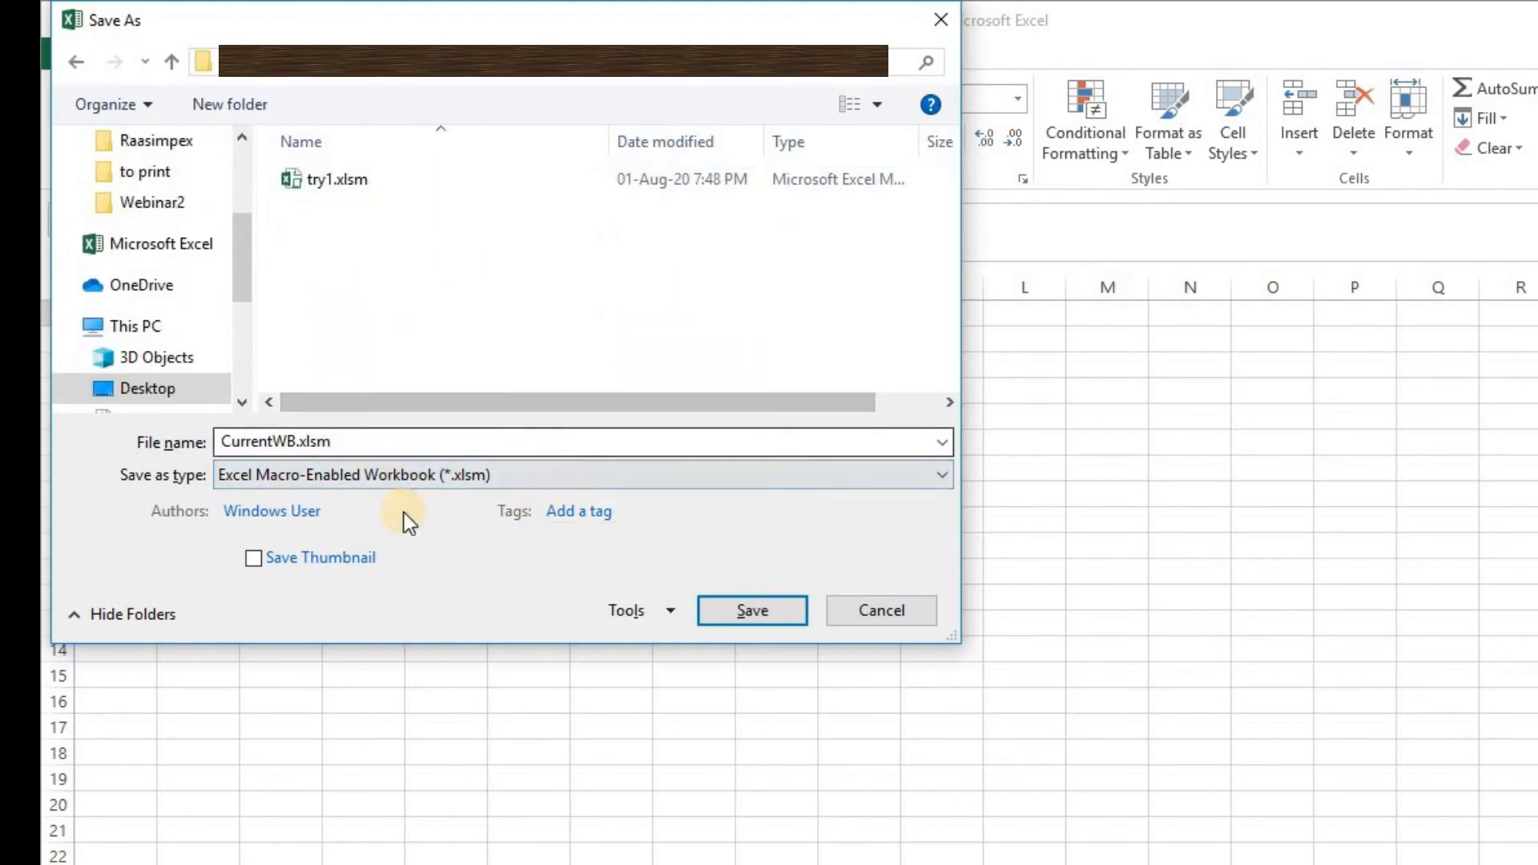
{"action": "left_click", "coordinate": [580, 474]}
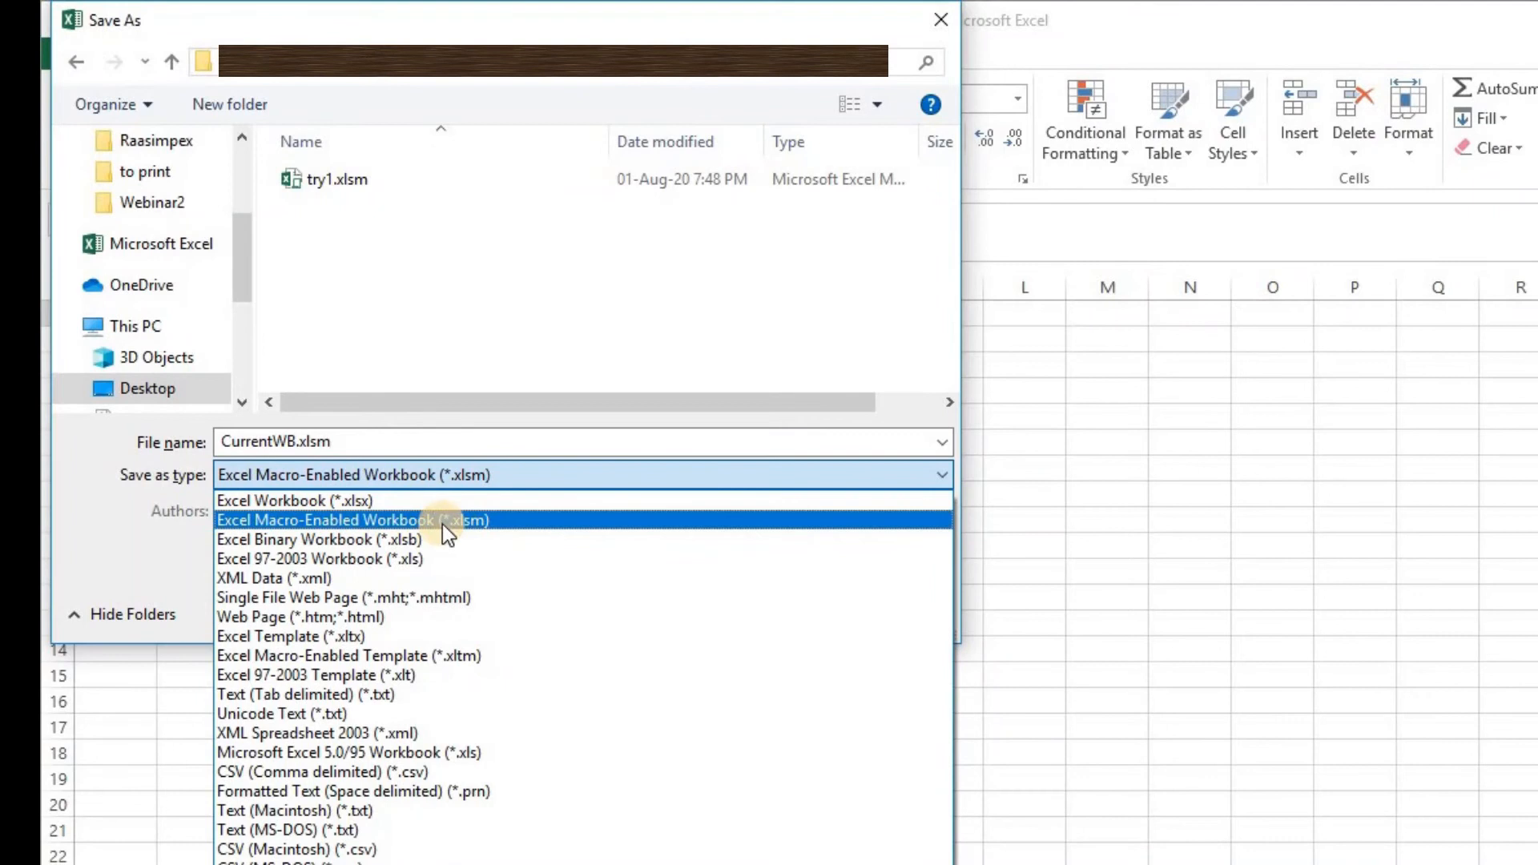
{"action": "left_click", "coordinate": [343, 519]}
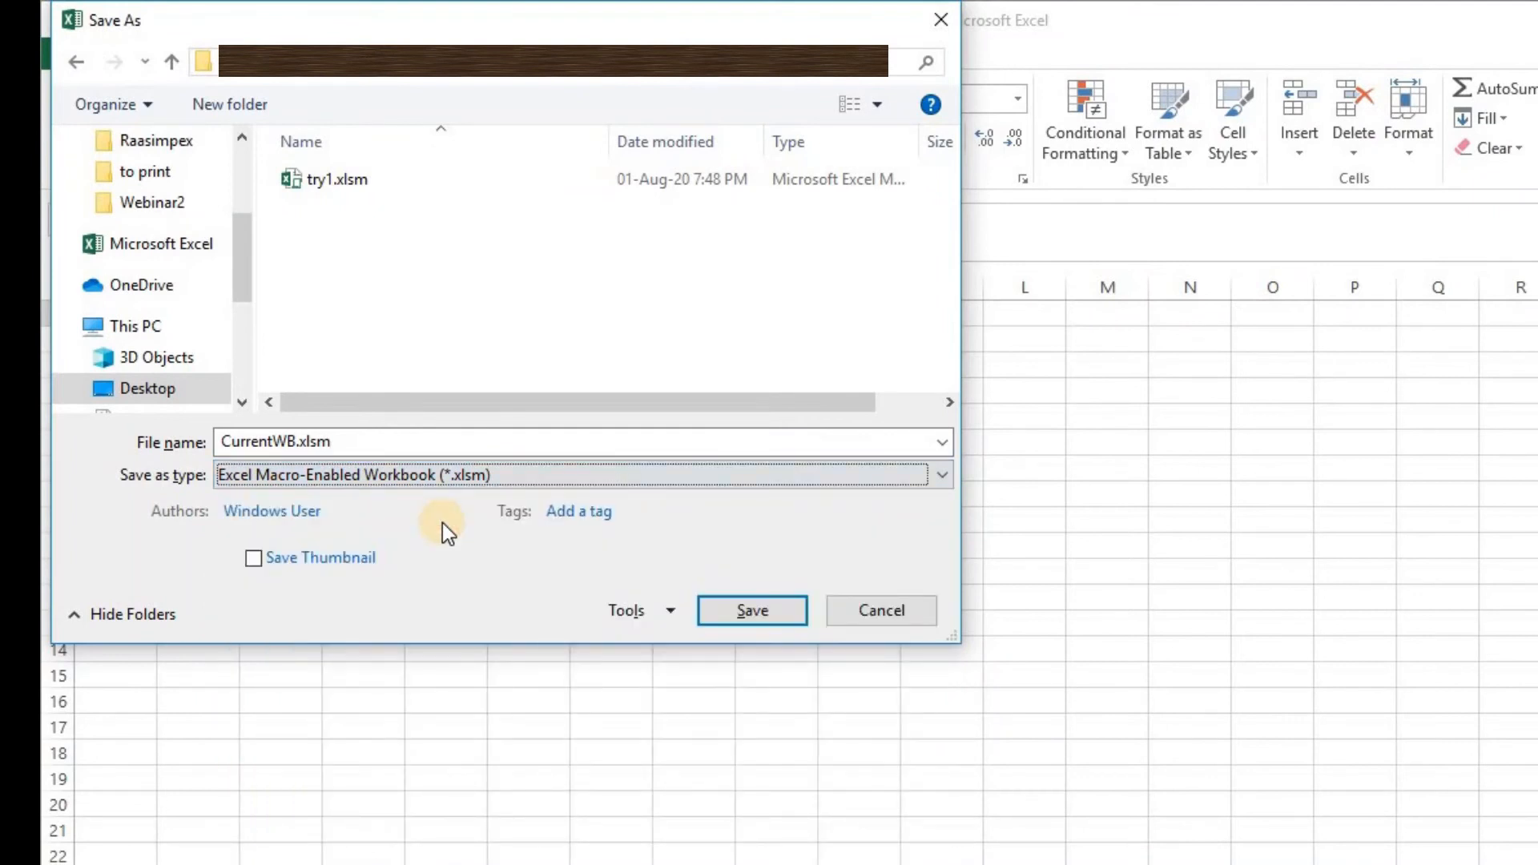
{"action": "left_click", "coordinate": [751, 611]}
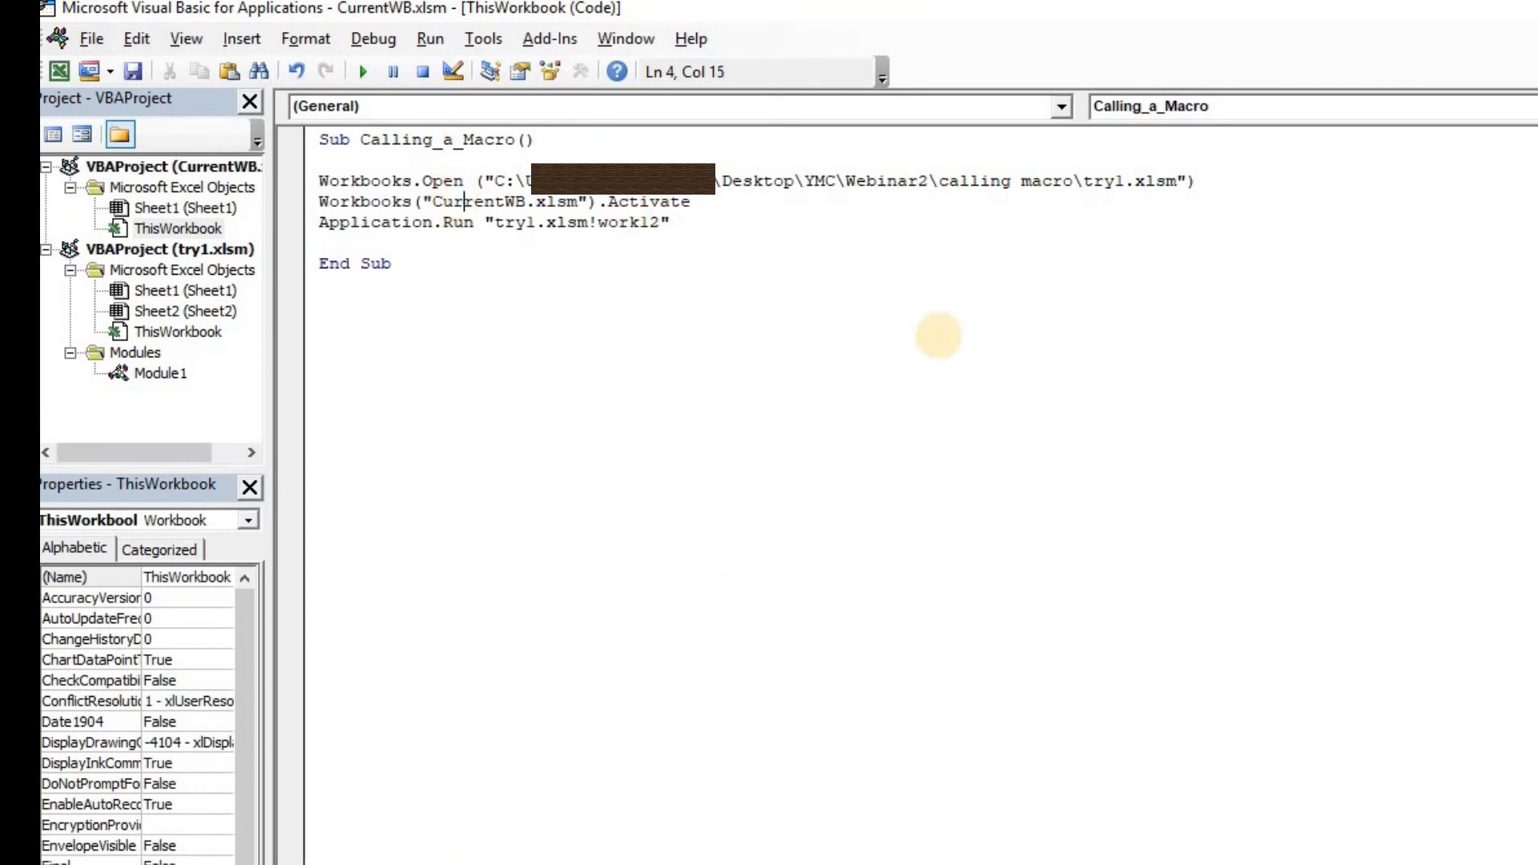
{"action": "mouse_move", "coordinate": [846, 319]}
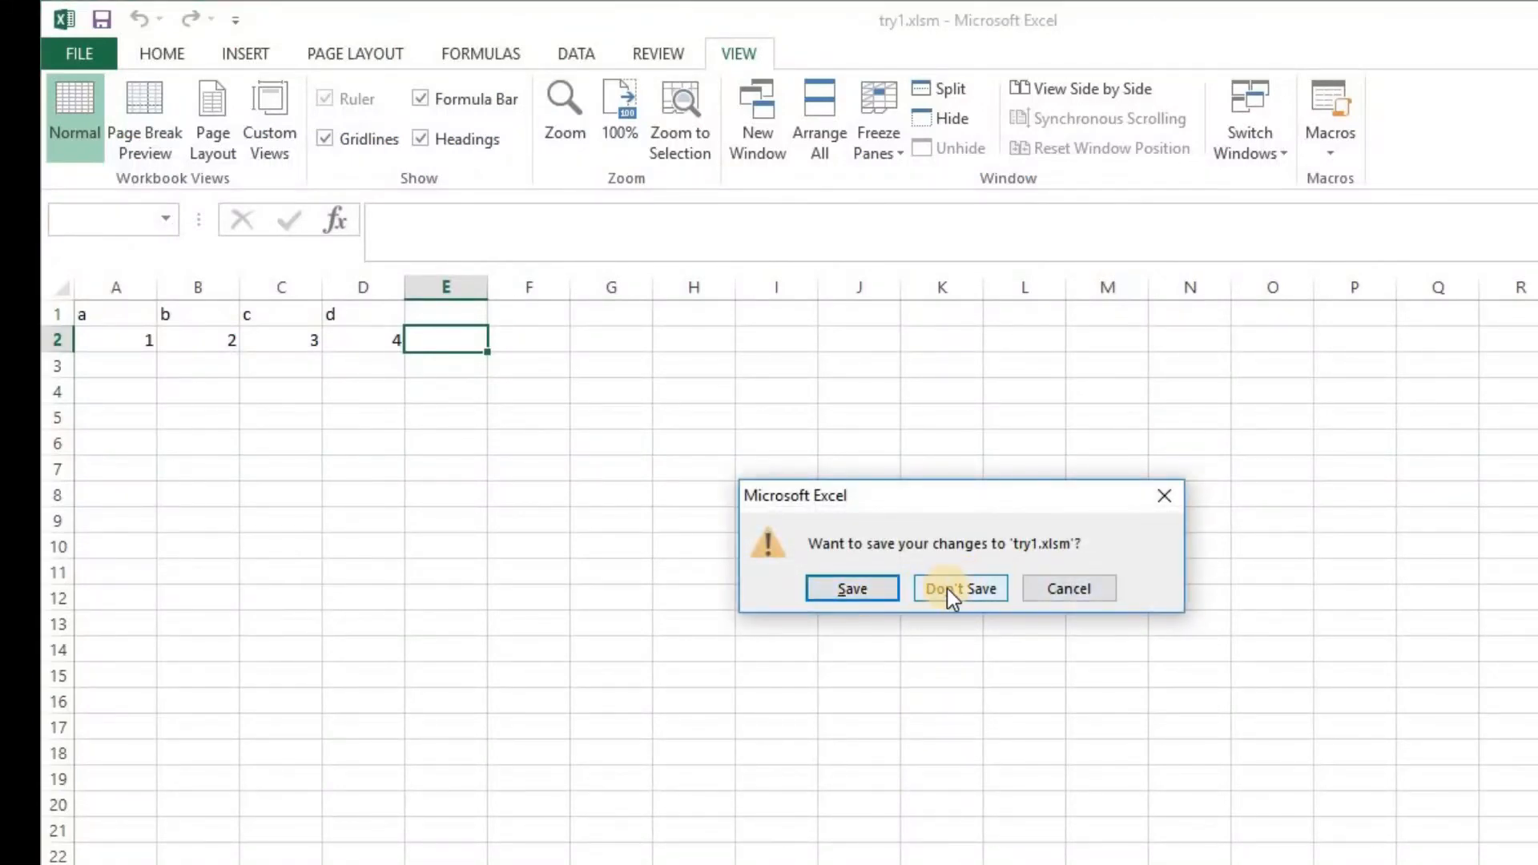
Close try1.xlsm with Don't Save and reopen CurrentWB.xlsm from File Explorer.
{"action": "left_click", "coordinate": [958, 588]}
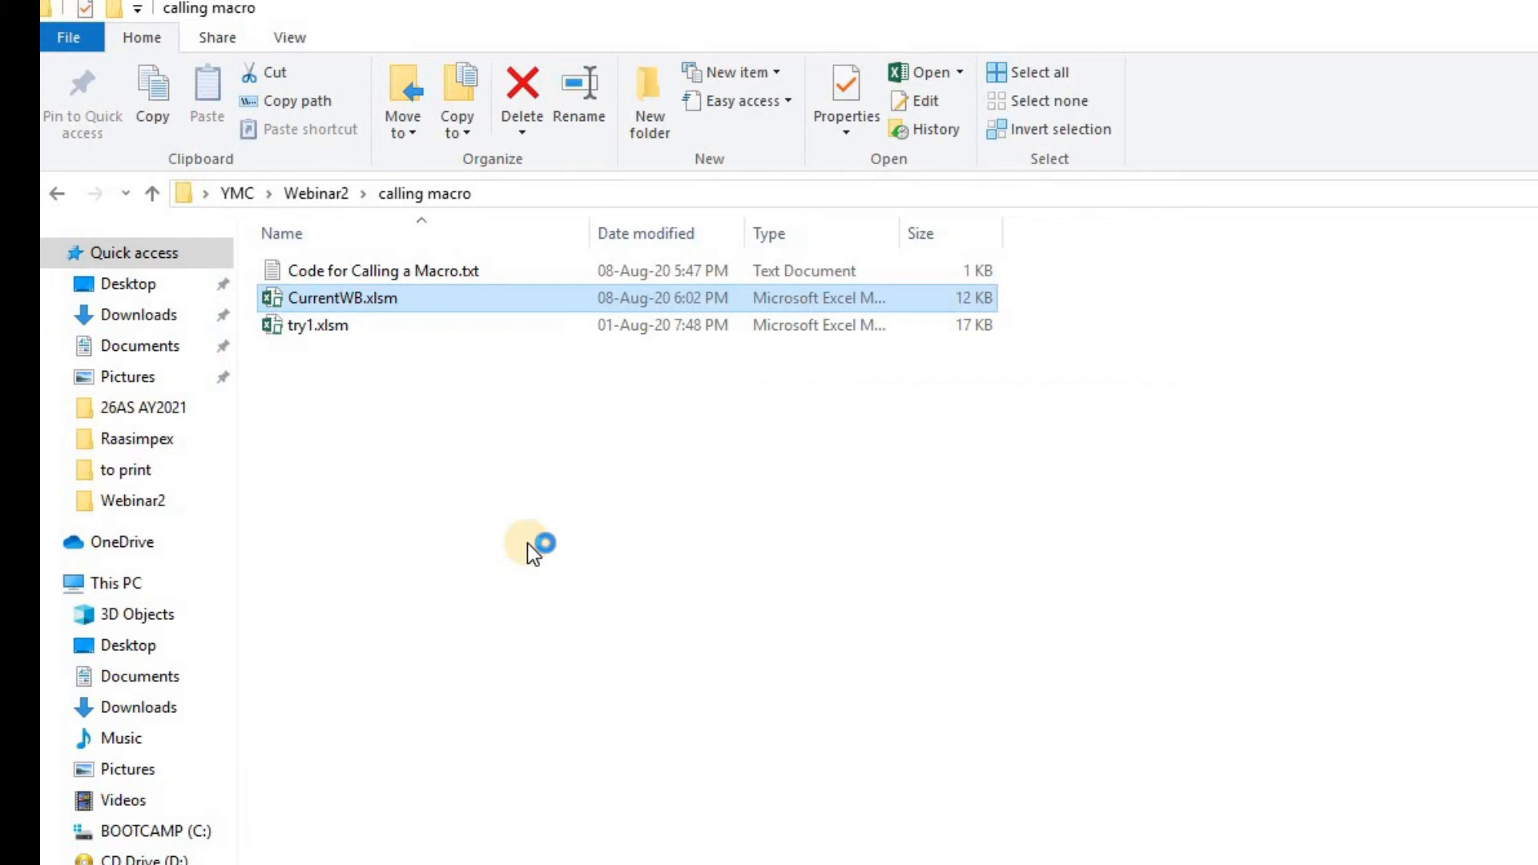
{"action": "double_click", "coordinate": [340, 298]}
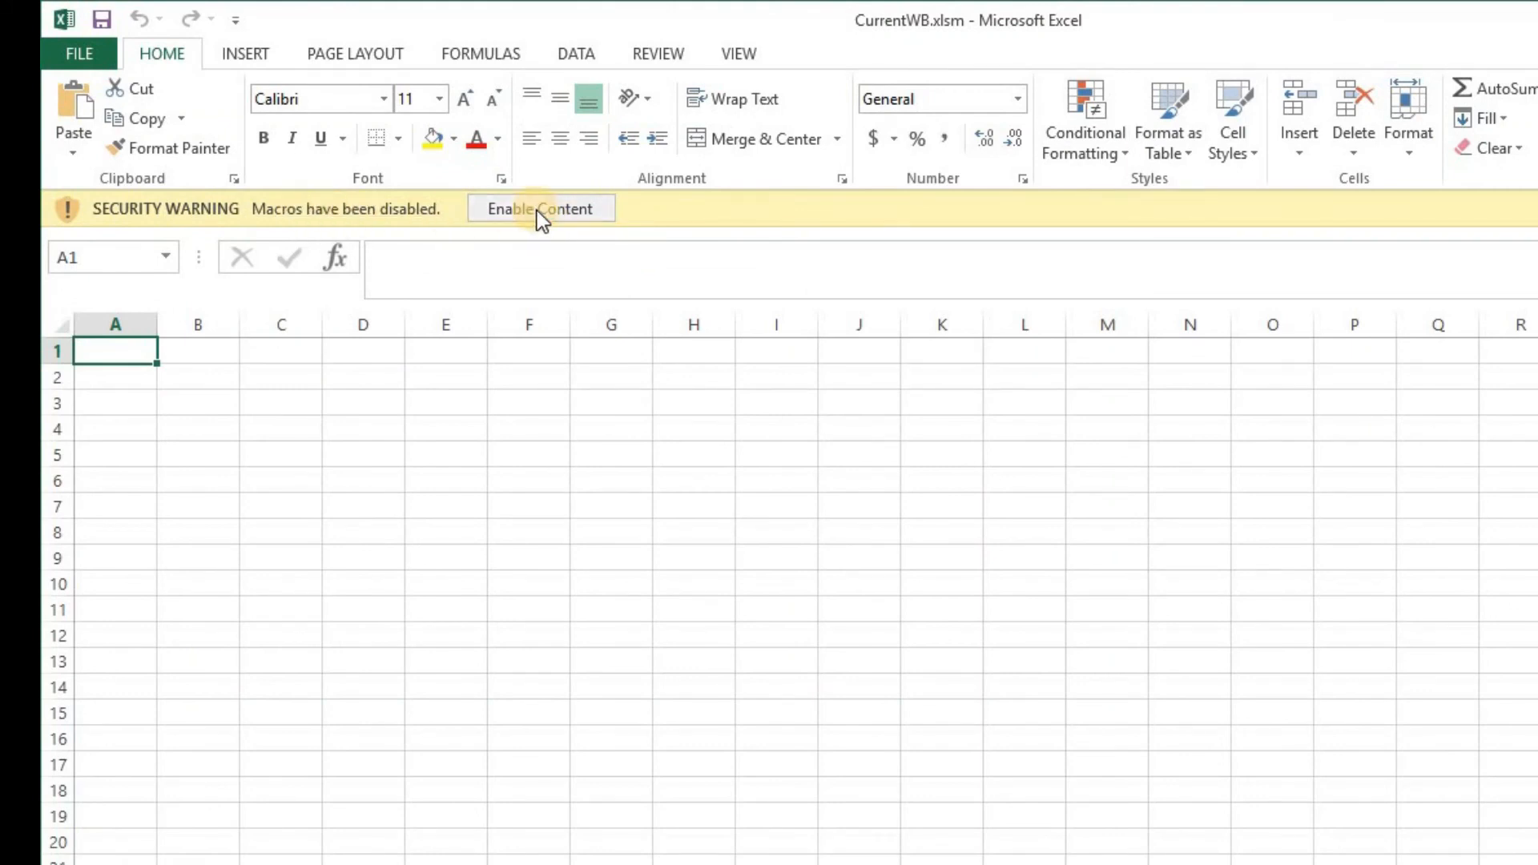
Enable content and run ThisWorkbook.Calling_a_Macro, producing a–d over 1–4.
{"action": "left_click", "coordinate": [540, 208]}
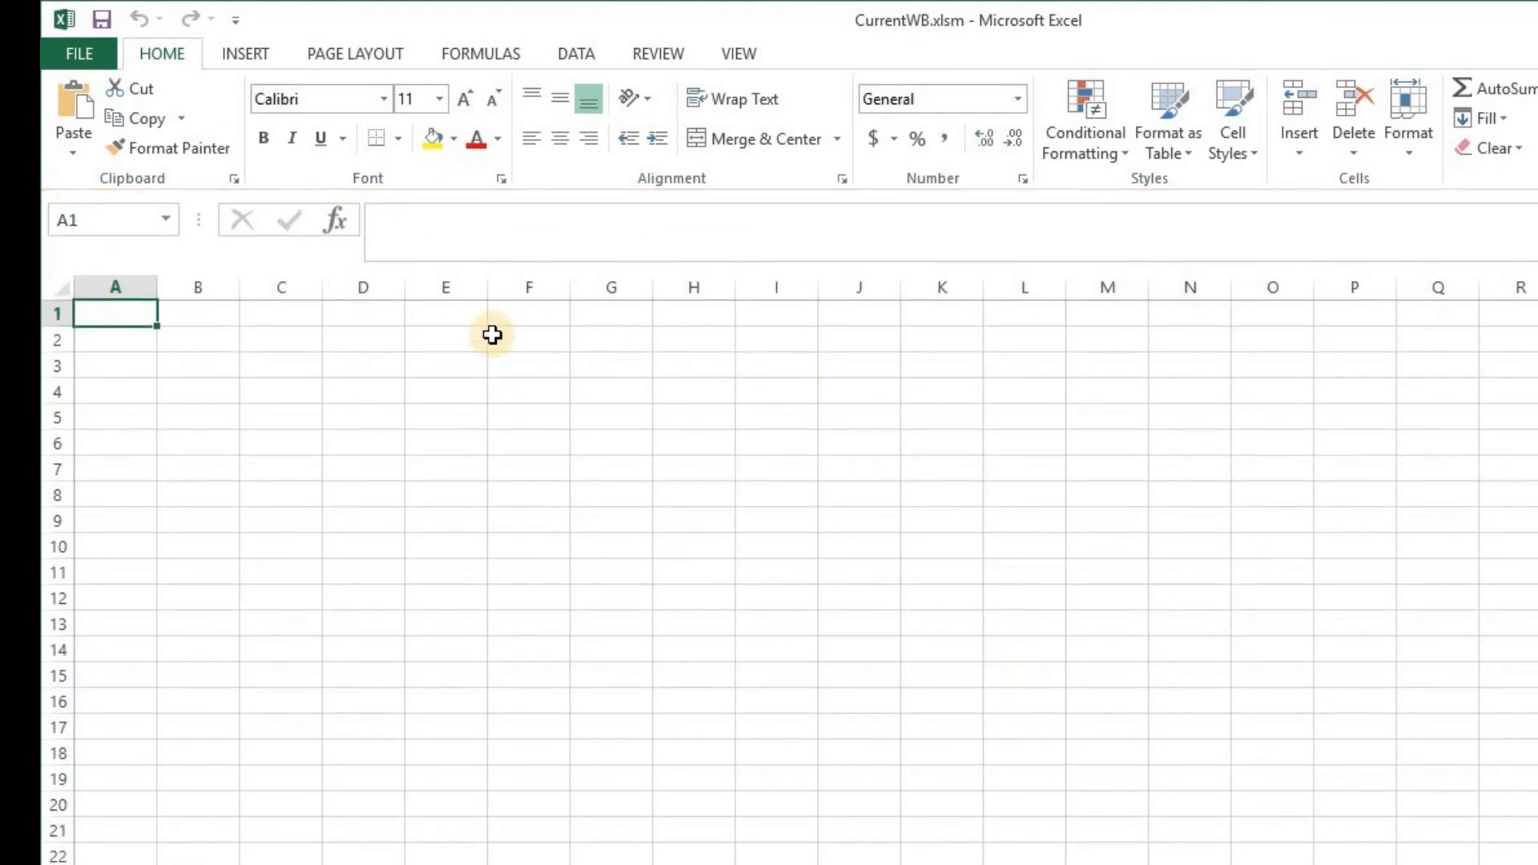
{"action": "left_click", "coordinate": [1327, 112]}
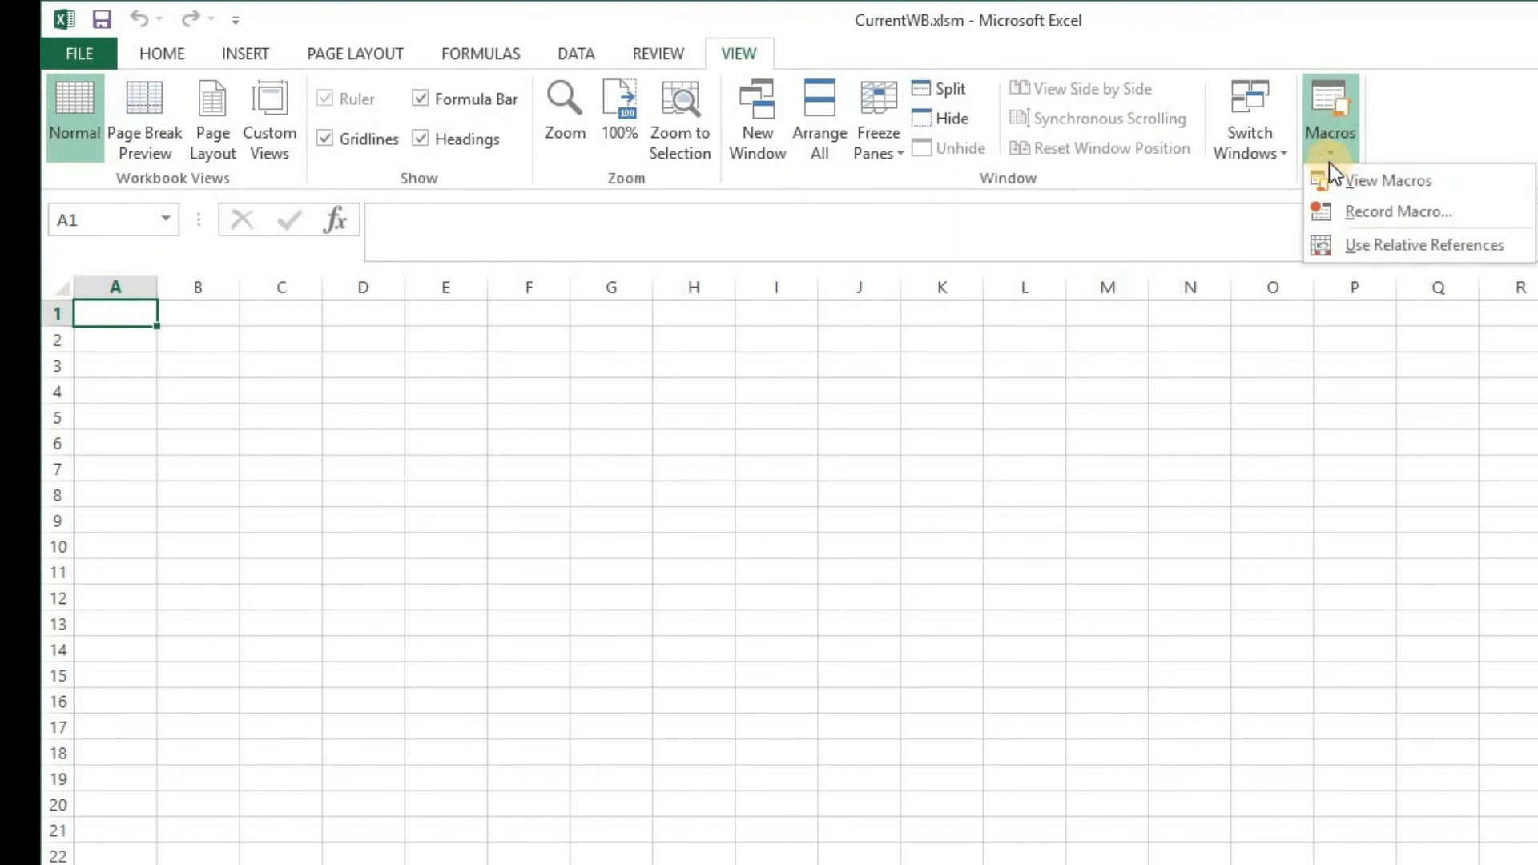
{"action": "left_click", "coordinate": [1387, 179]}
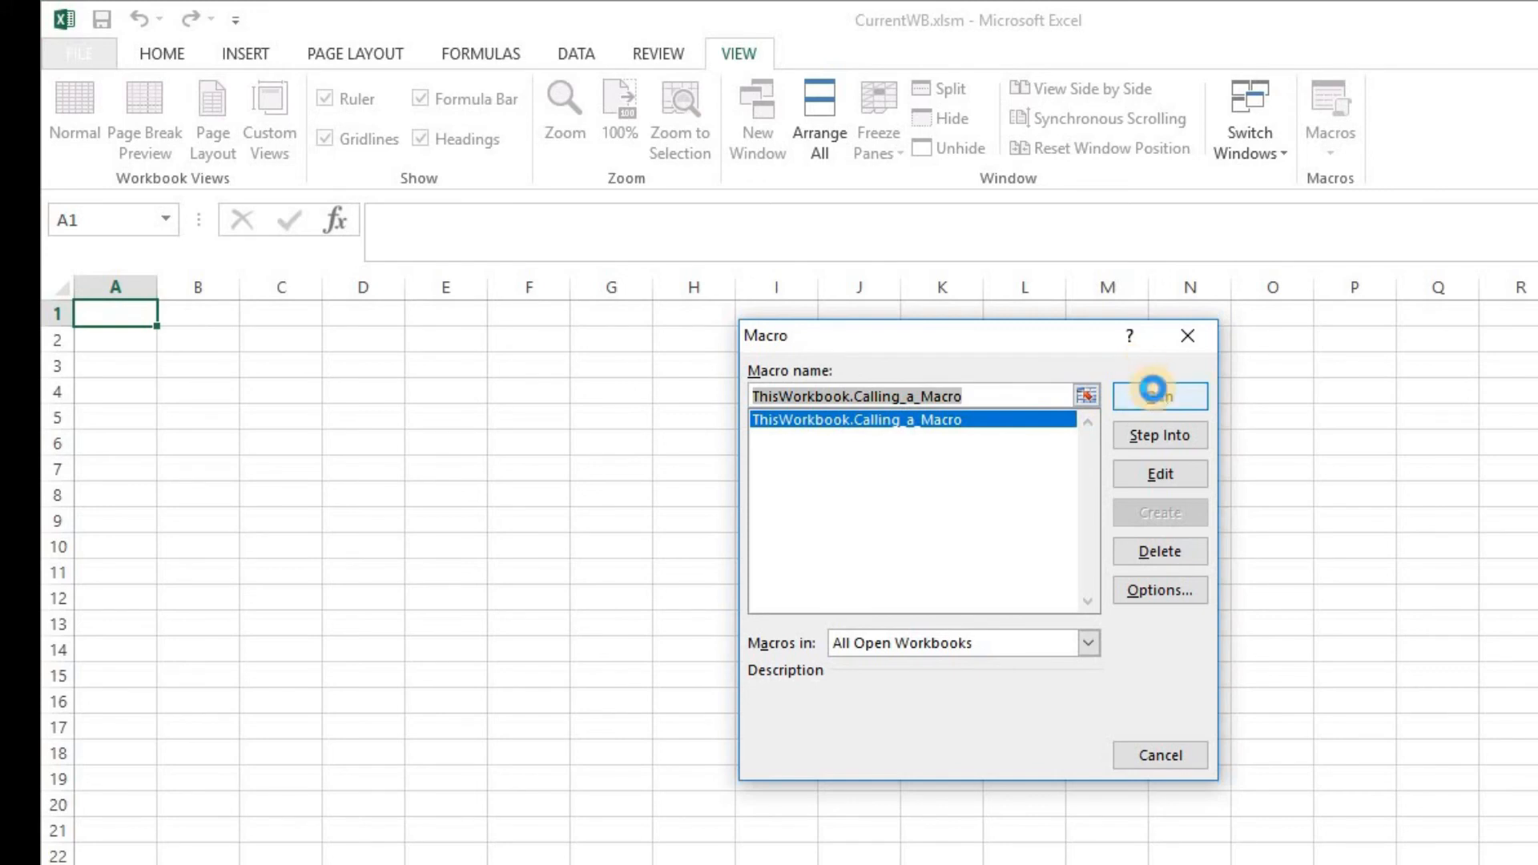
{"action": "left_click", "coordinate": [1160, 396]}
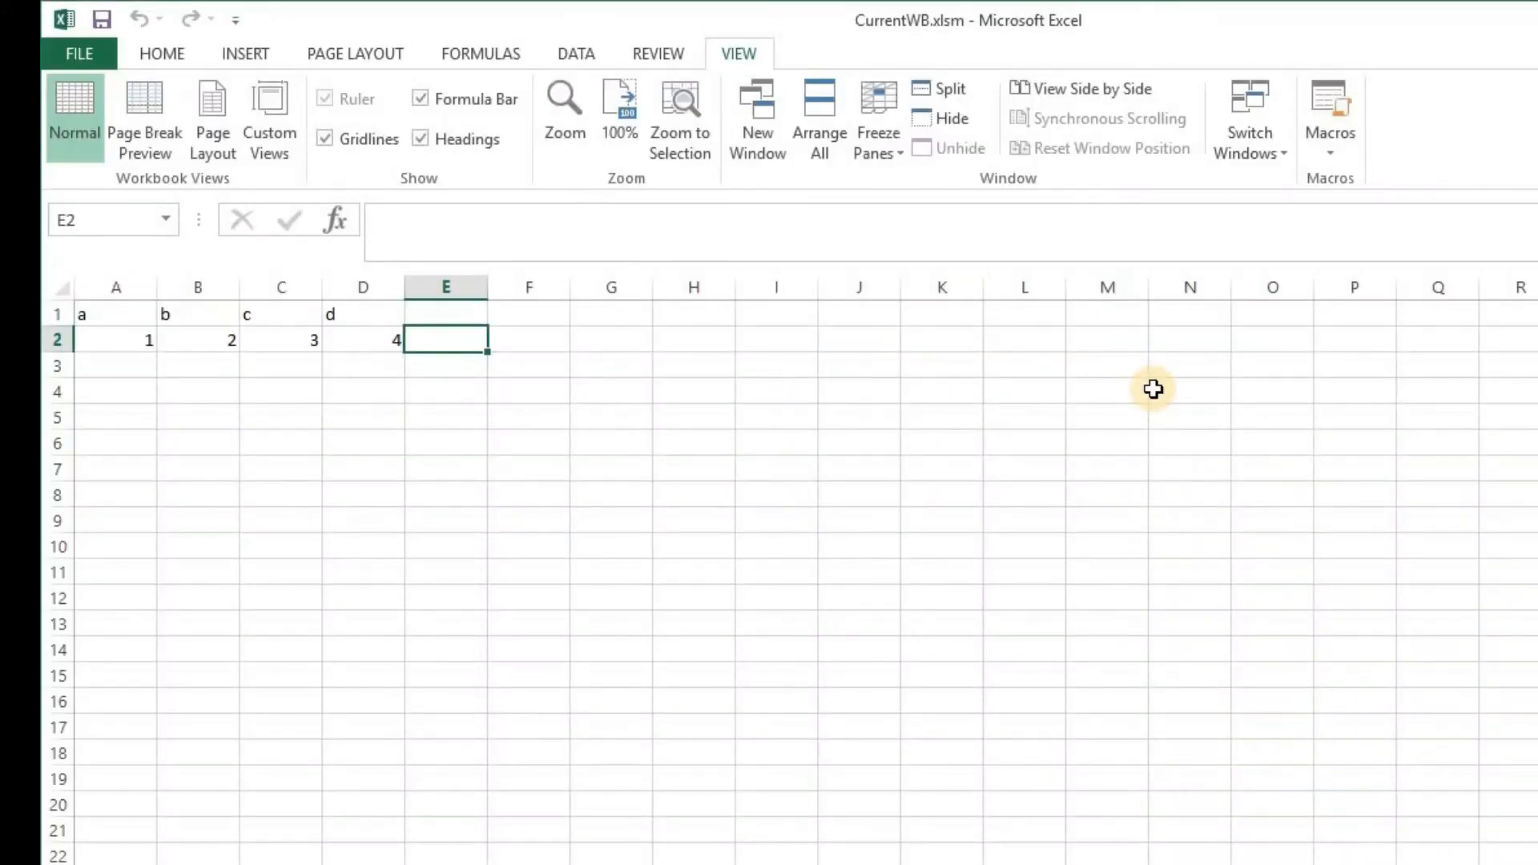
{"action": "mouse_move", "coordinate": [132, 304]}
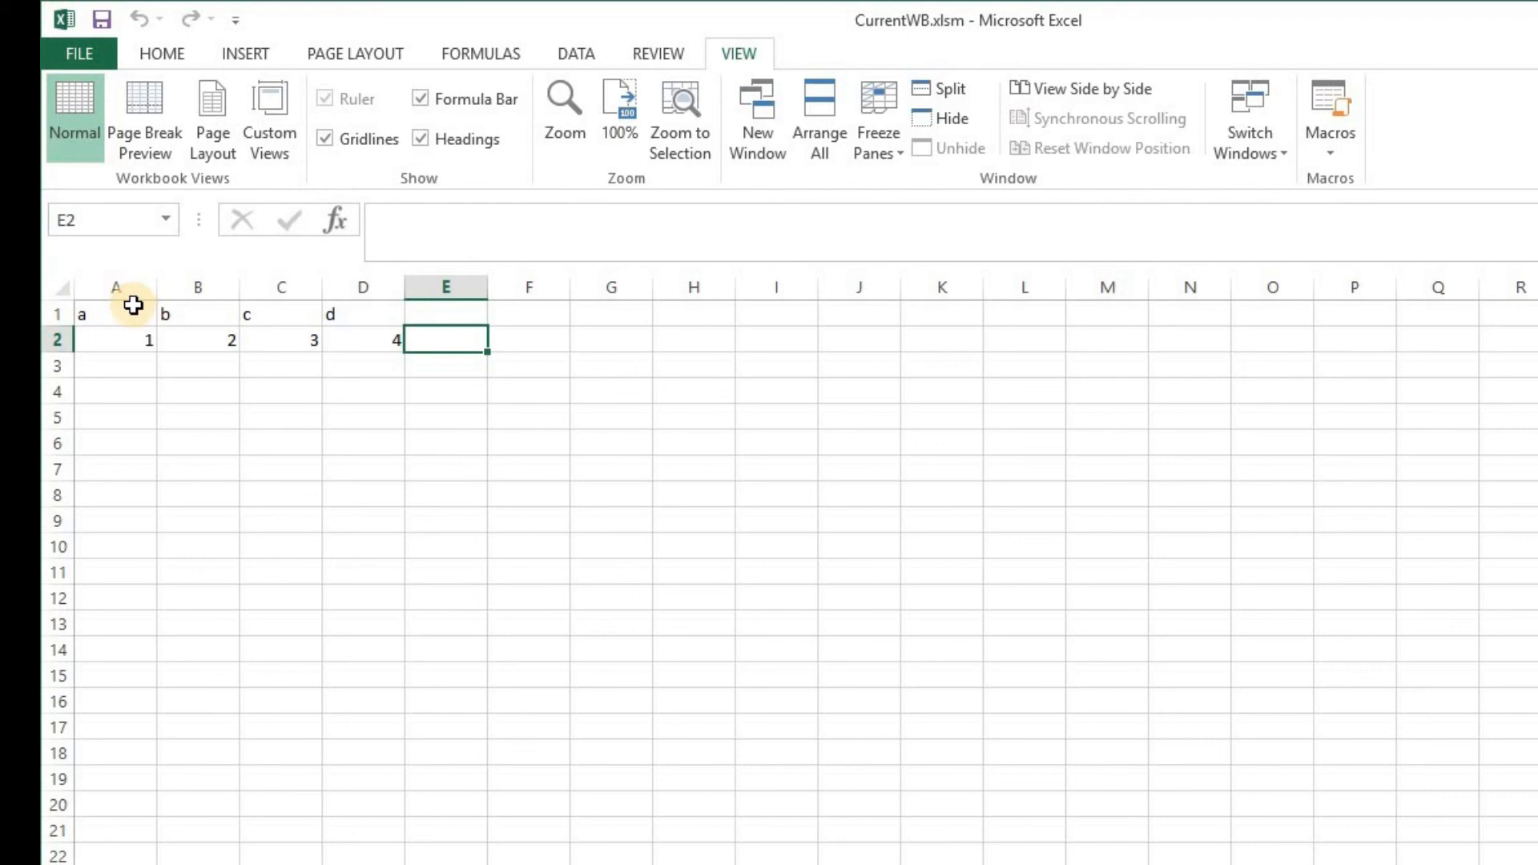
{"action": "mouse_move", "coordinate": [352, 349]}
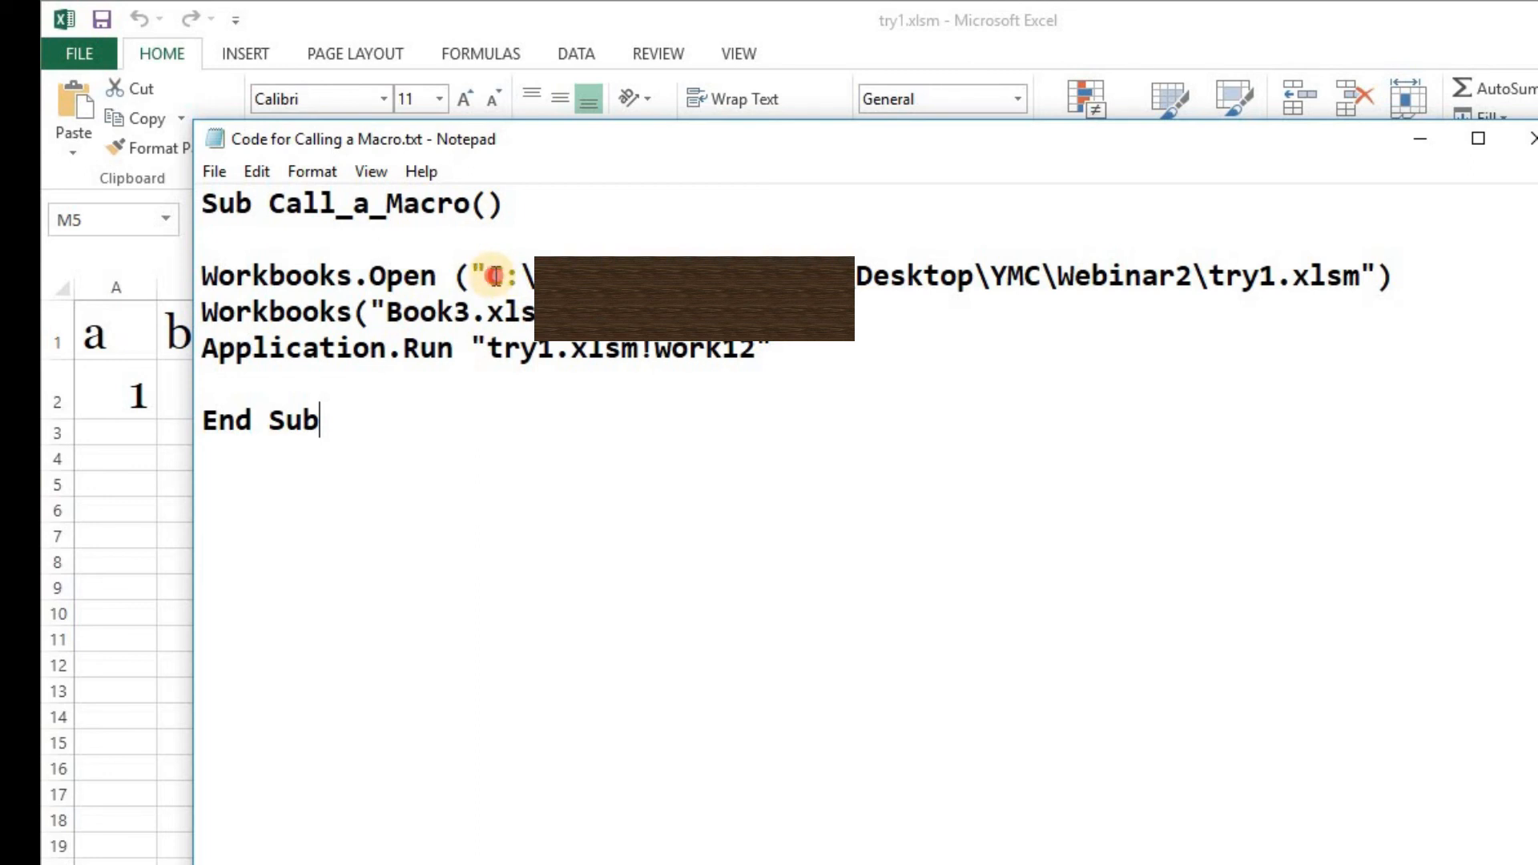
Add a 'Path of the file that has the macro comment above the Workbooks.Open line.
{"action": "left_click_drag", "start_coordinate": [509, 275], "coordinate": [1358, 290]}
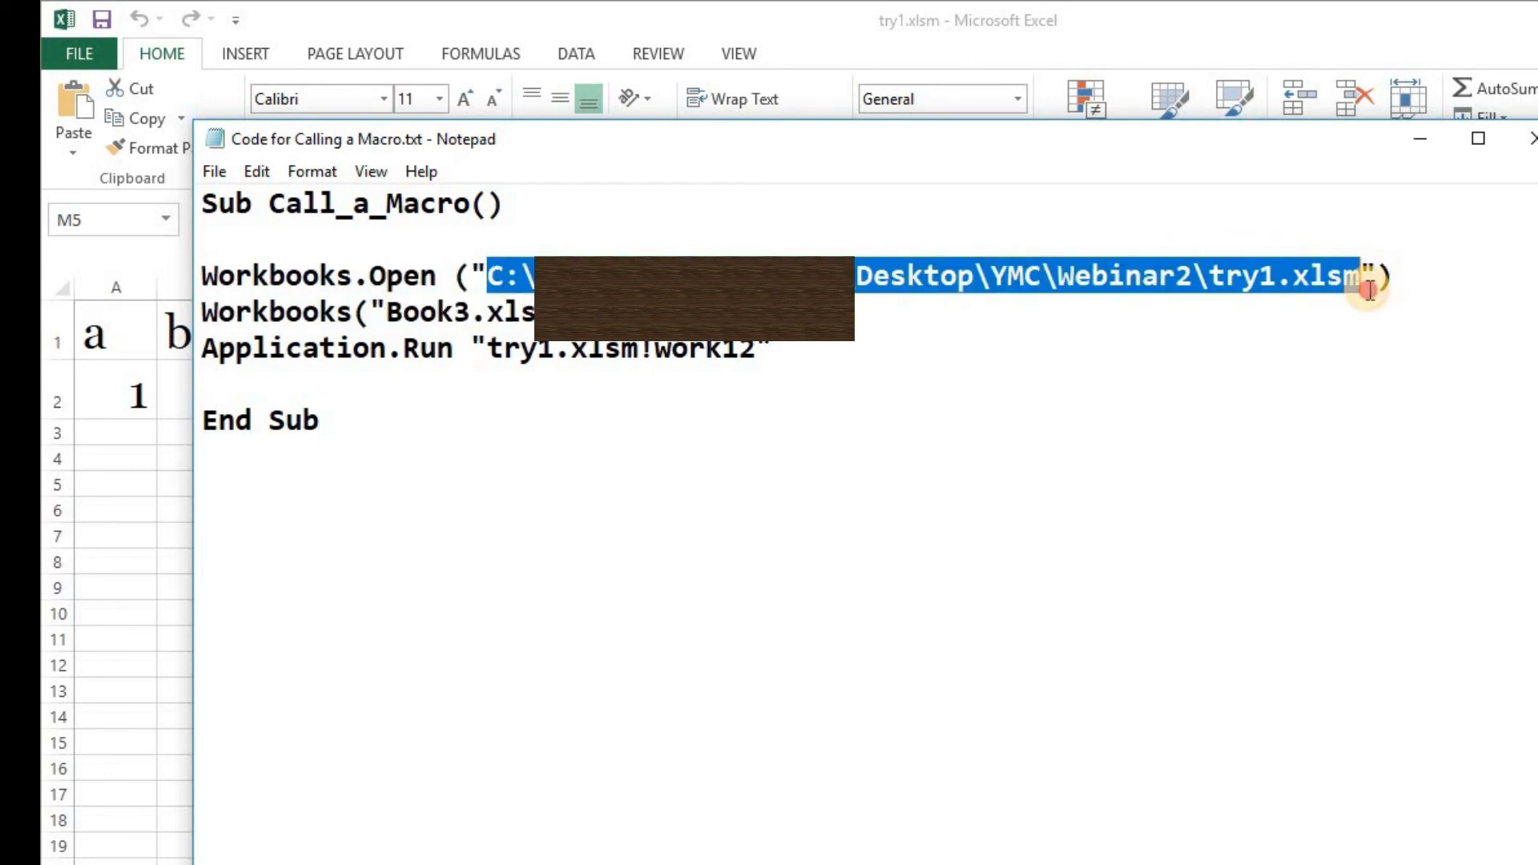
{"action": "left_click", "coordinate": [1403, 274]}
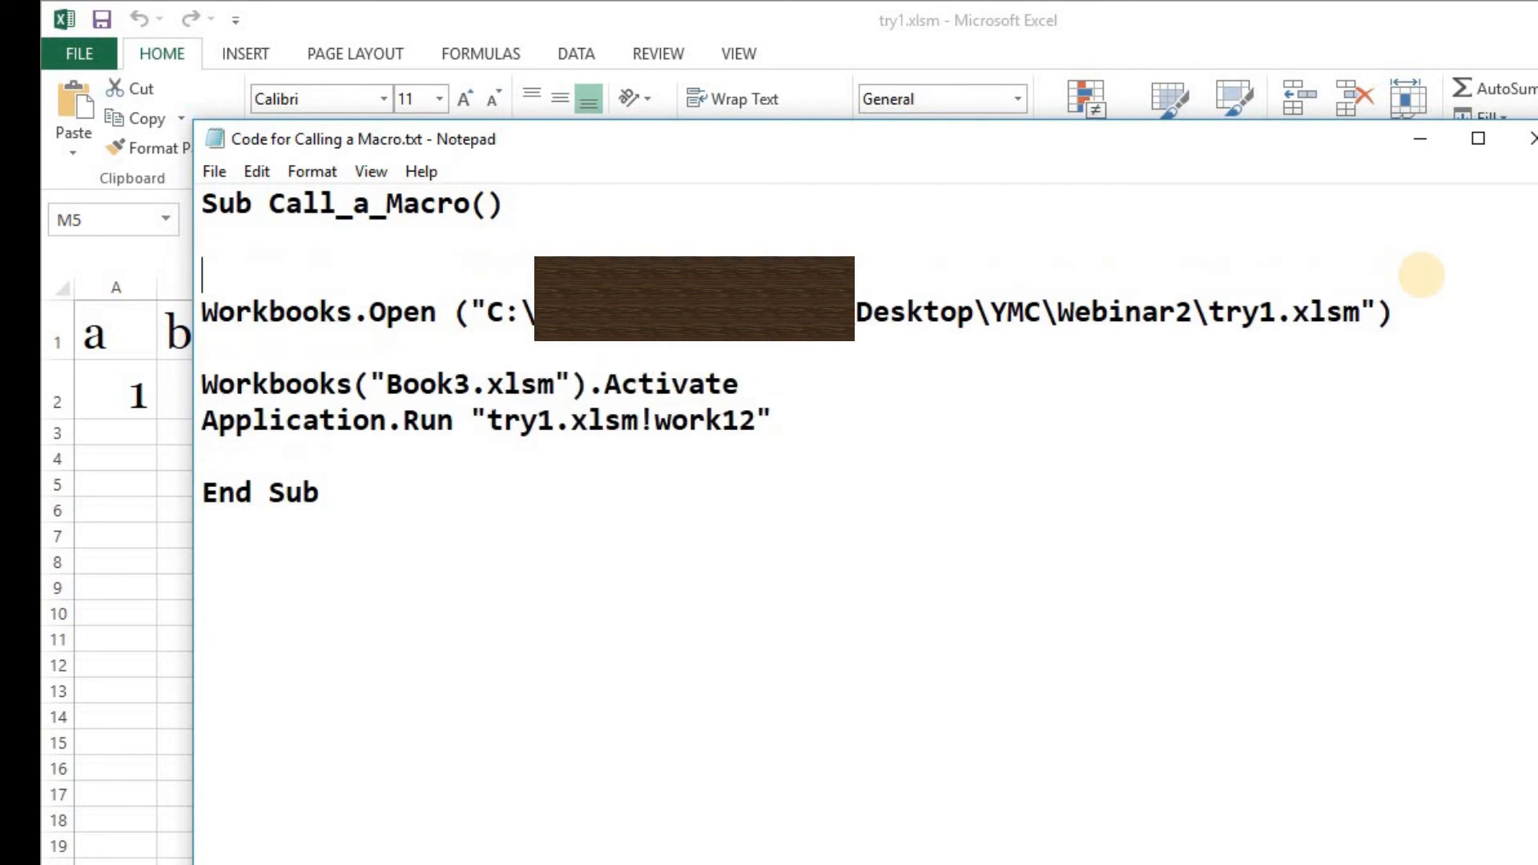
{"action": "type", "text": "'Path of the file th"}
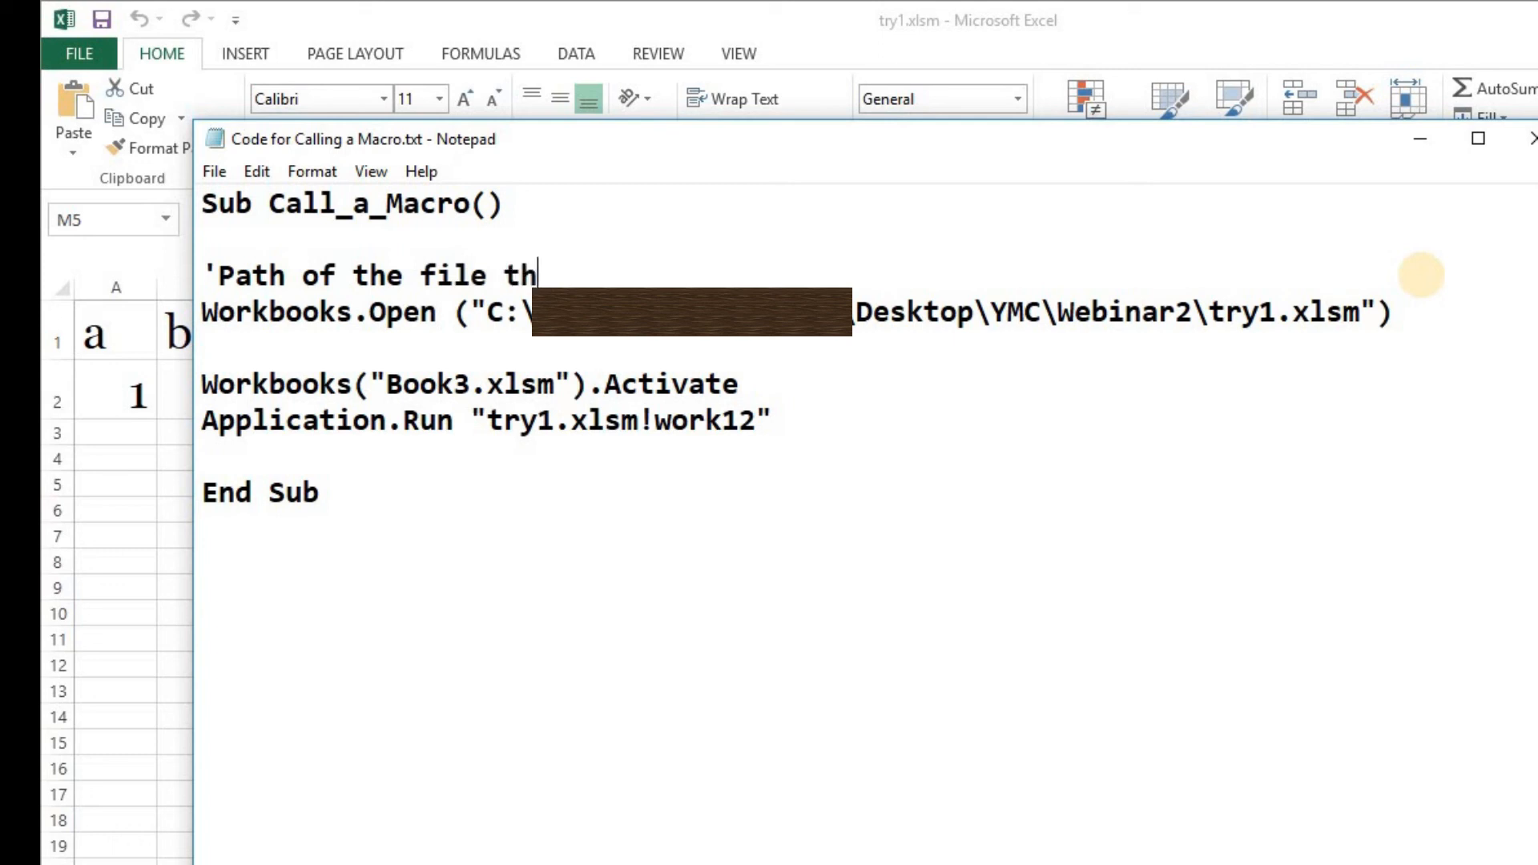
{"action": "type", "text": "at has the co"}
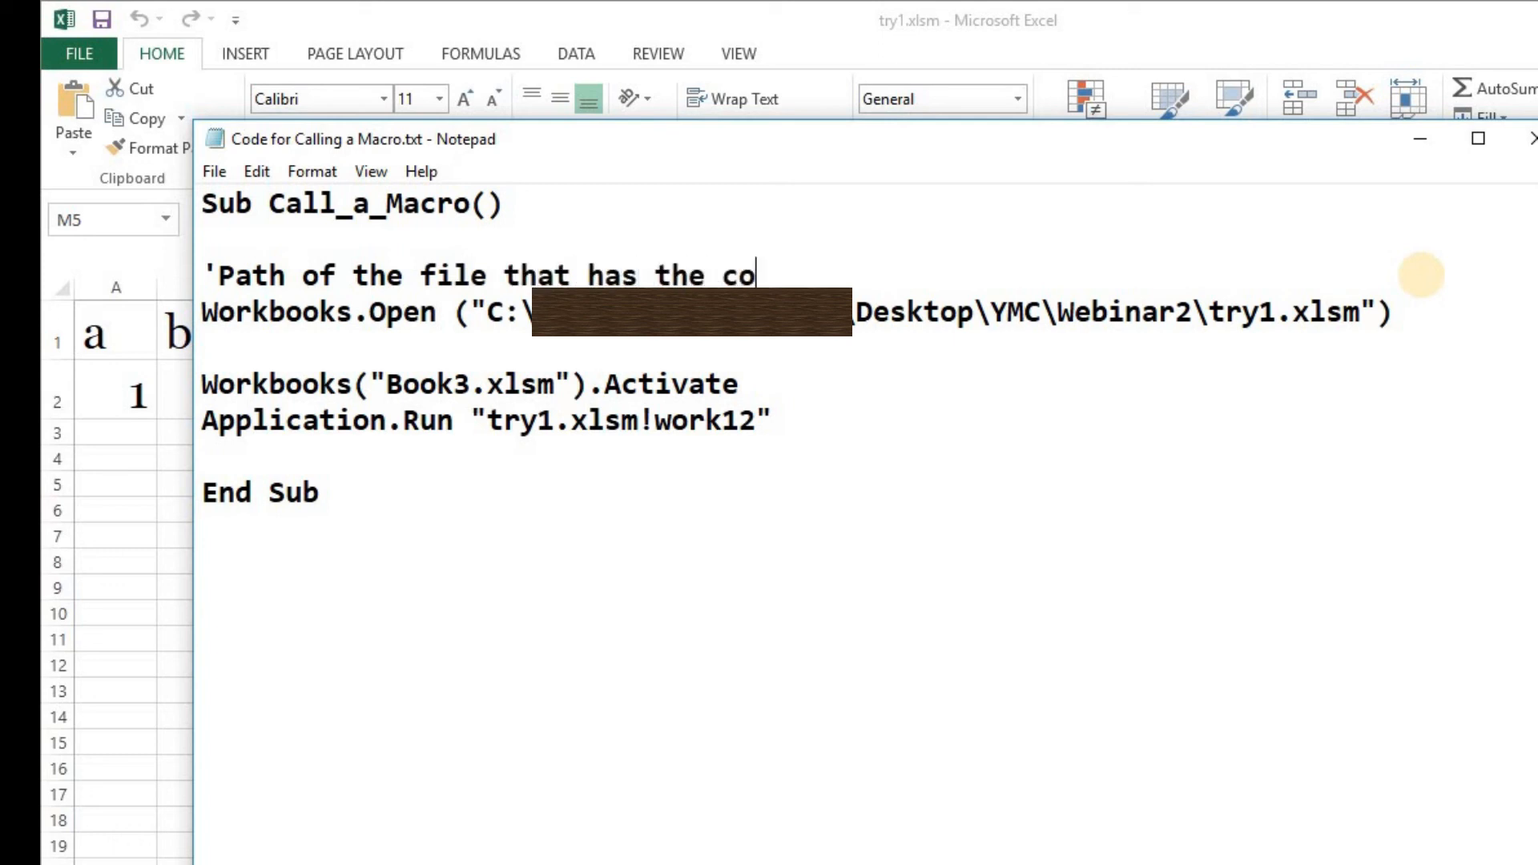
{"action": "type", "text": "macro"}
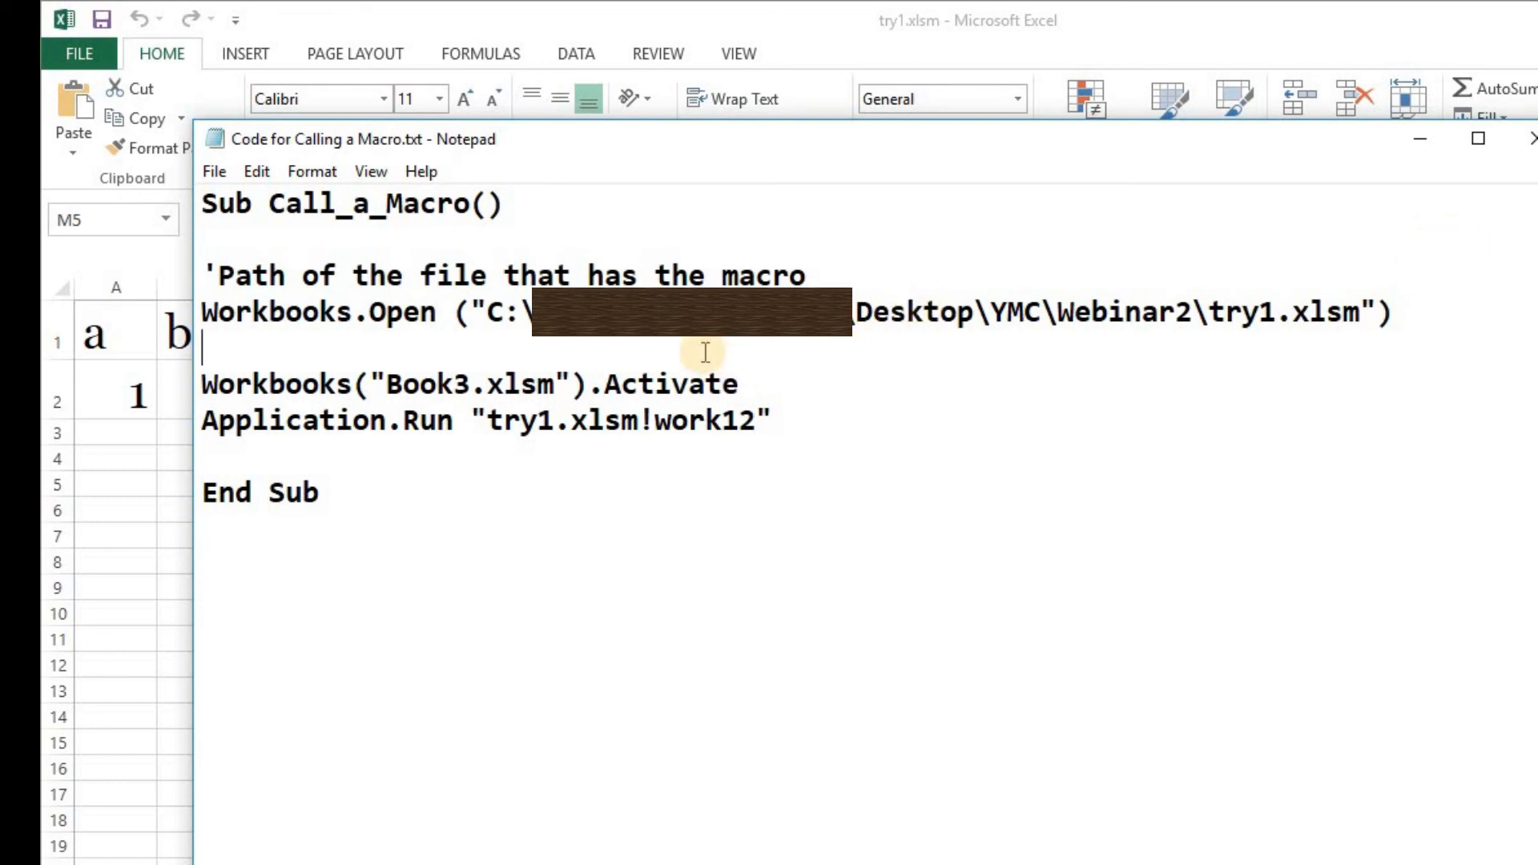
{"action": "type", "text": "'"}
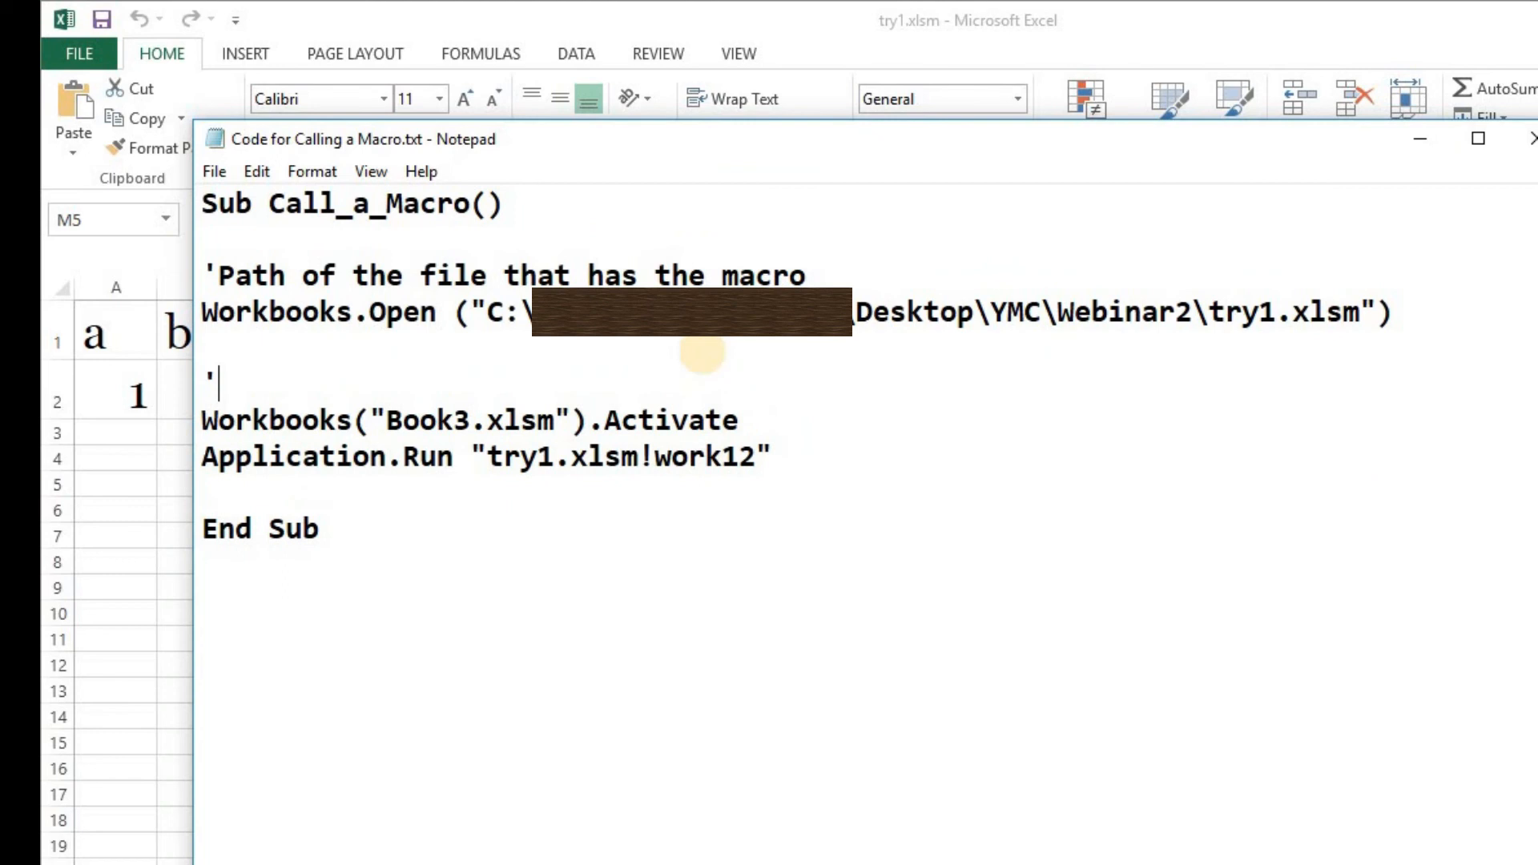
Add a 'Name of the file in which you want to call the macro comment above Activate.
{"action": "type", "text": "Name of t"}
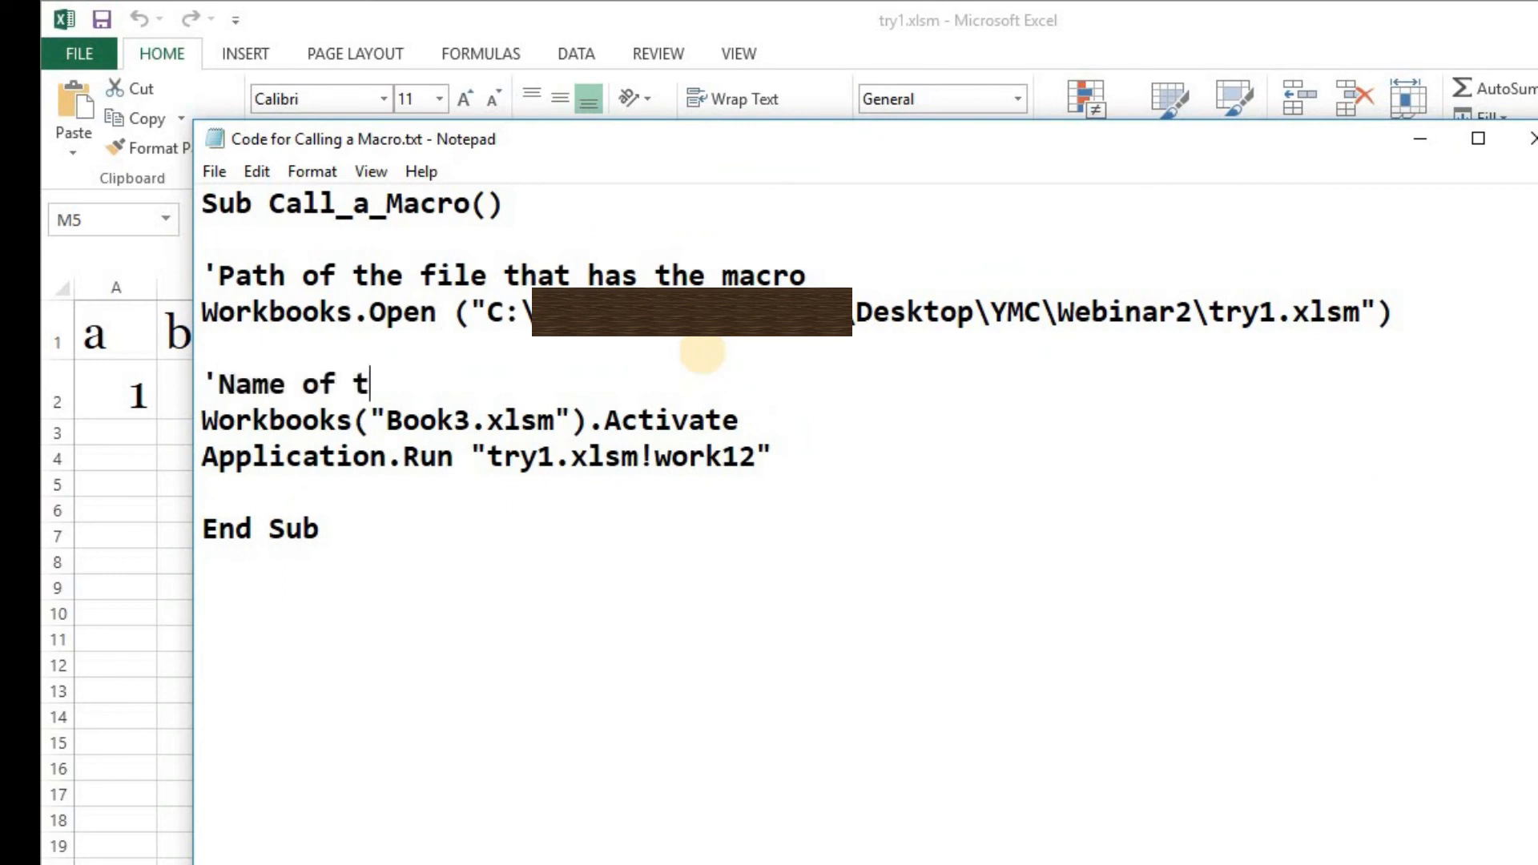
{"action": "type", "text": "he file in"}
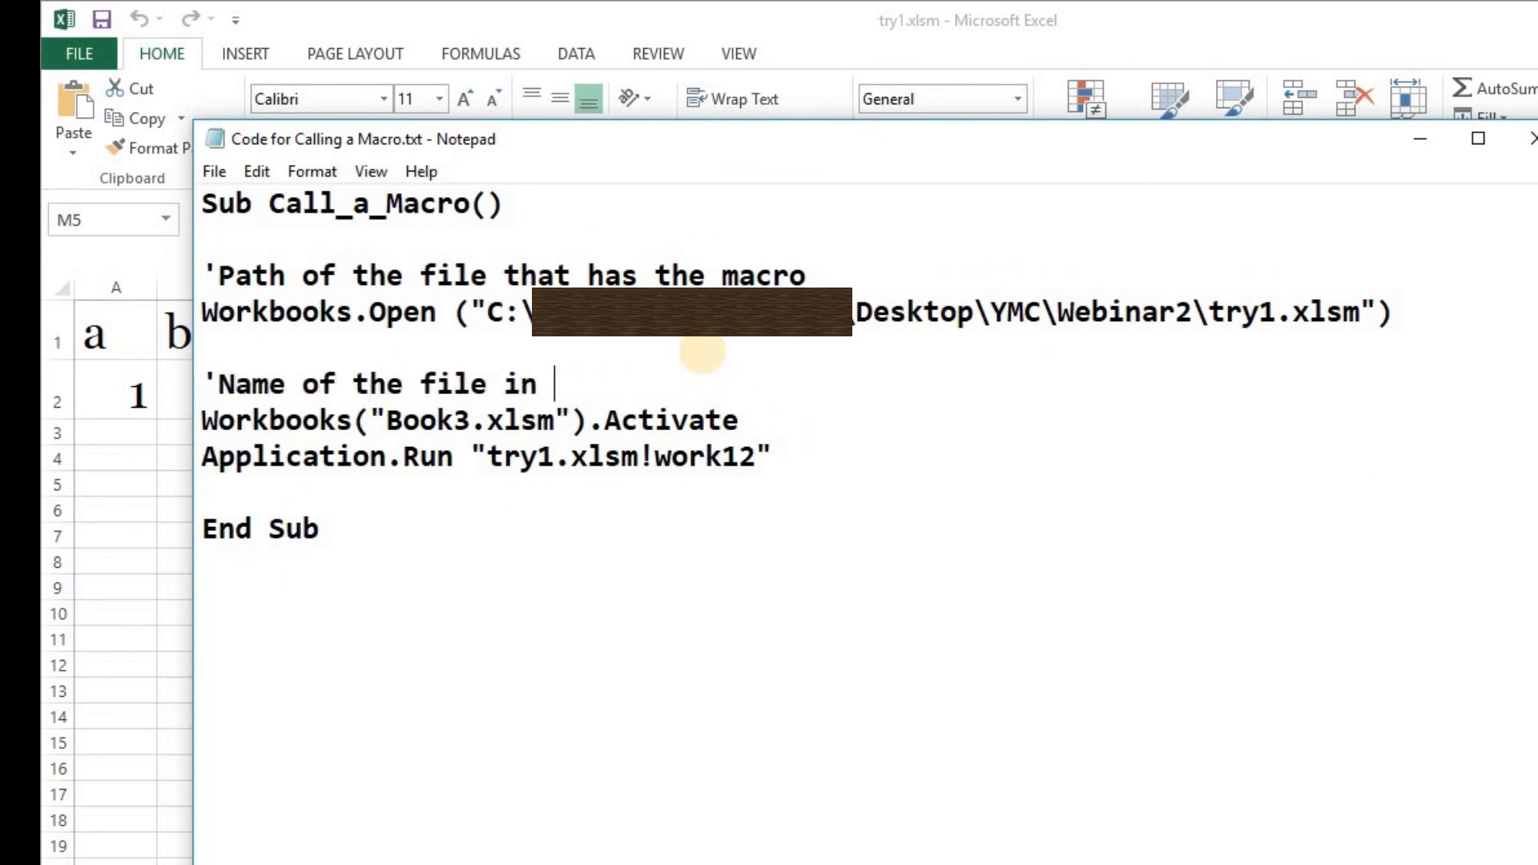
{"action": "type", "text": "which you w"}
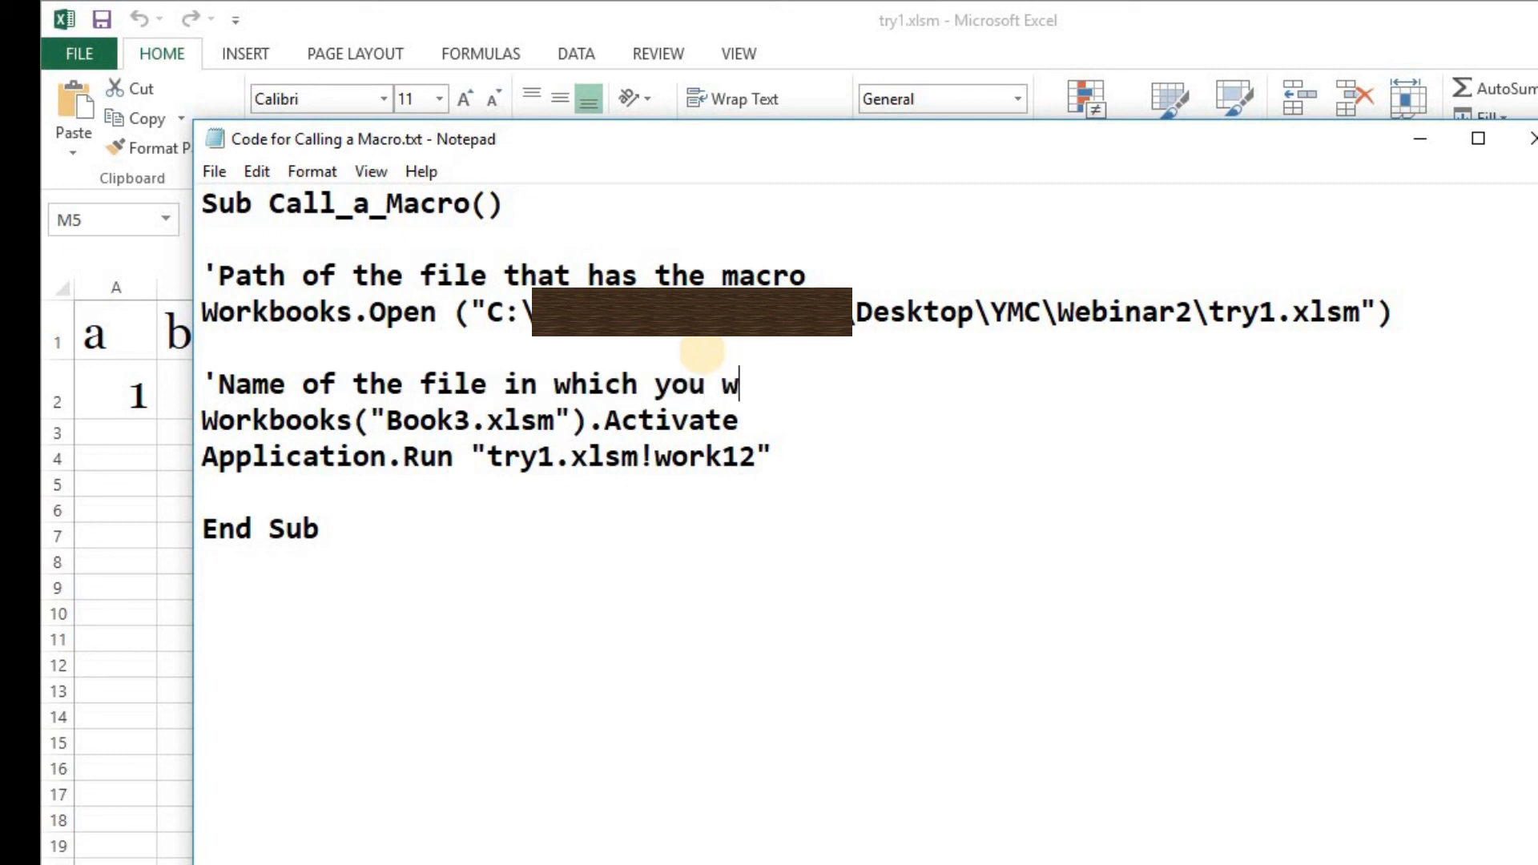
{"action": "type", "text": "ant to call the"}
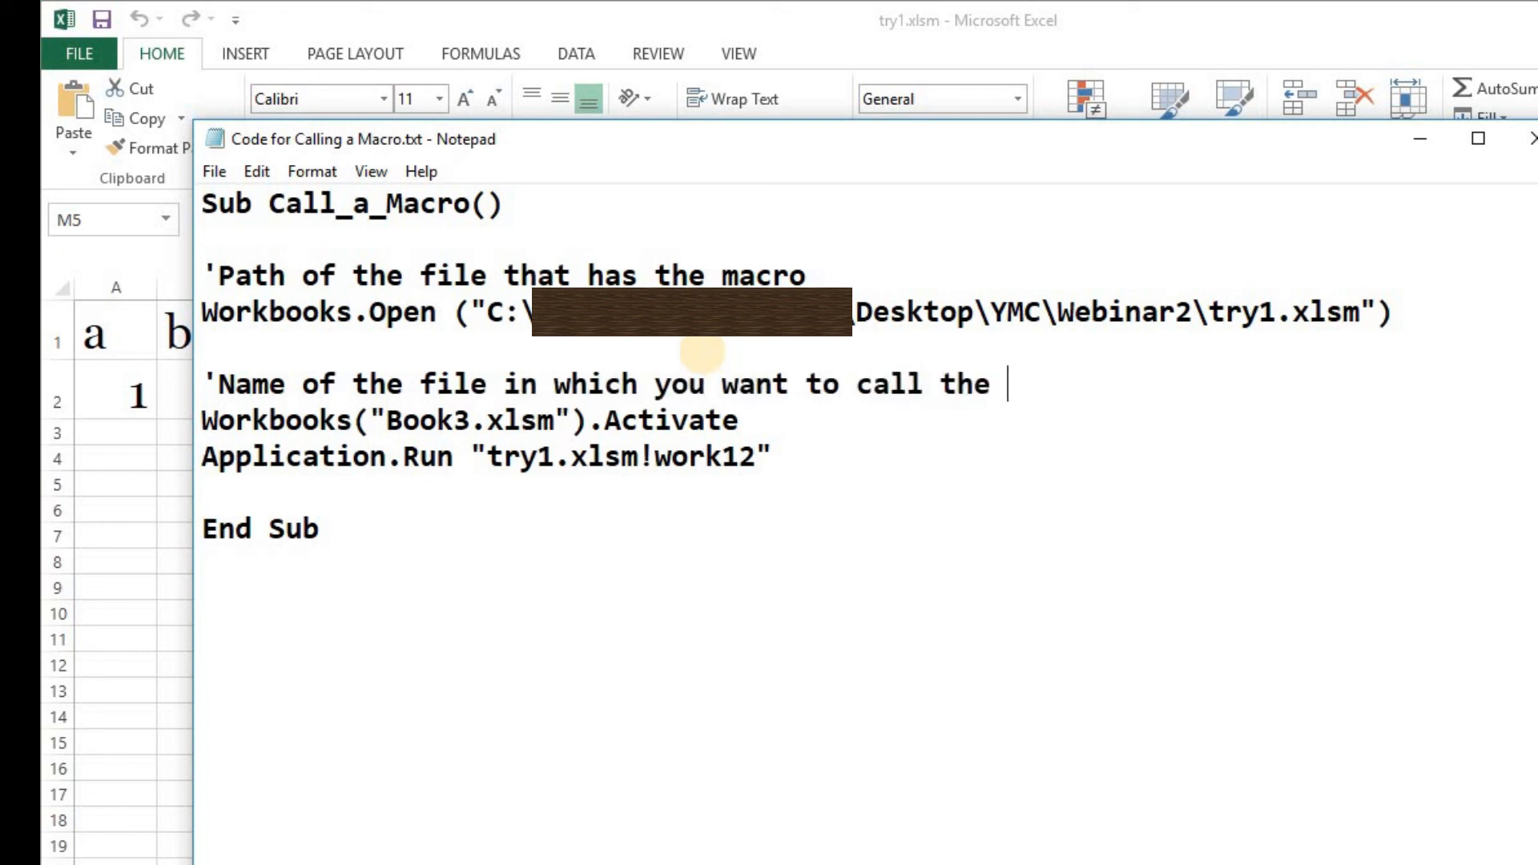
{"action": "type", "text": "macro"}
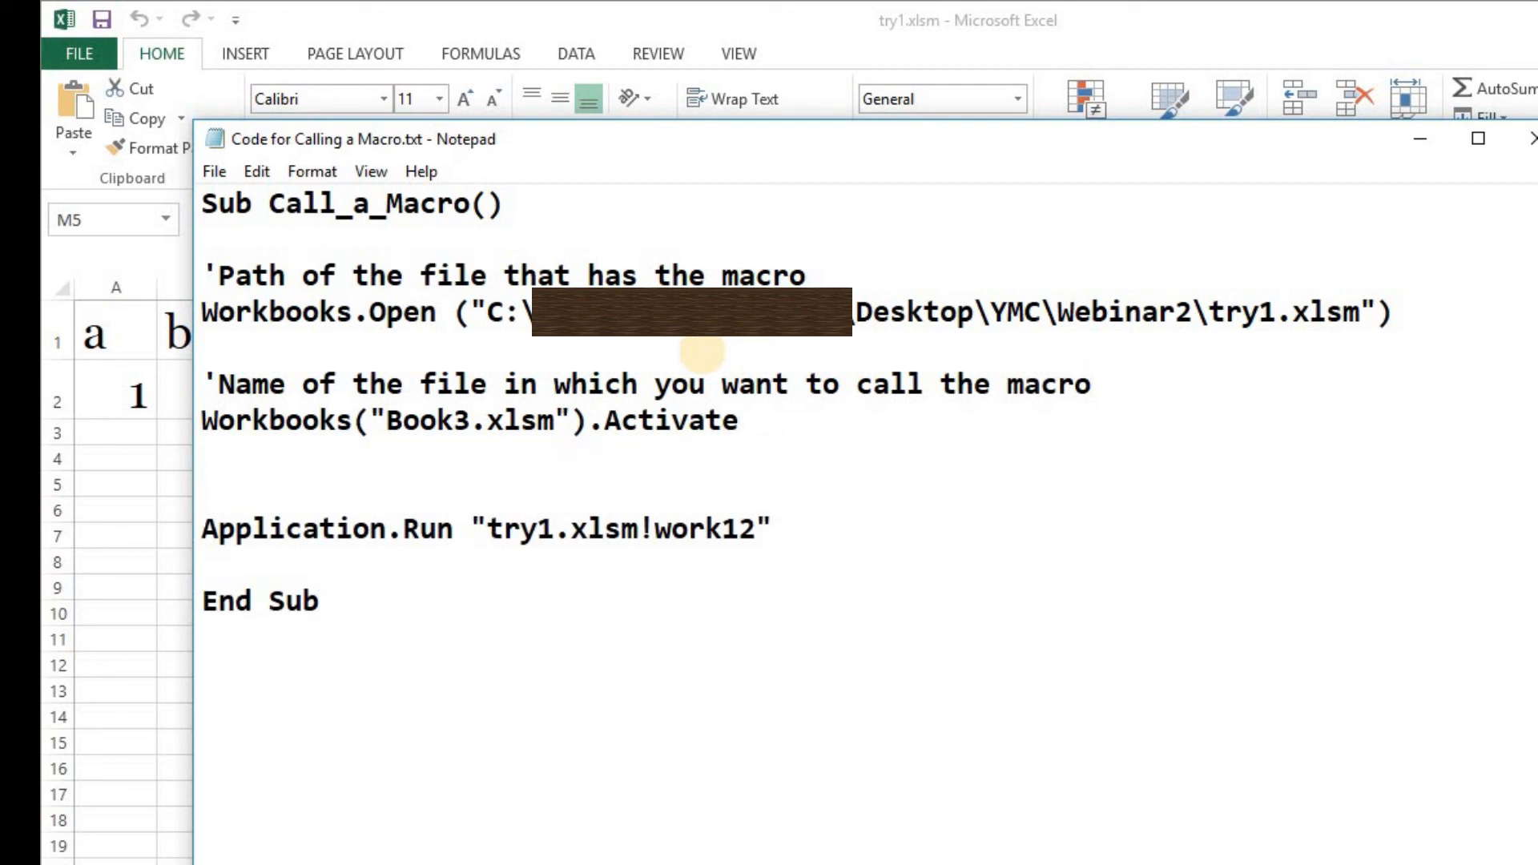
Add a 'Name!Macro for the macro call comment above Application.Run and clear the highlight.
{"action": "type", "text": "'Name"}
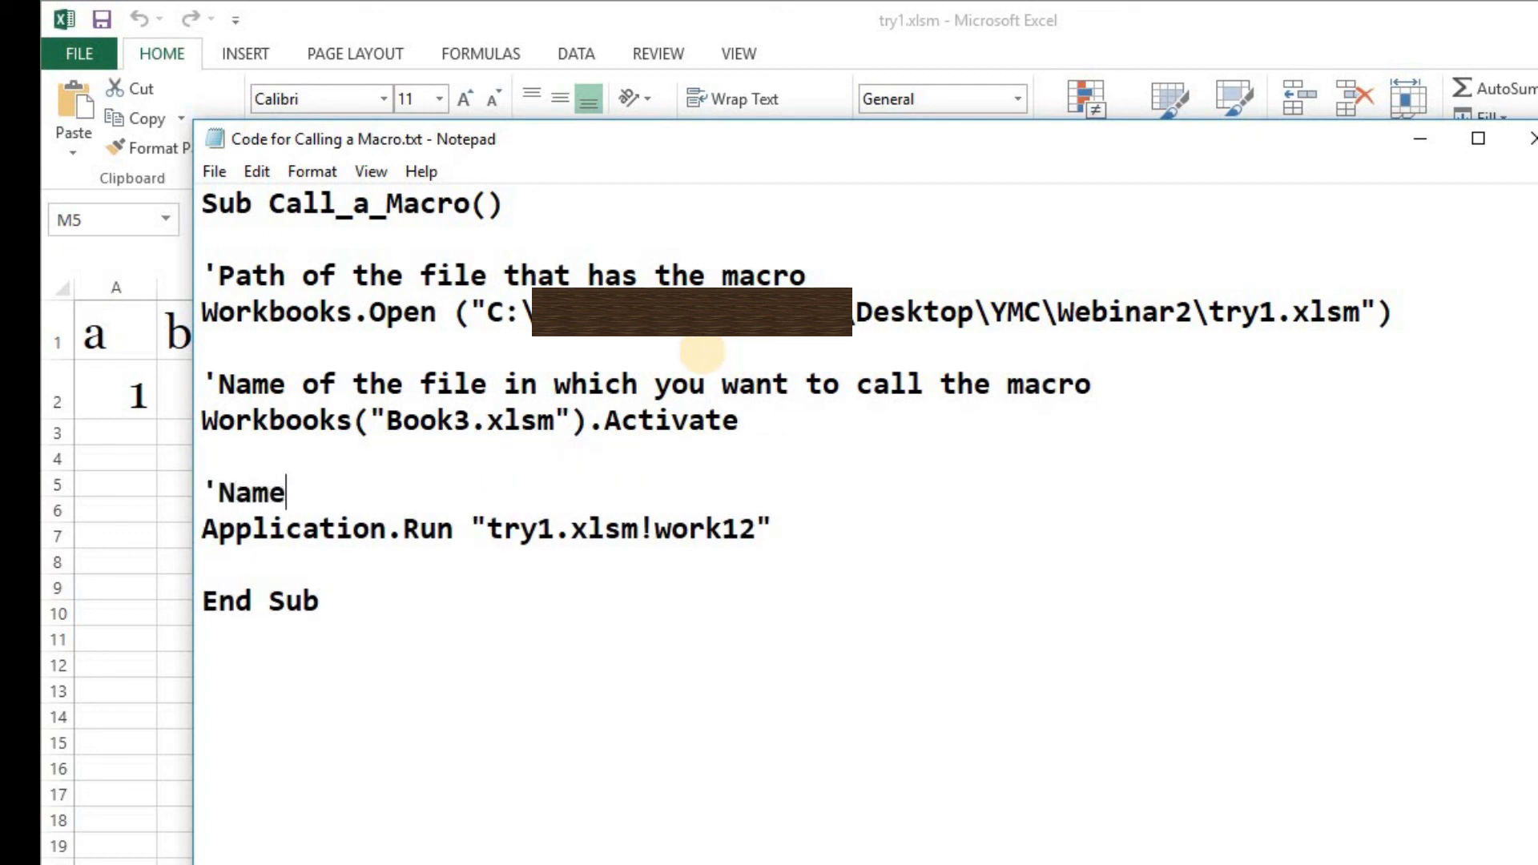
{"action": "type", "text": "!Macro"}
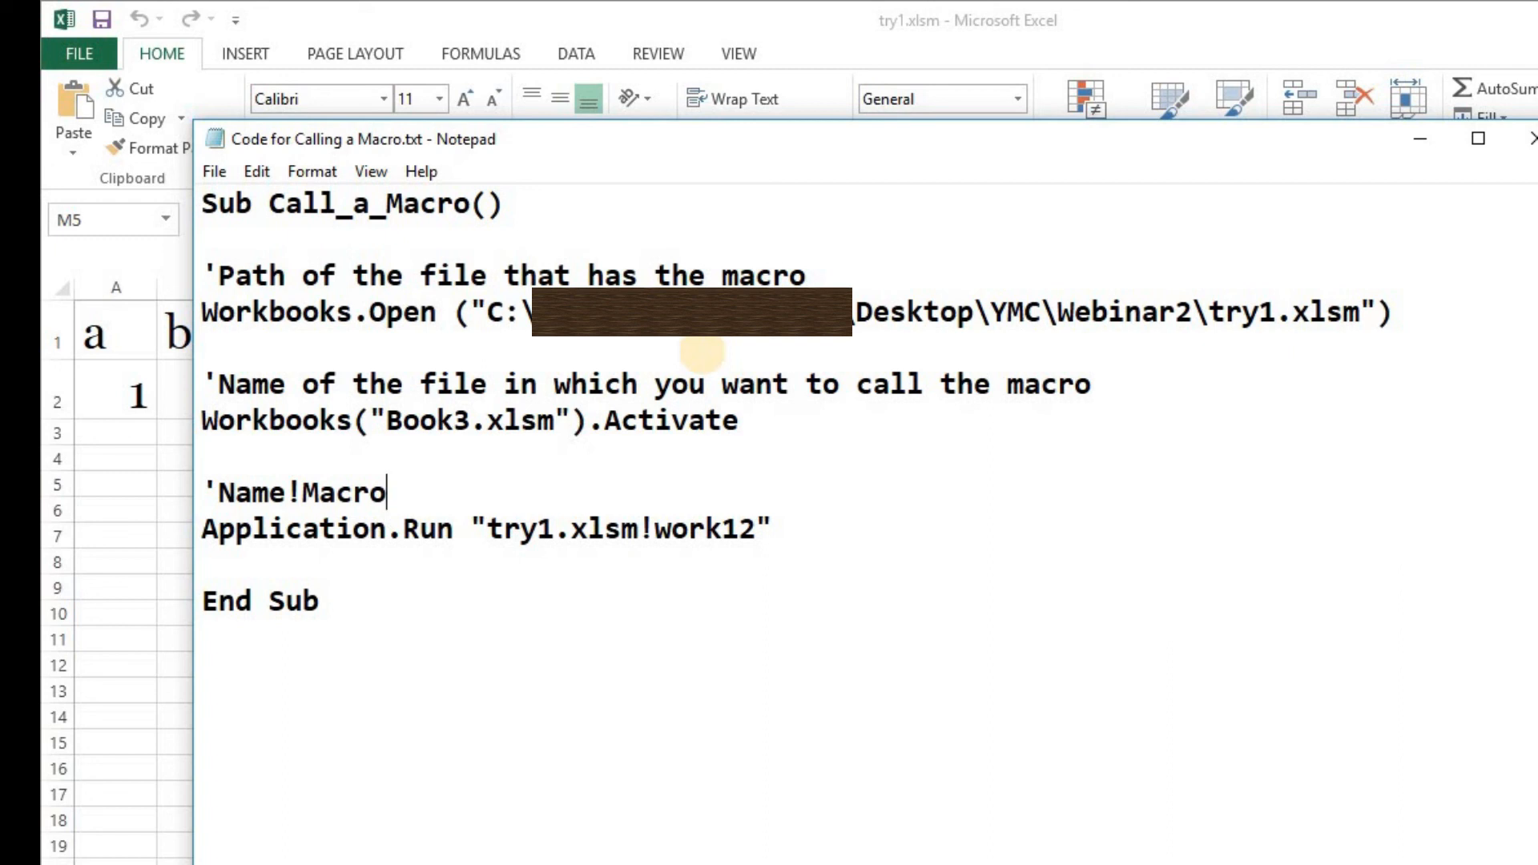
{"action": "type", "text": "fo"}
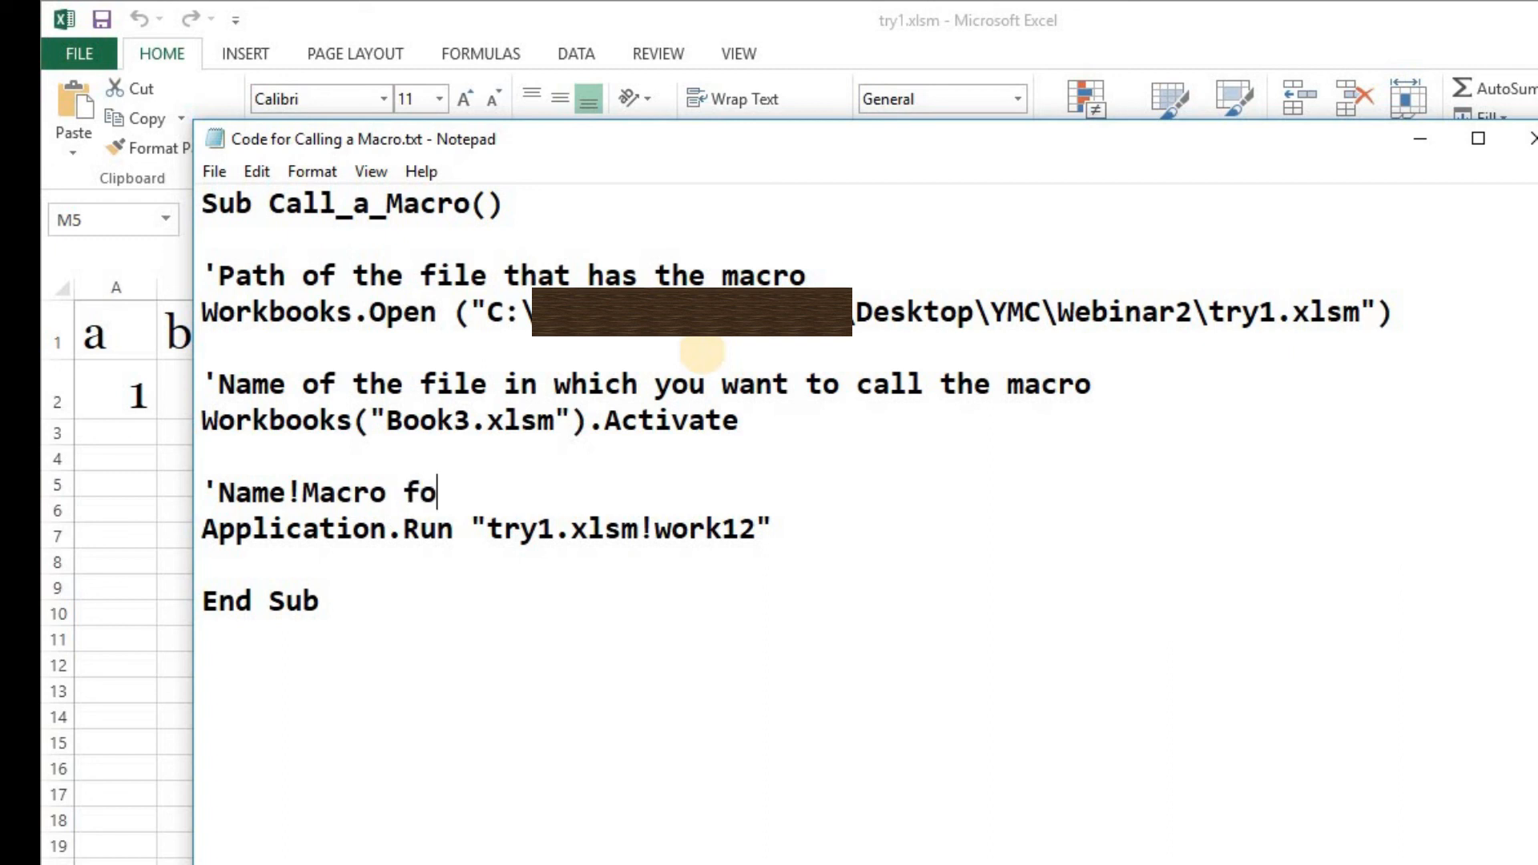
{"action": "type", "text": "r the macro you want to"}
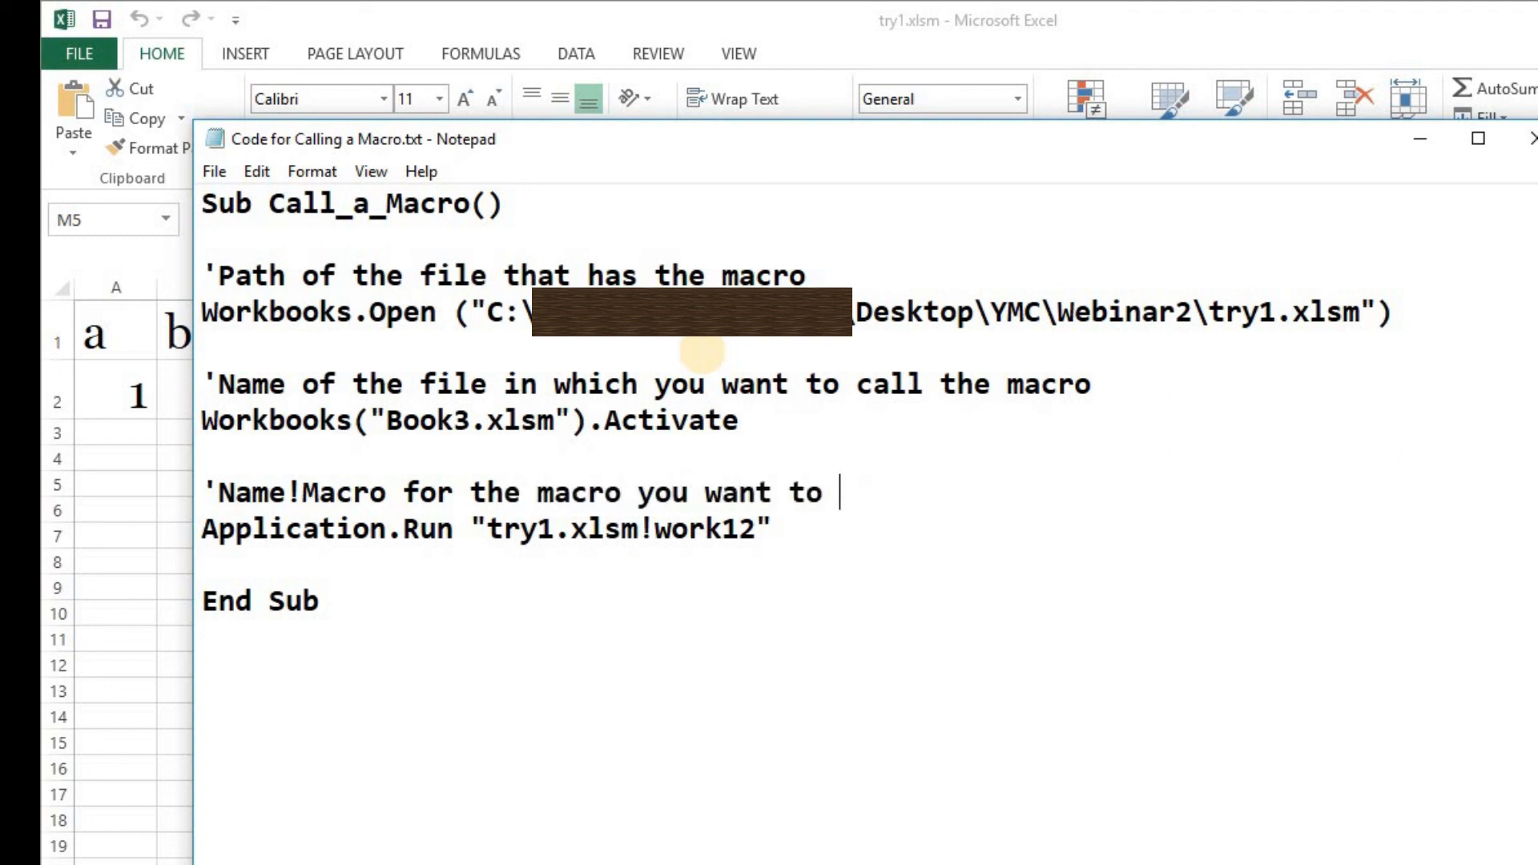
{"action": "type", "text": "call"}
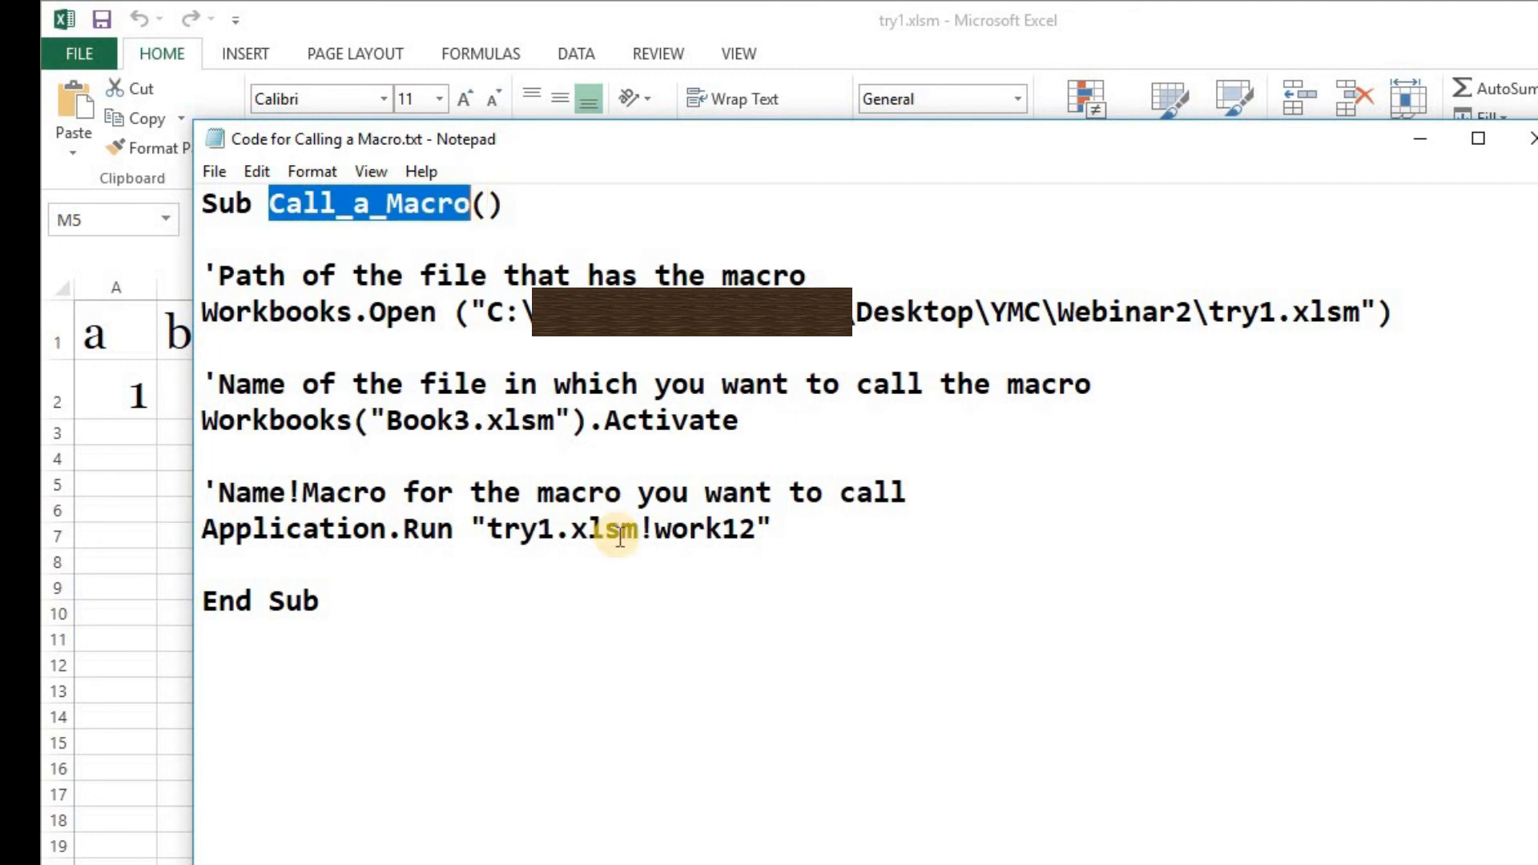
{"action": "left_click", "coordinate": [893, 564]}
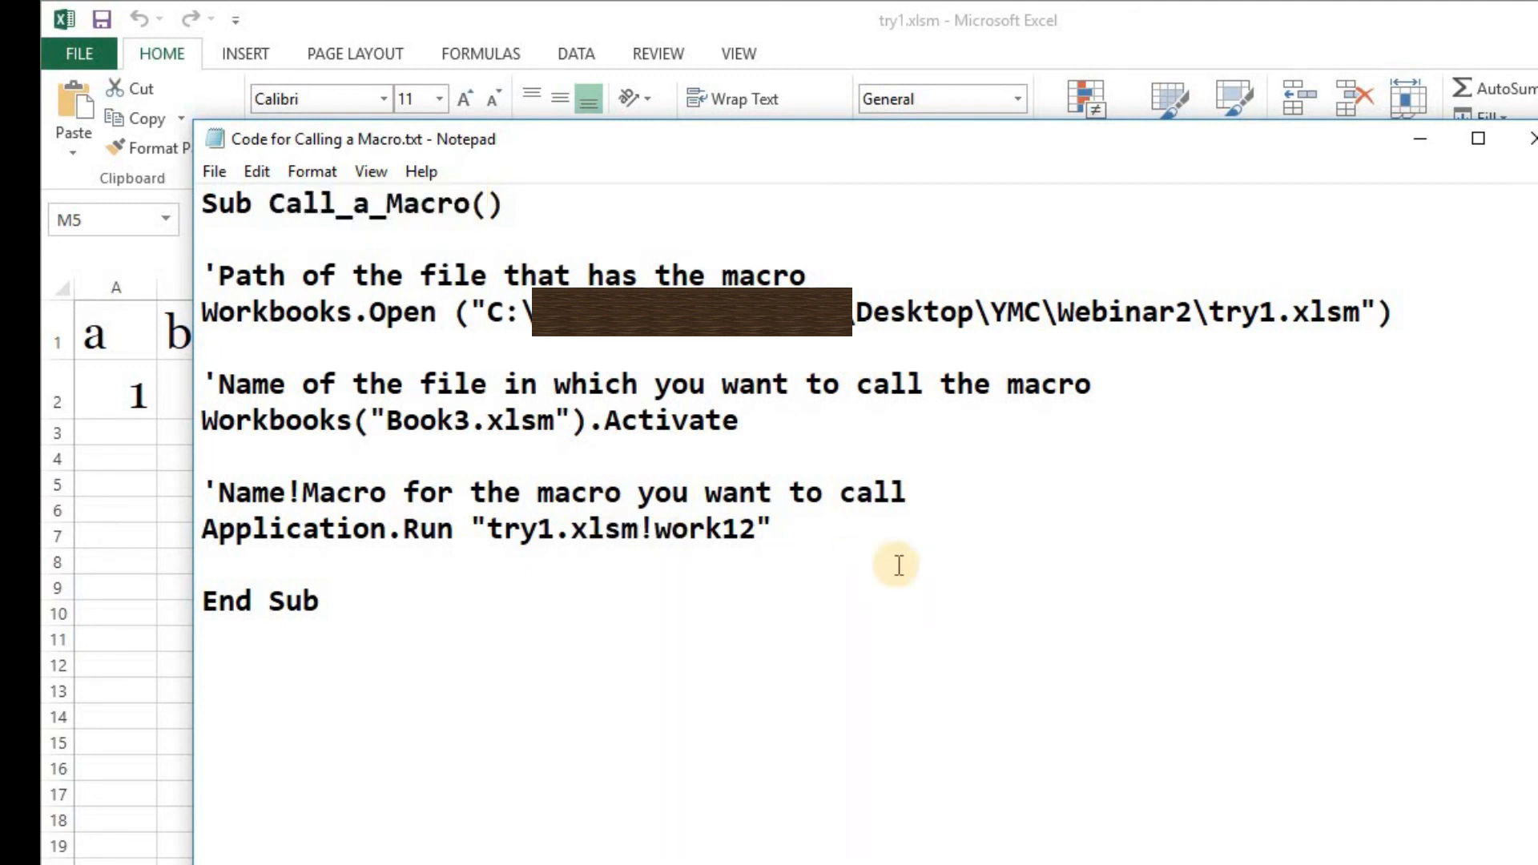